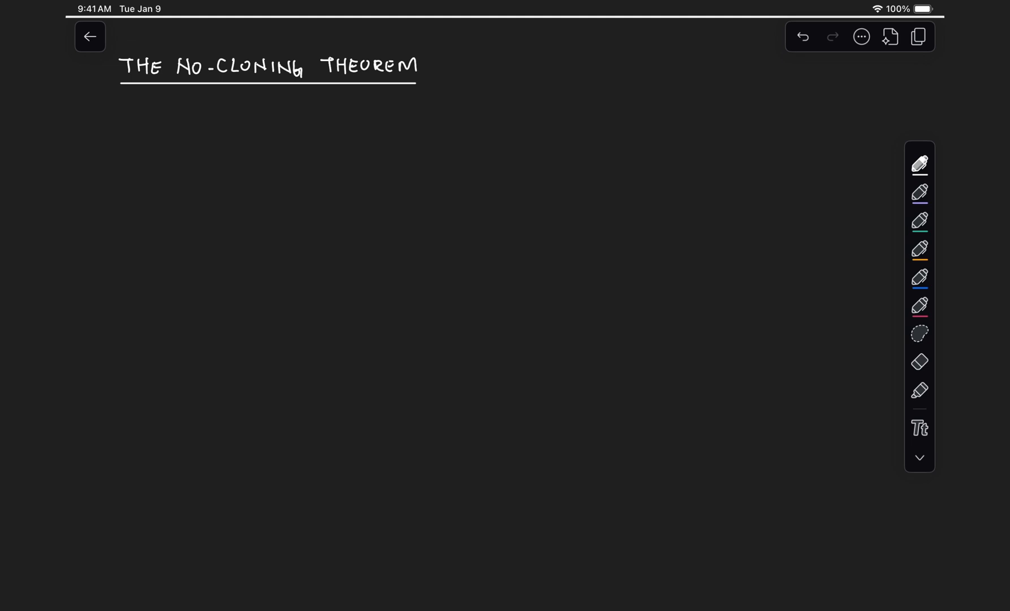
- Sketch an AND gate whose output branches to a NOT gate and an OR gate, with a junction arrow
drag(213, 151, 258, 152)
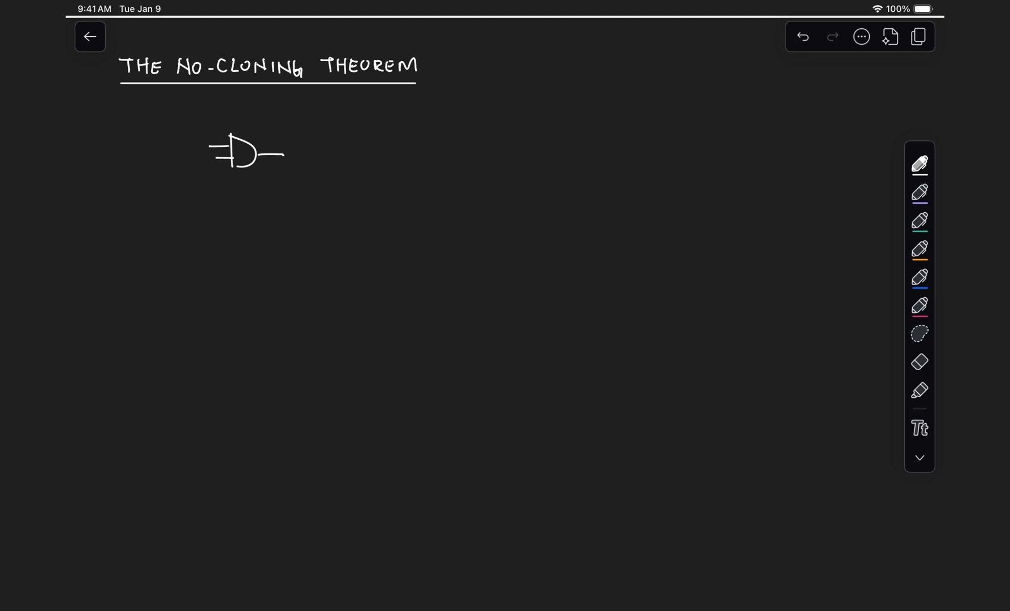
drag(284, 154, 344, 119)
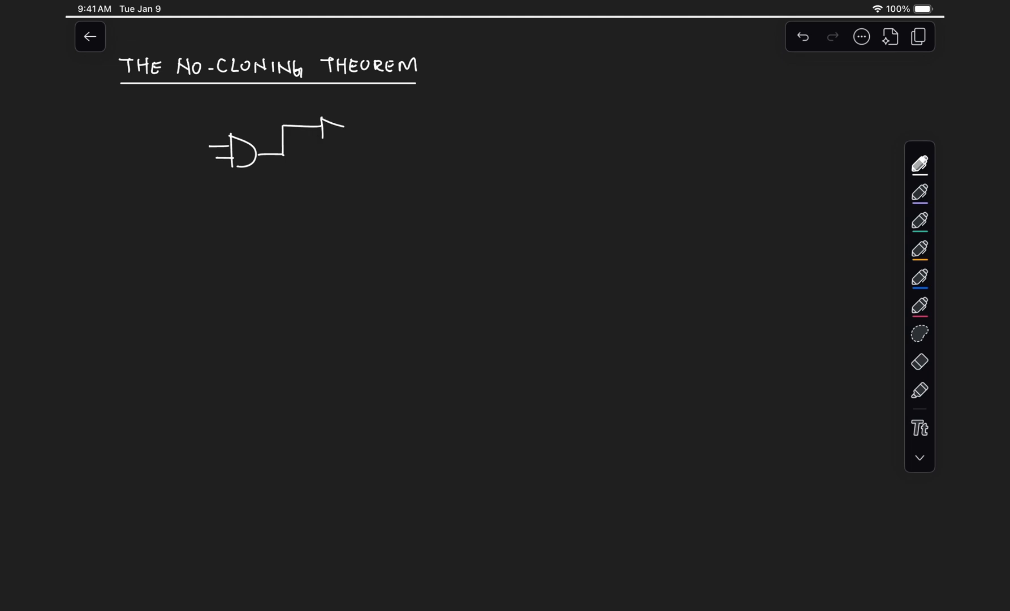
drag(316, 129, 351, 129)
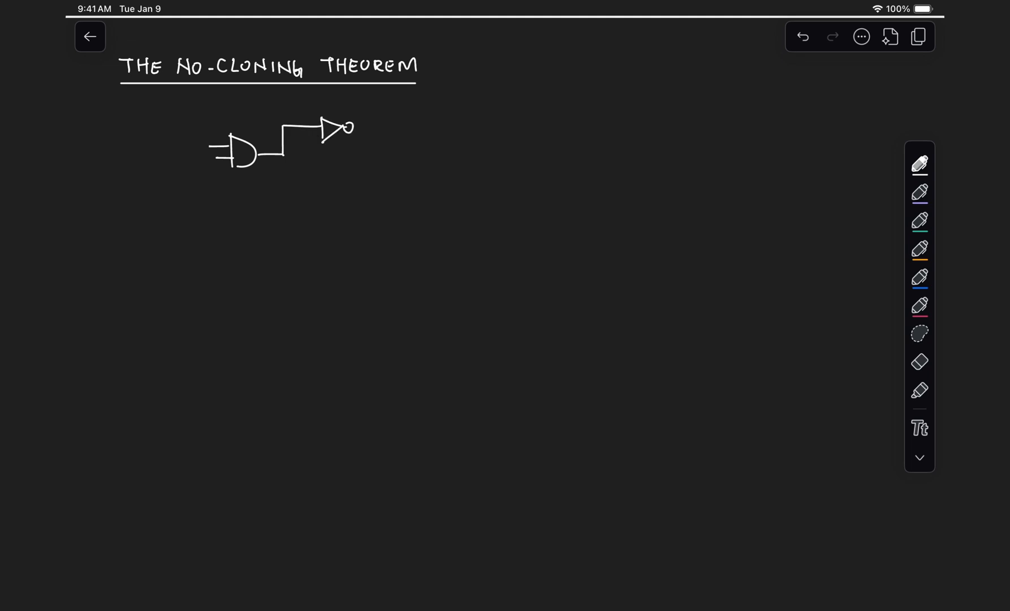
drag(354, 128, 379, 128)
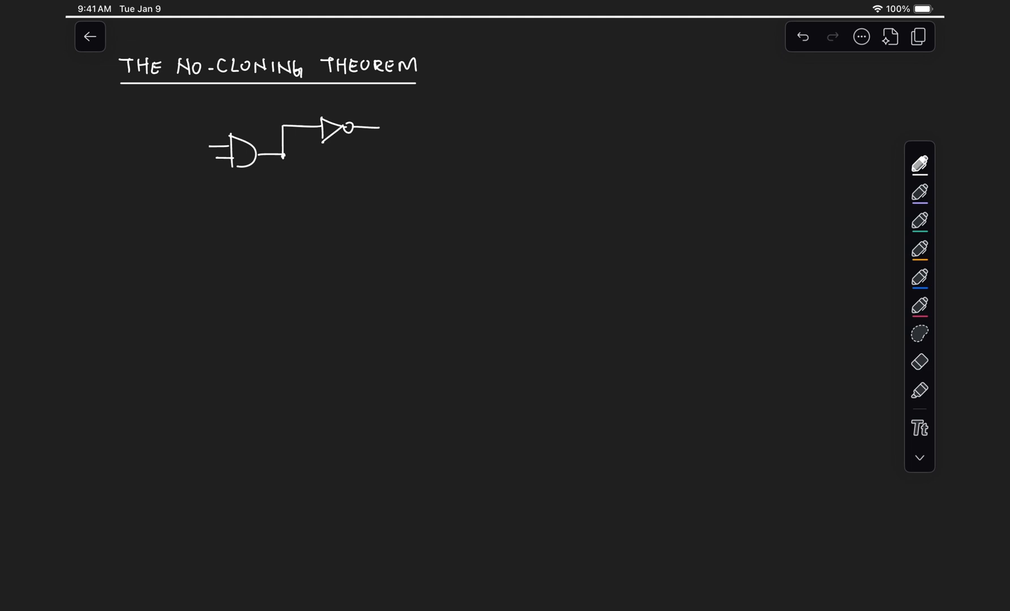
drag(282, 157, 338, 197)
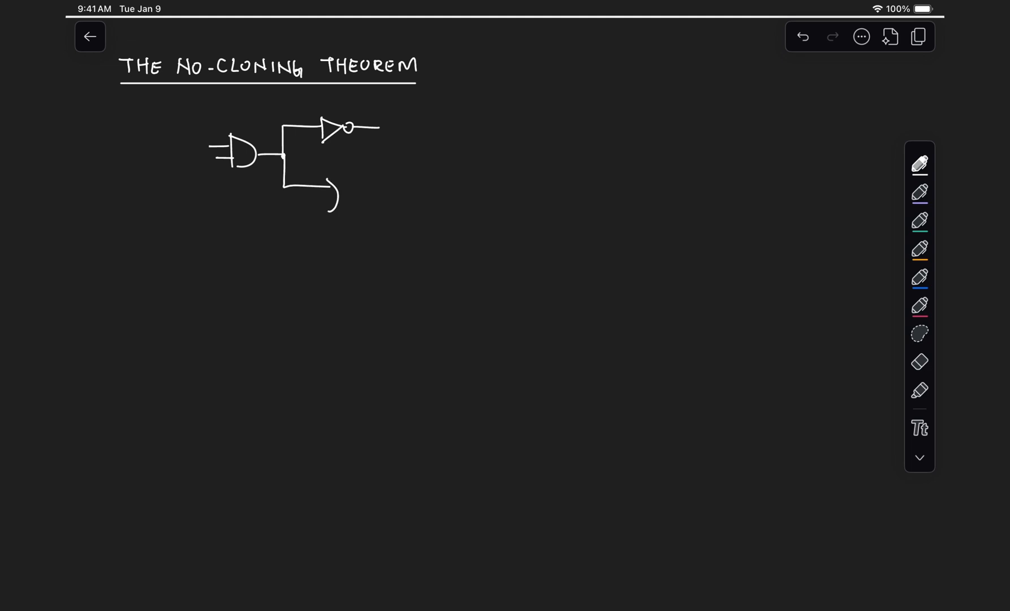
drag(296, 206, 376, 190)
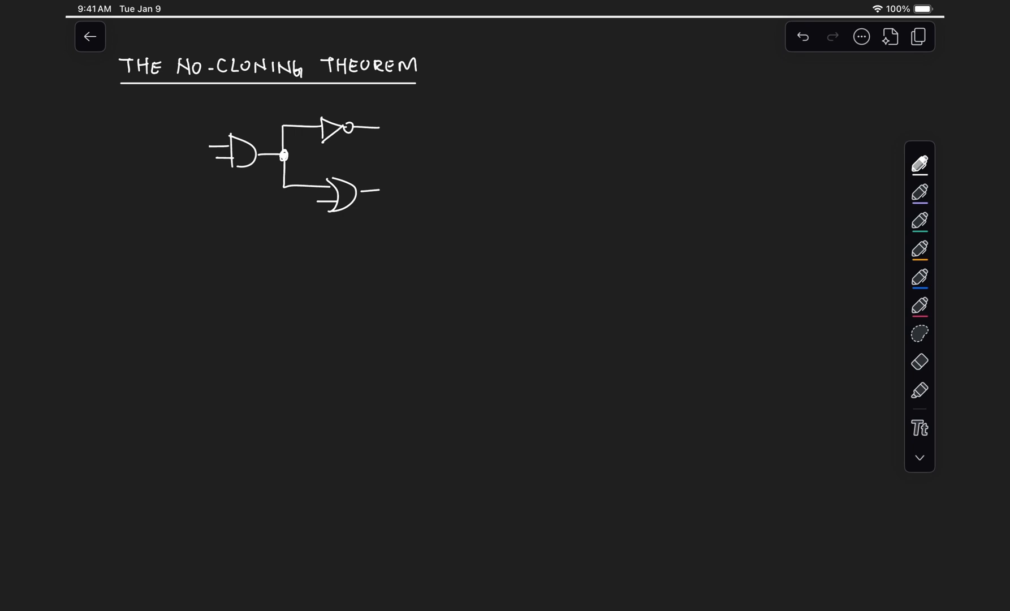
drag(282, 223, 288, 203)
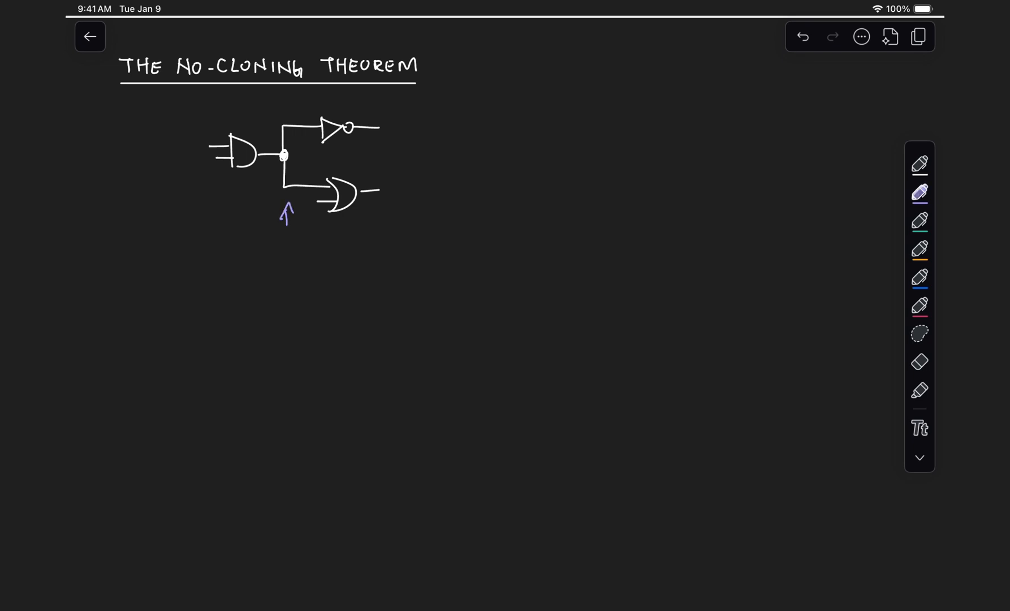
- Label the gate wires with 1s in white ink
click(920, 163)
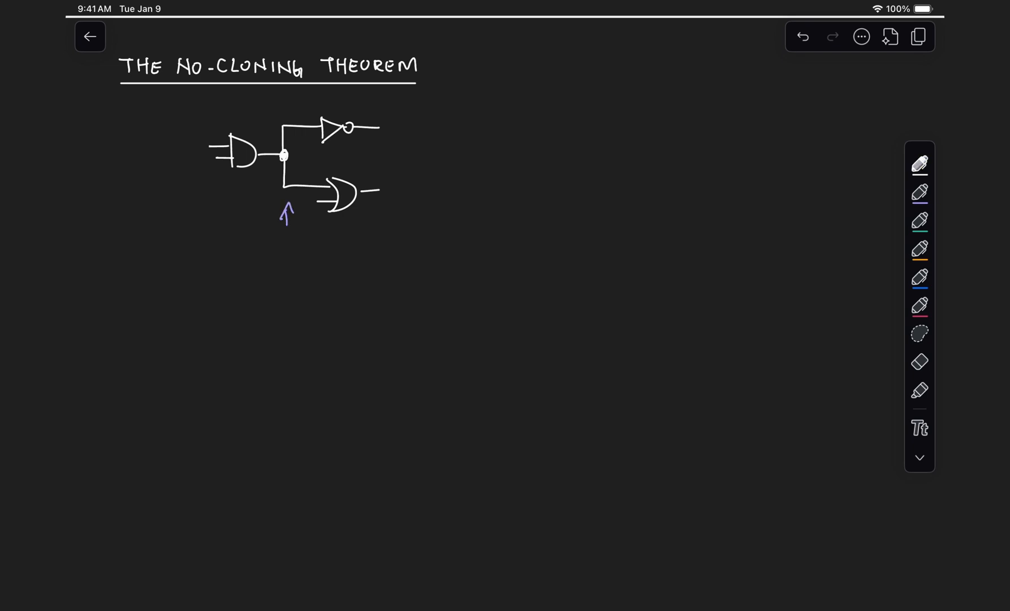
text(1)
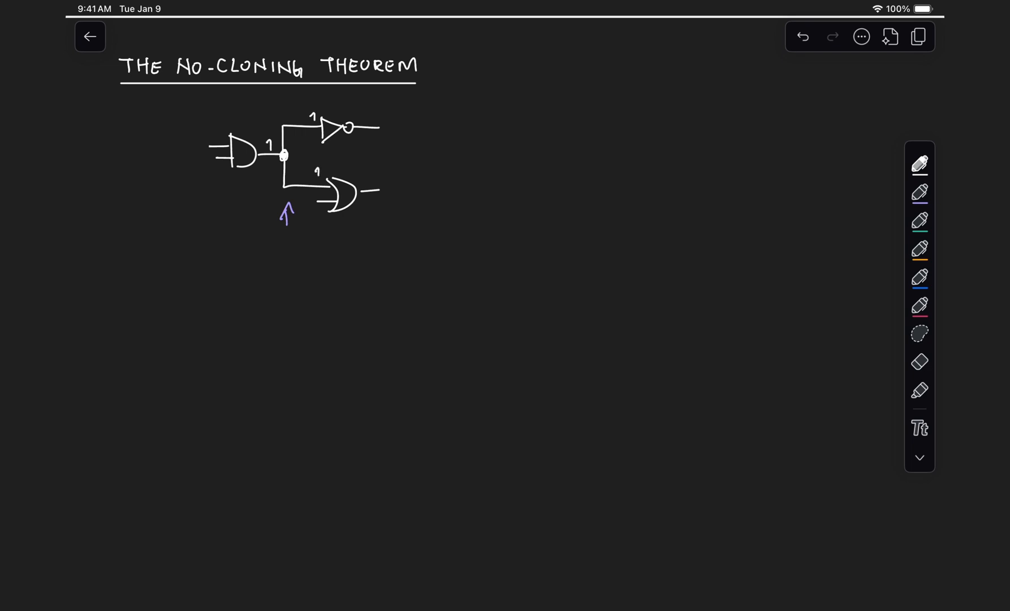
drag(253, 110, 254, 132)
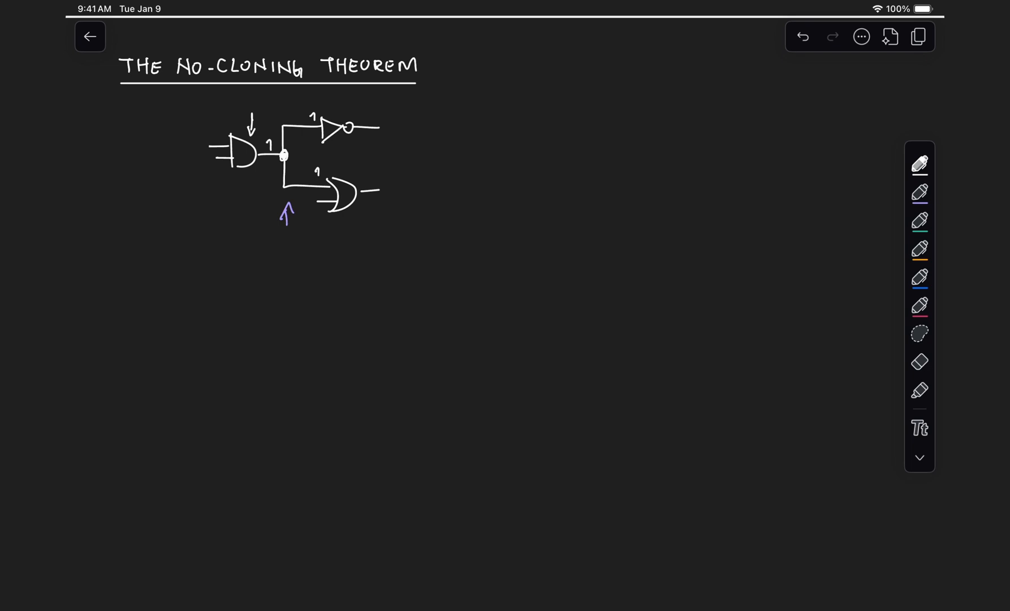
click(920, 277)
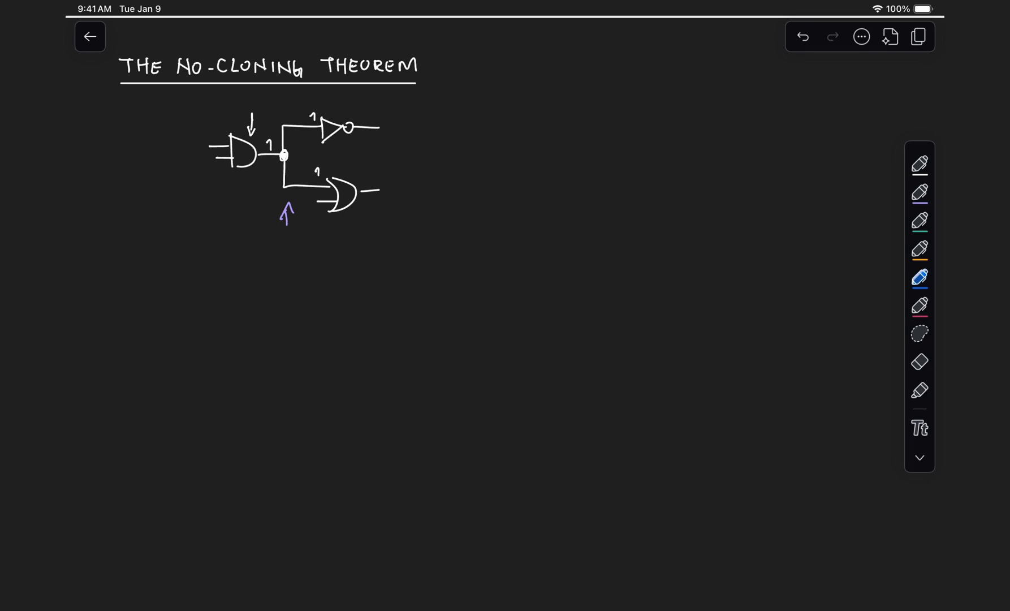
- Draw the two CNOT wires with control dot, labelled |b⟩ and |0⟩, noting b ∈ {0,1}
drag(277, 302, 313, 357)
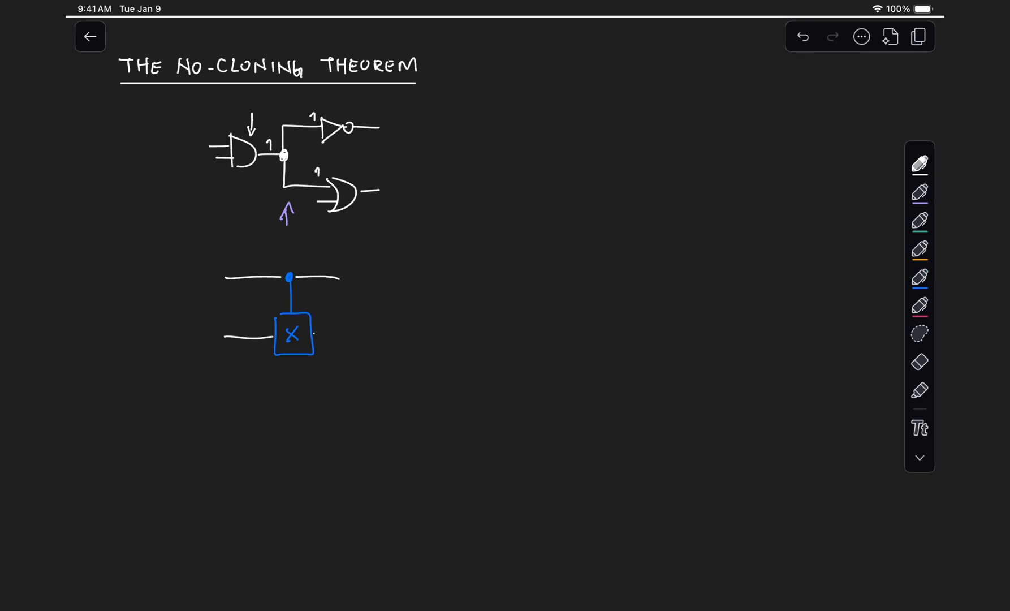
drag(316, 335, 349, 334)
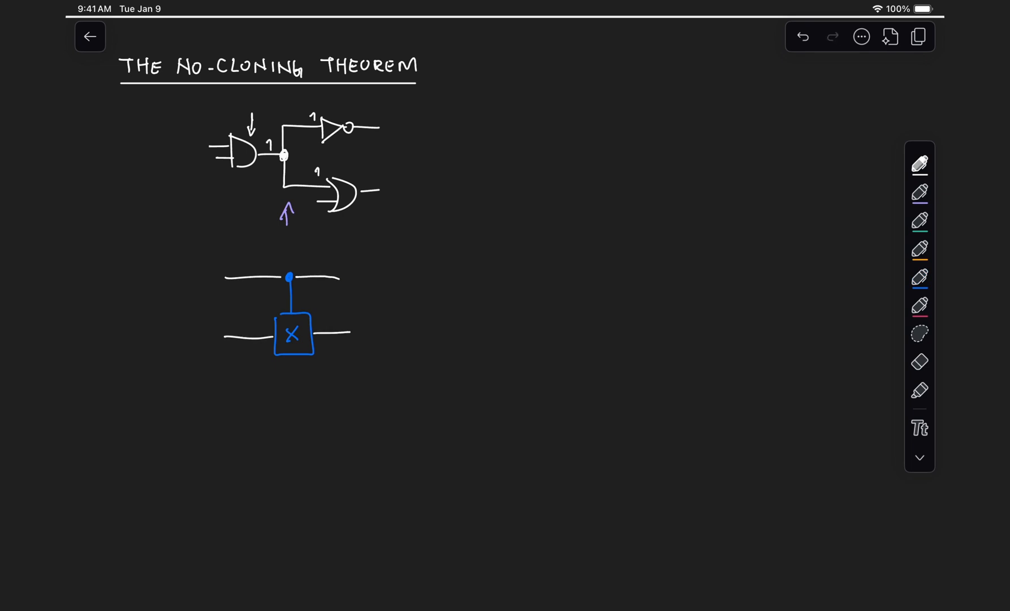
text(|0>)
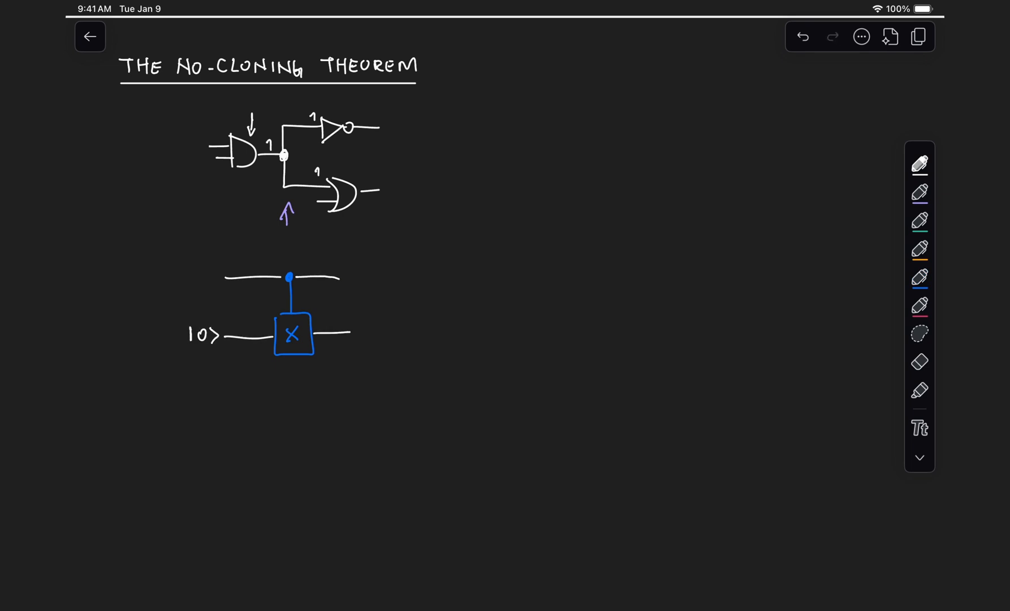
text(|b>)
text(be)
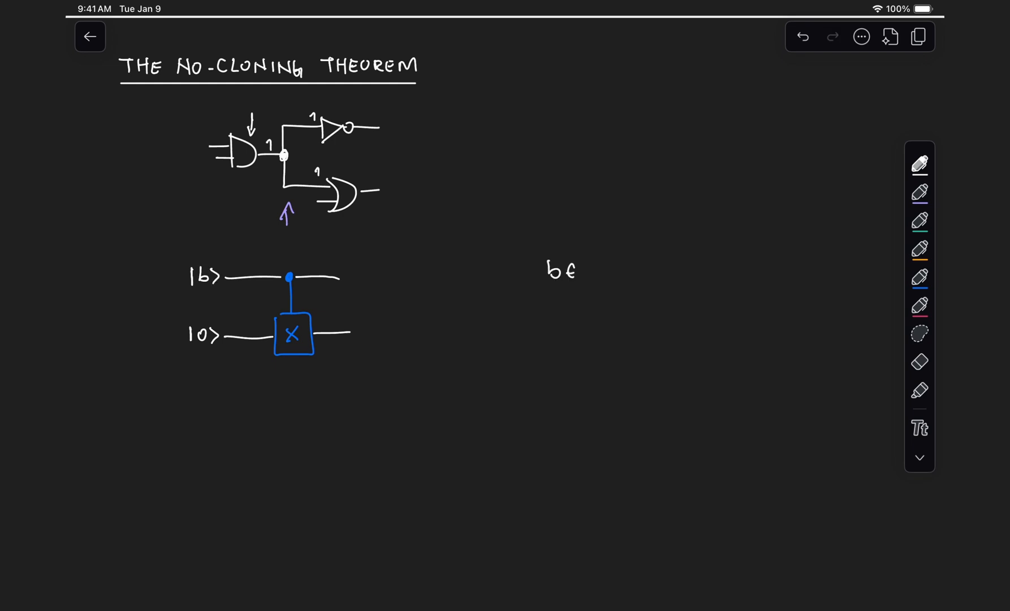
text({0,1})
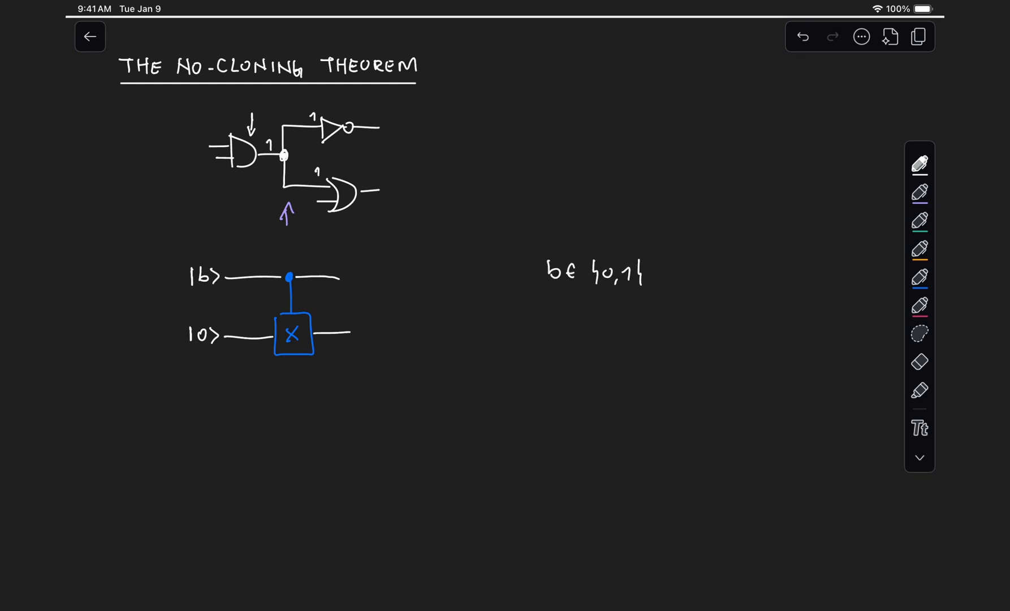
- Write |b⟩, |b⟩ as the outputs and add arrows to the |b⟩ input and X gate
text(|b>)
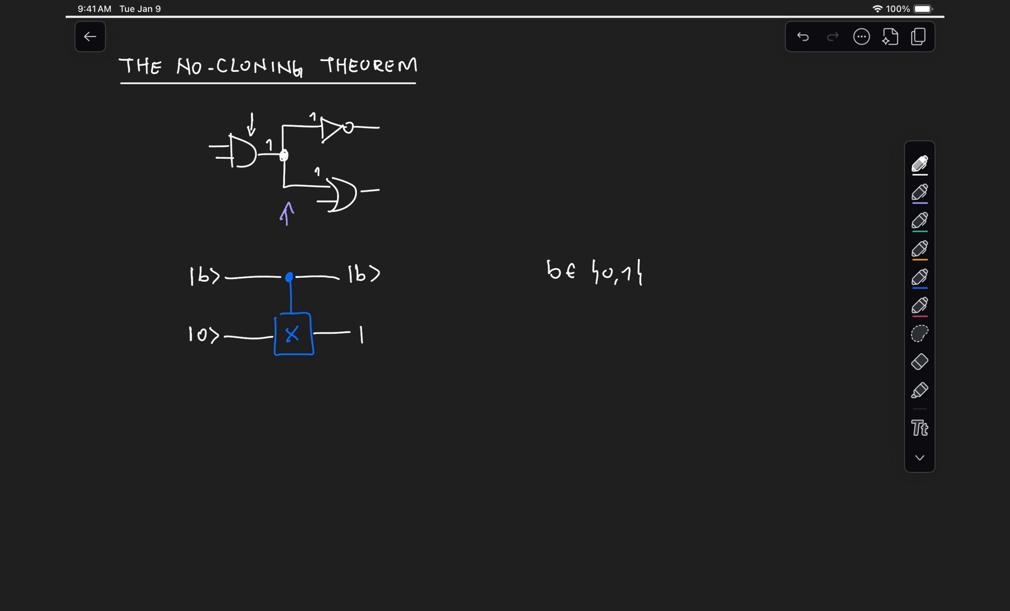
text(|b>)
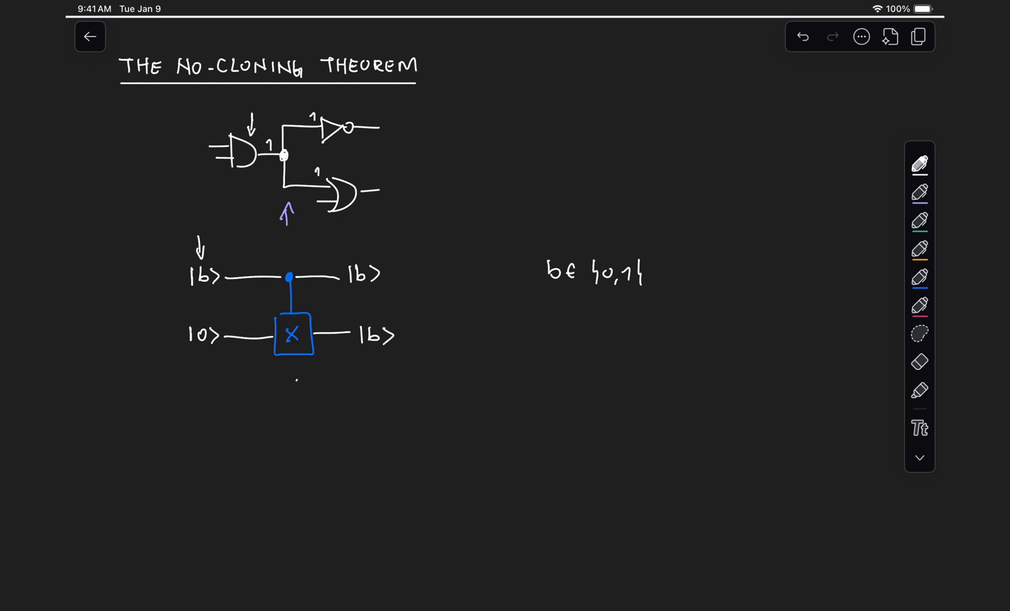
drag(295, 380, 295, 351)
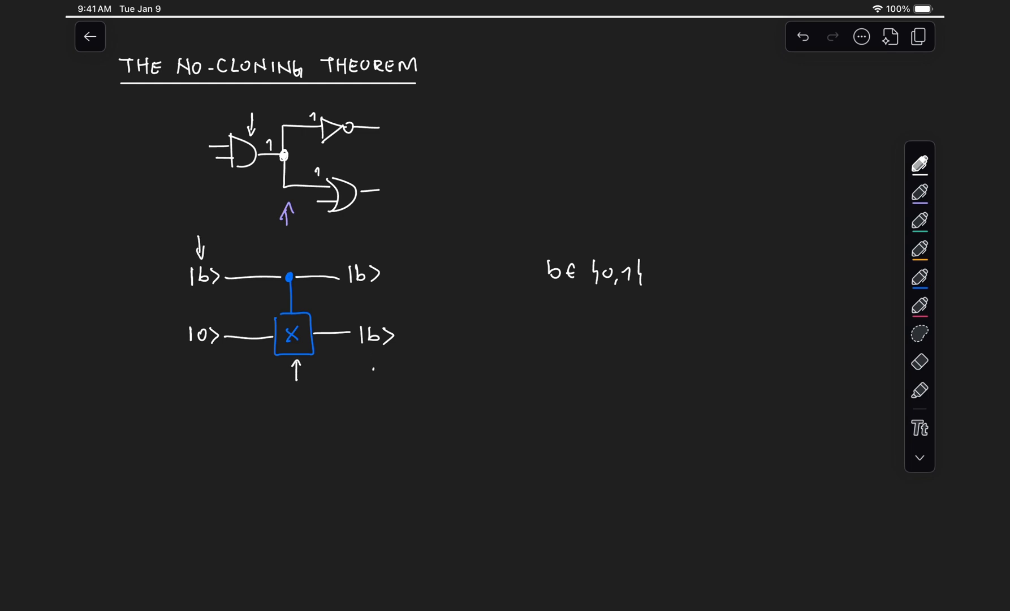
drag(374, 364, 374, 344)
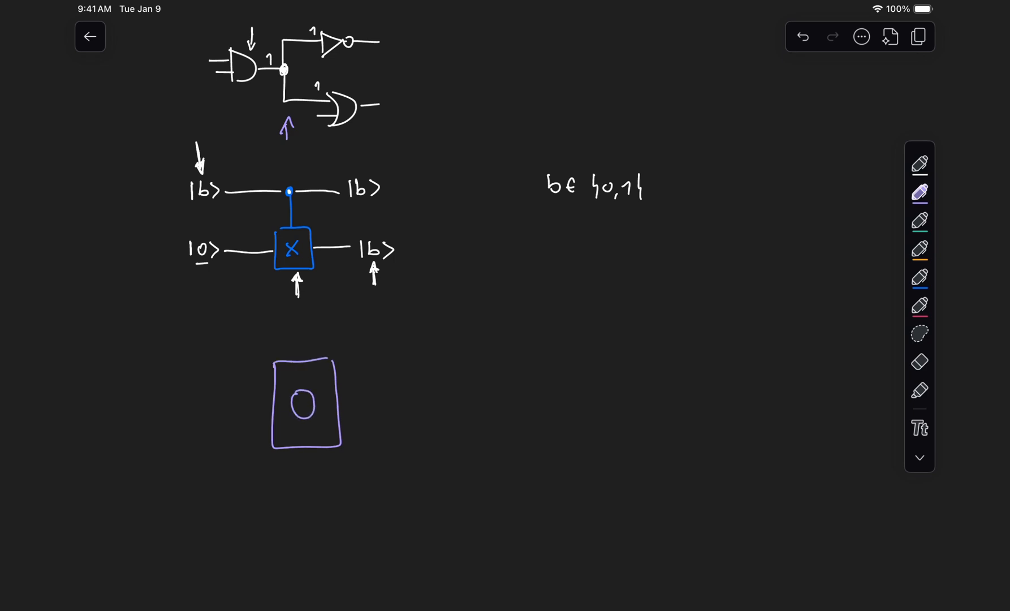
- Draw the purple cloning box with a |q⟩ input and |q⟩ outputs marked with a question mark
drag(254, 377, 306, 403)
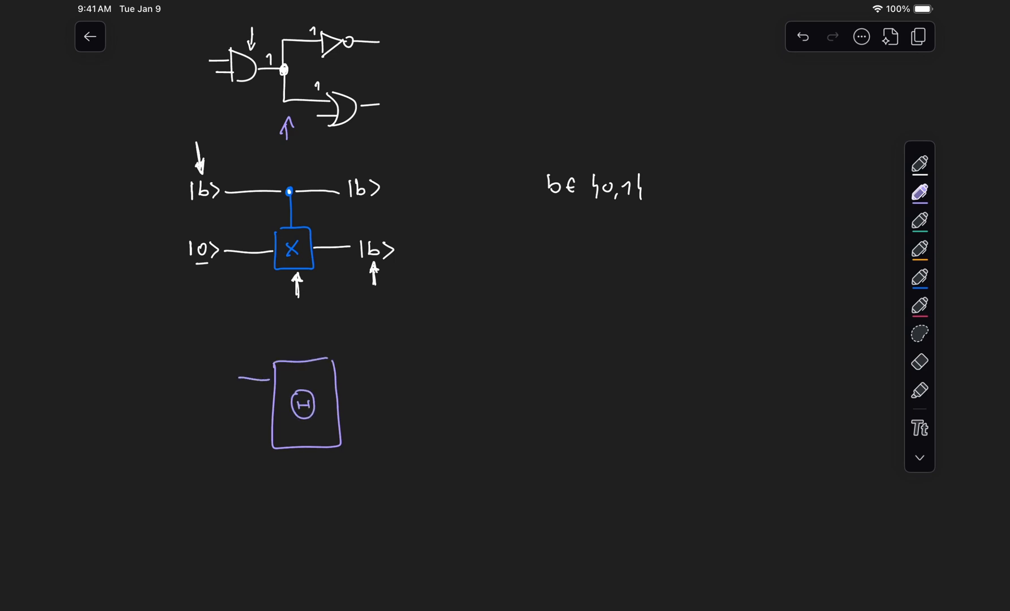
text(|q>)
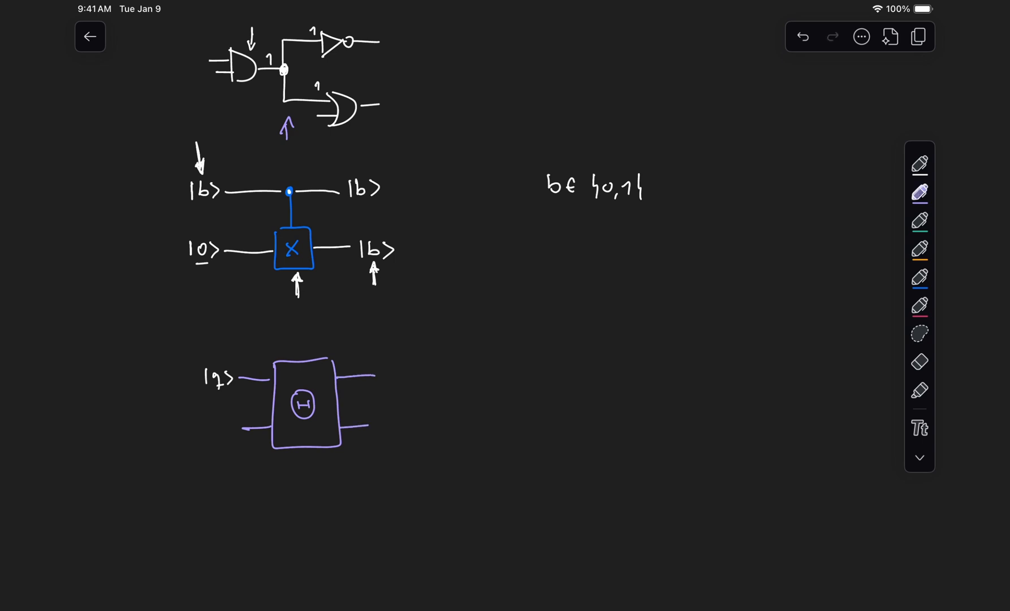
text(|q>)
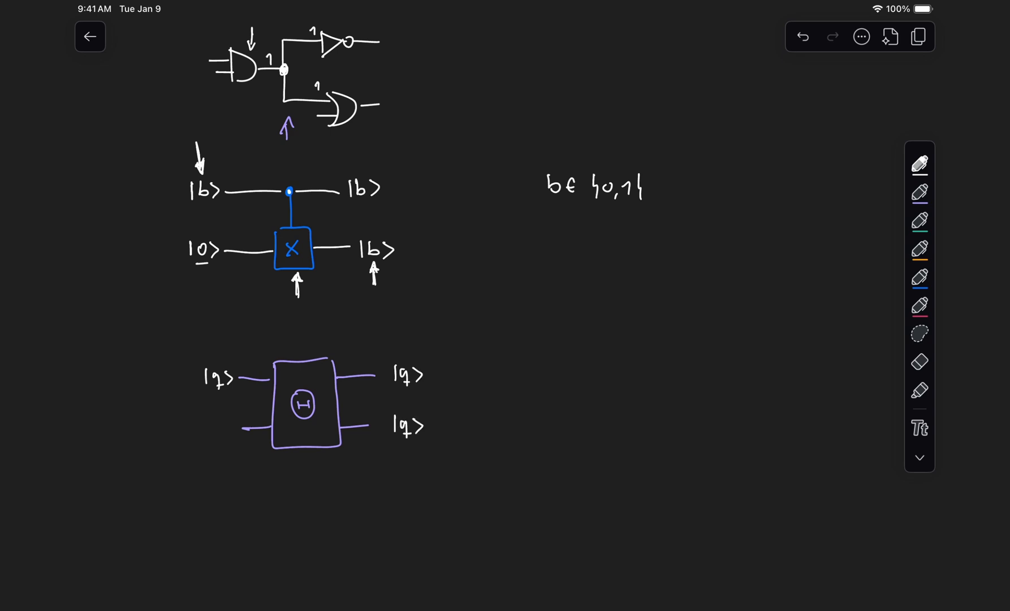
text(←?)
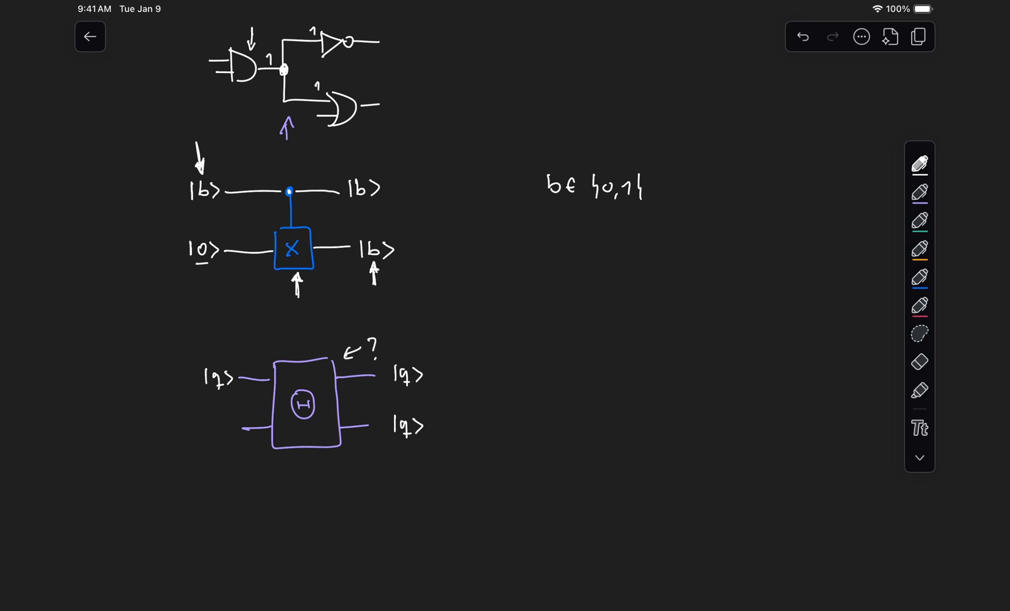
- Add the arrow and state label on the lower input wire, correcting a stroke
drag(226, 450, 225, 438)
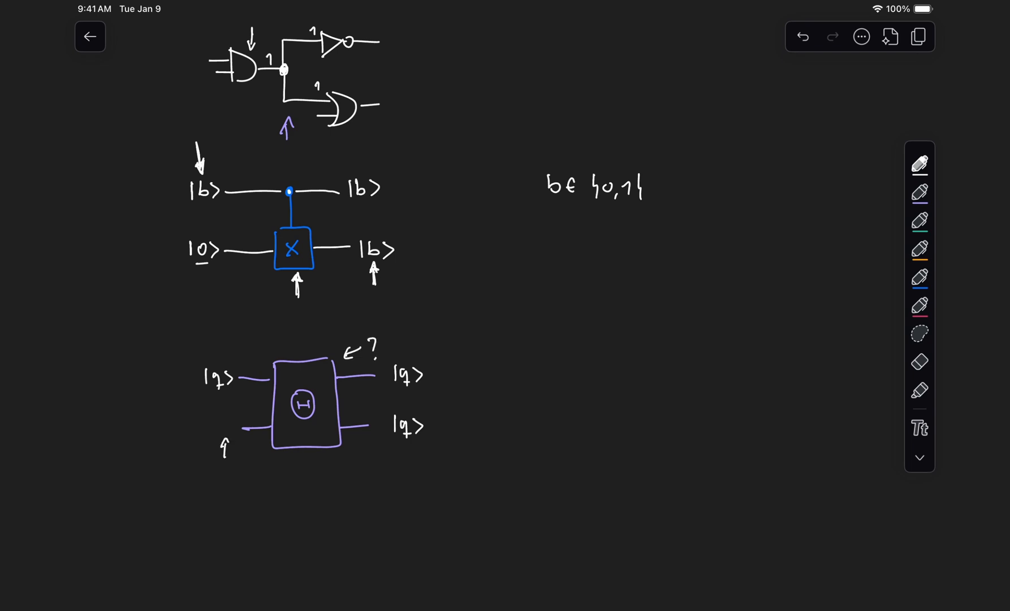
drag(213, 415, 212, 439)
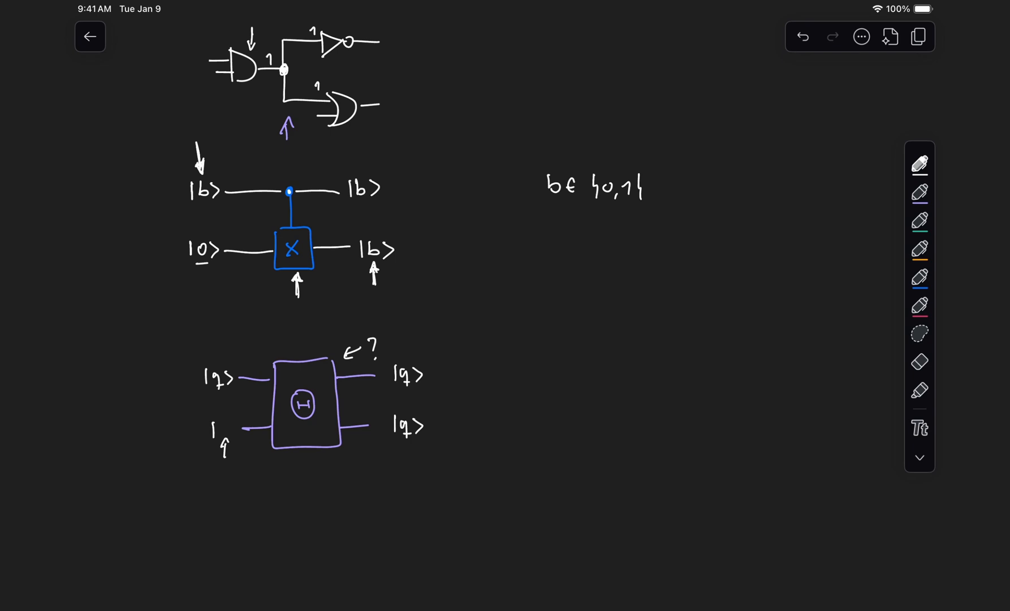
text(|P>)
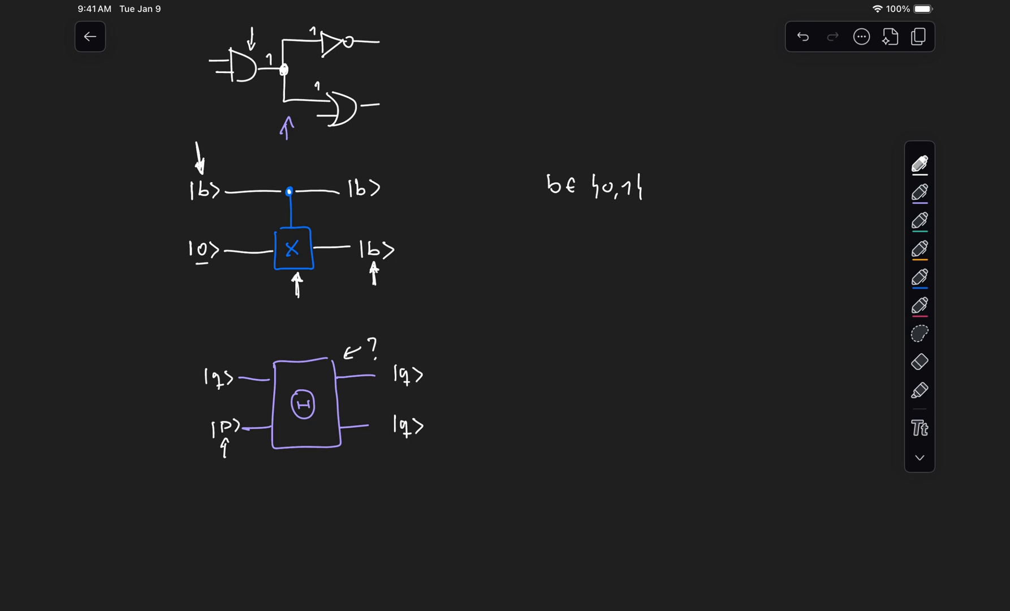
click(920, 362)
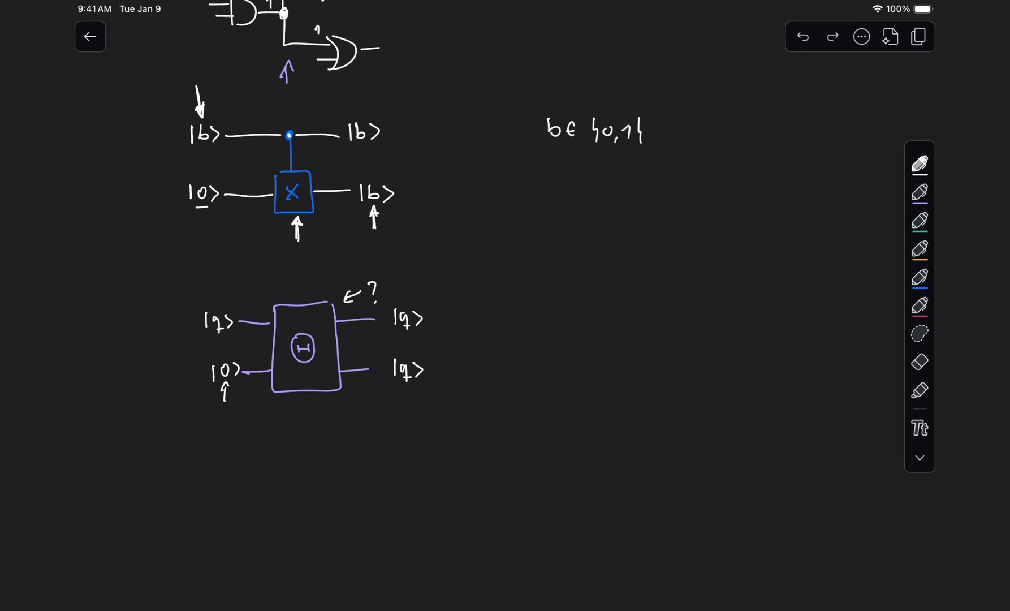
drag(313, 441, 314, 398)
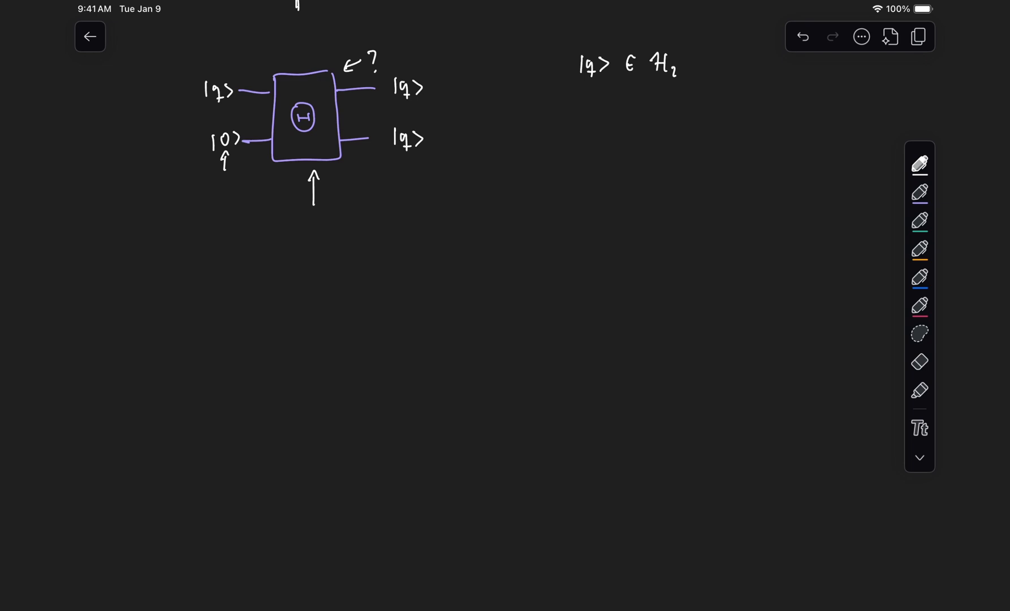
- Write the cloning equation mapping |a⟩⊗|0⟩ to |a⟩⊗|a⟩
drag(171, 287, 196, 277)
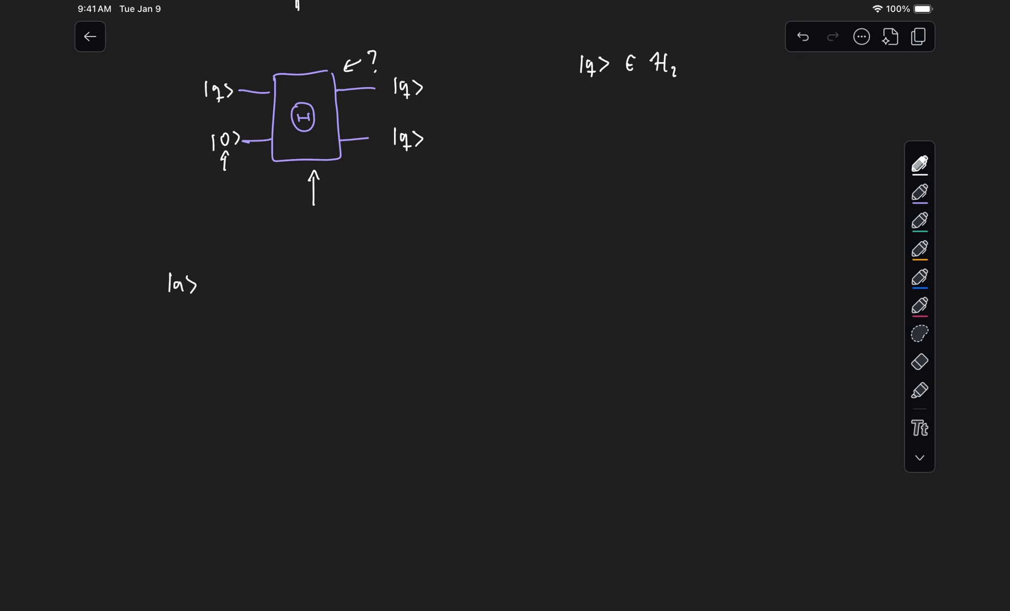
drag(206, 287, 219, 287)
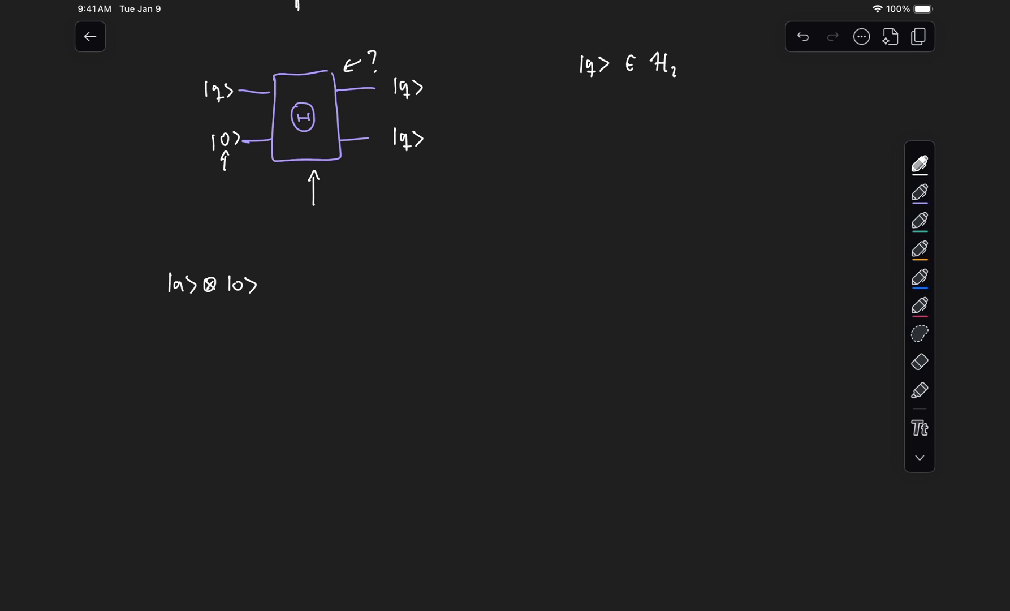
drag(145, 274, 158, 290)
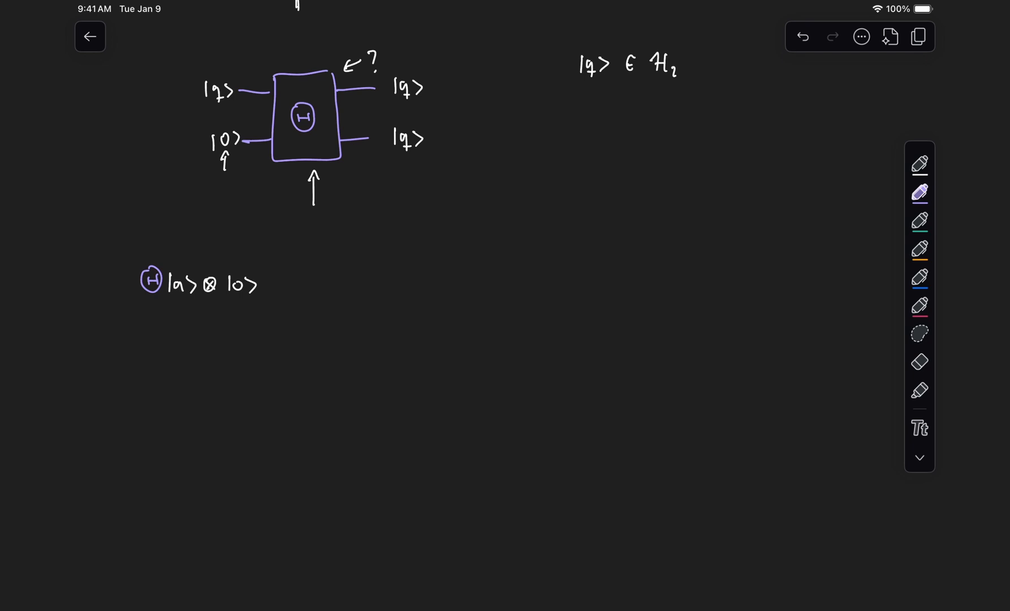
text(= |r)
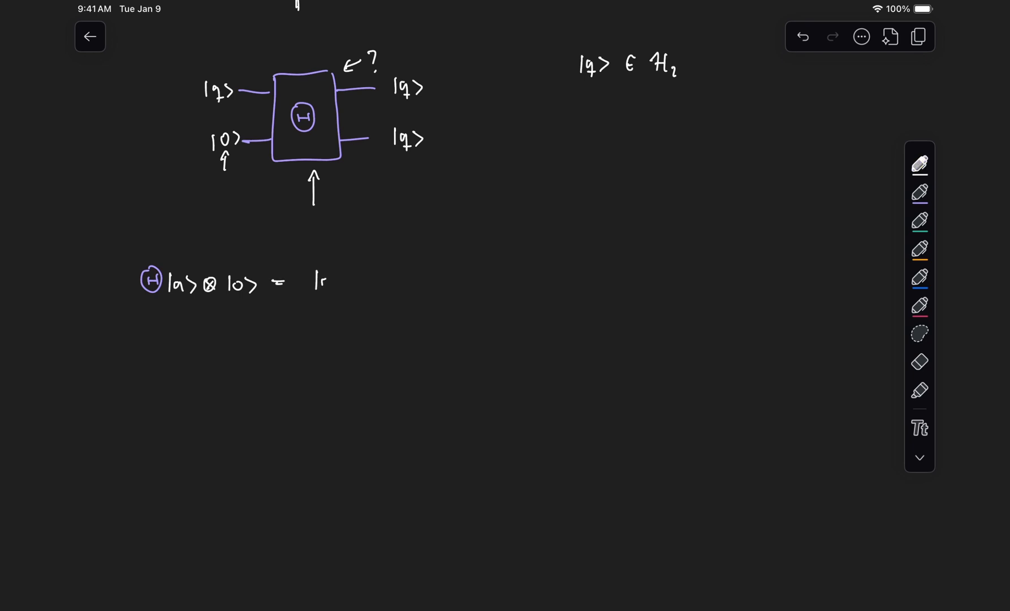
text(|a>⊗|c)
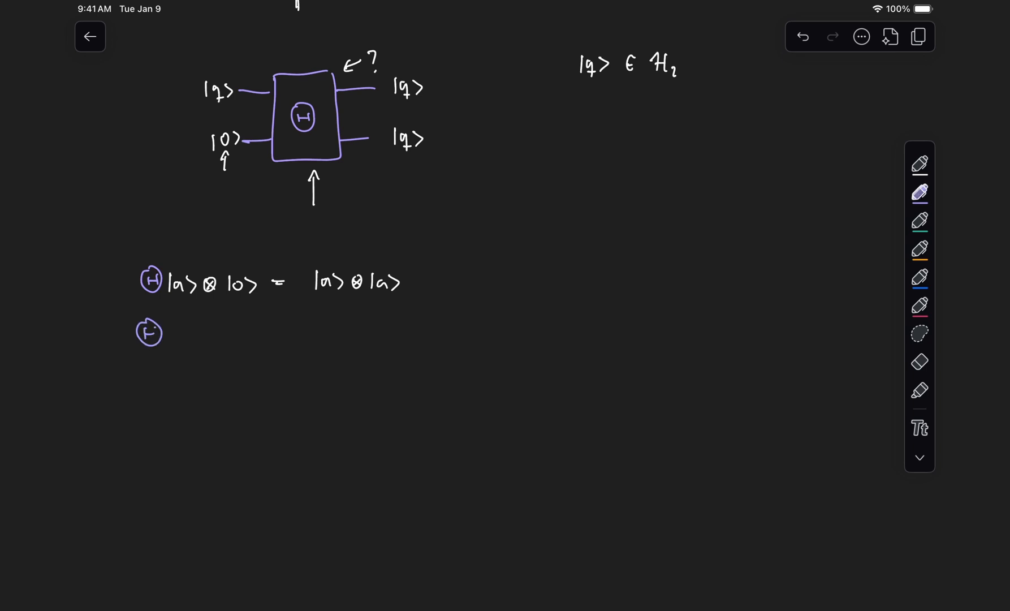
- Write the matching |b⟩ and |c⟩ cloning equations and begin |c⟩ = on the right
text(|b>⊗|0>)
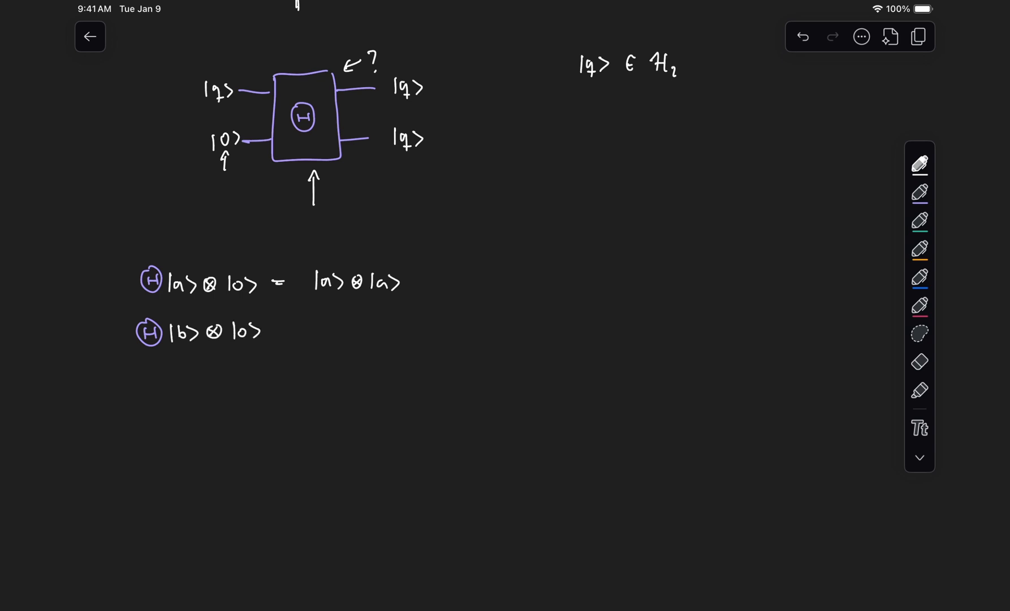
text(= 1b)
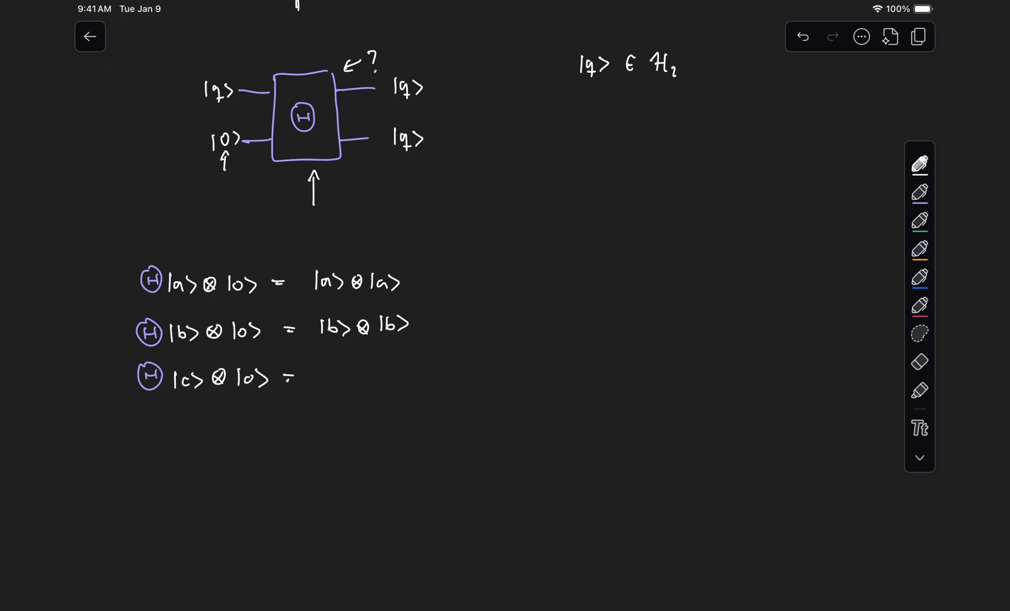
text(|c> ⊗ |c>)
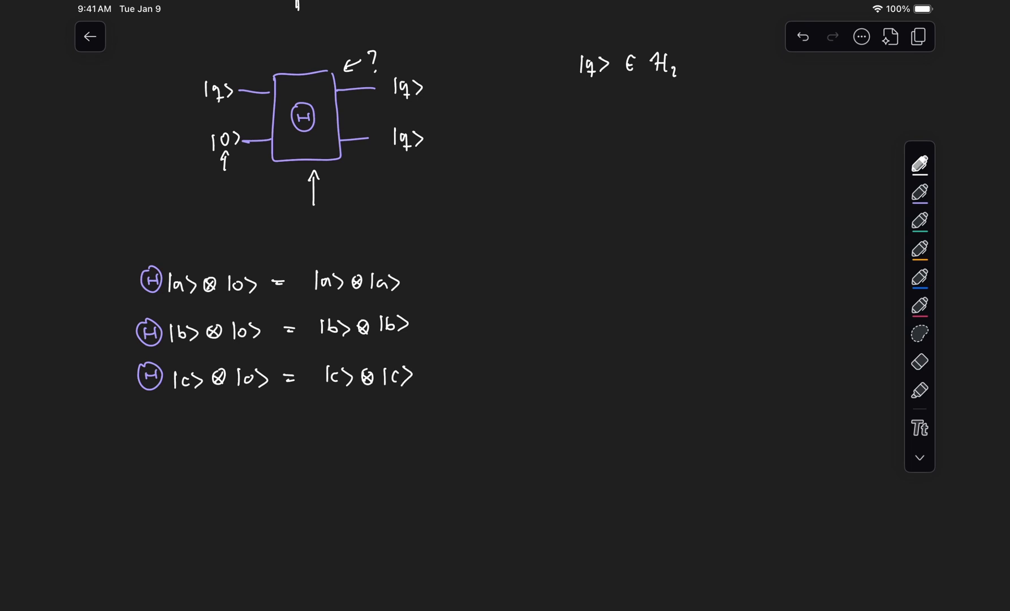
text(|c> =)
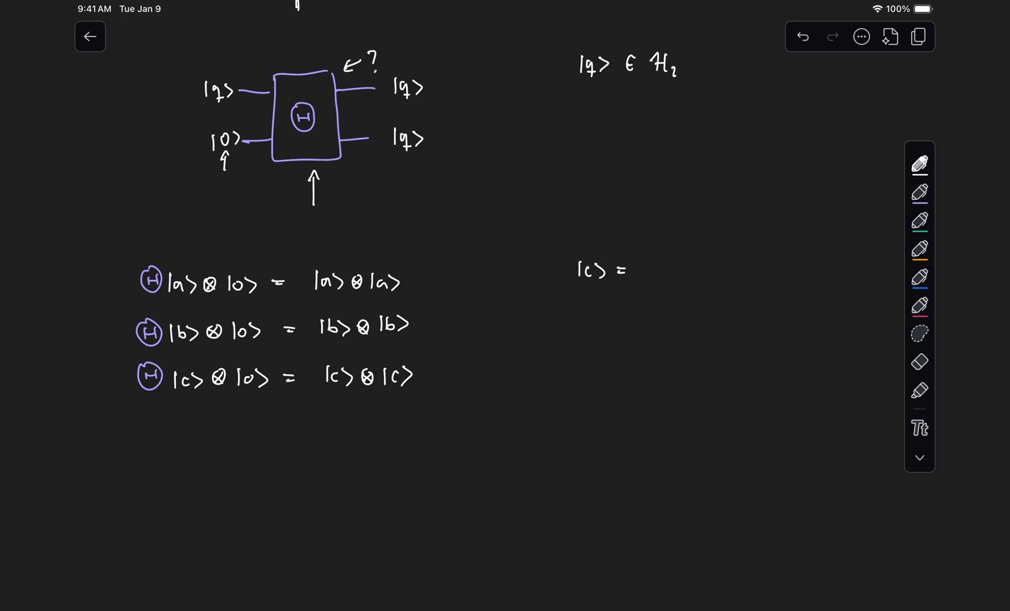
- Define |c⟩ = α|a⟩+β|b⟩ and apply the cloning gate to it by linearity
text(α|a> + β|b>)
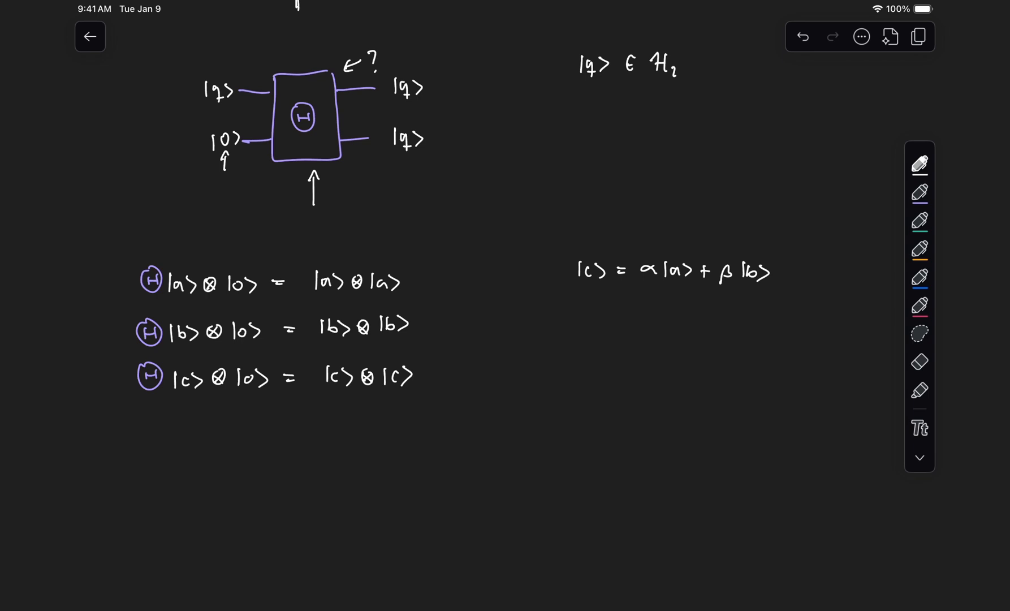
drag(638, 290, 747, 291)
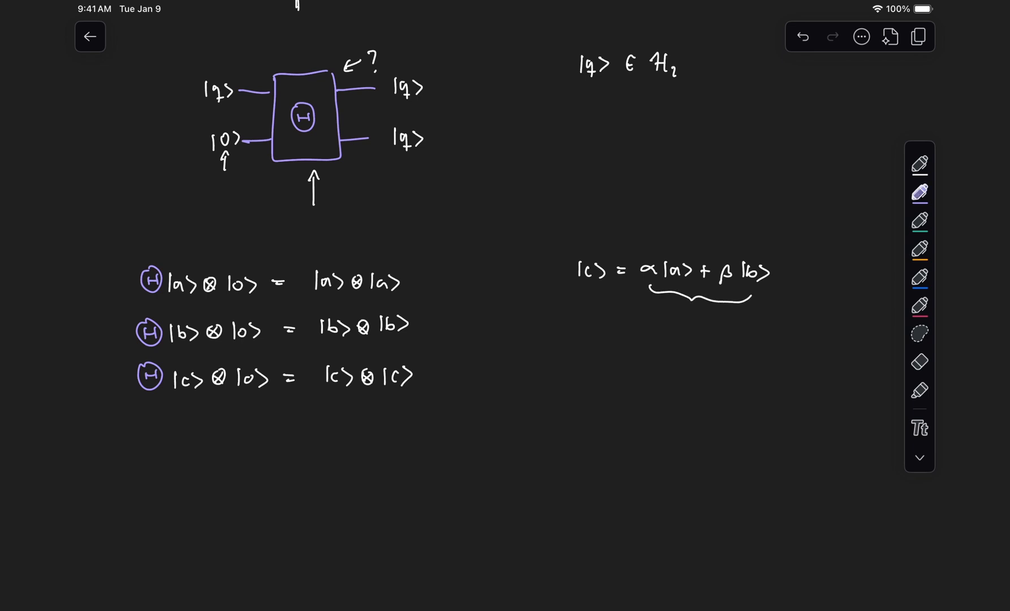
drag(107, 377, 133, 377)
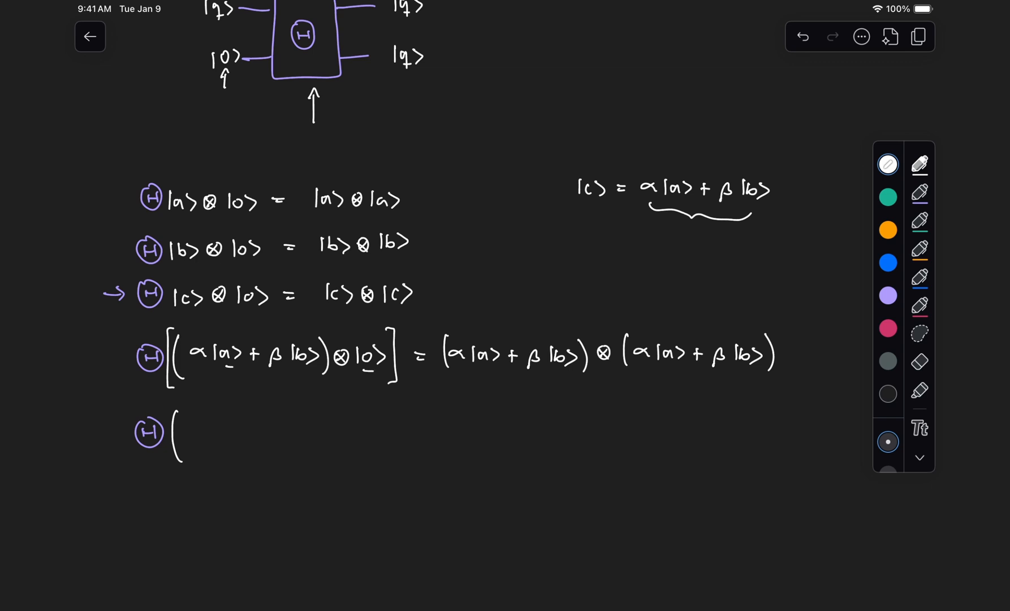
drag(196, 431, 228, 438)
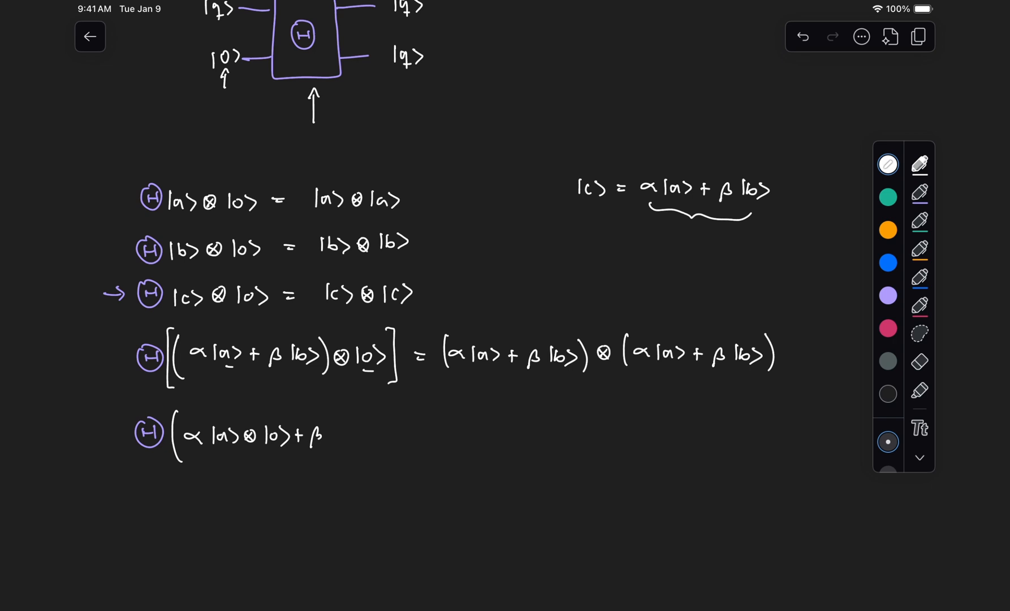
text(|b>⊗|0>))
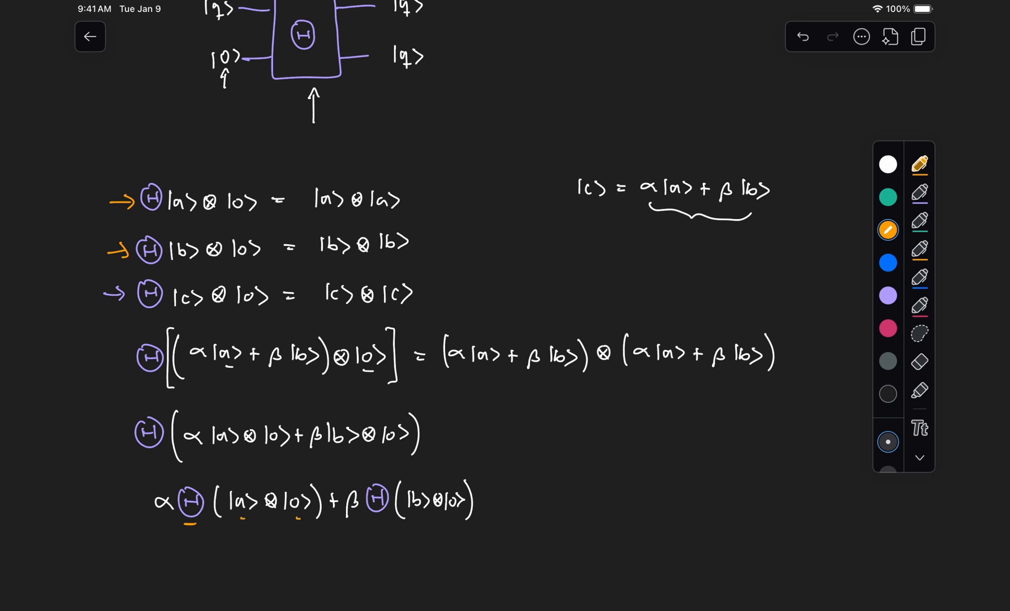
- Add arrows and ticks marking the |a⟩ and |b⟩ copying rules as used
drag(370, 515, 451, 516)
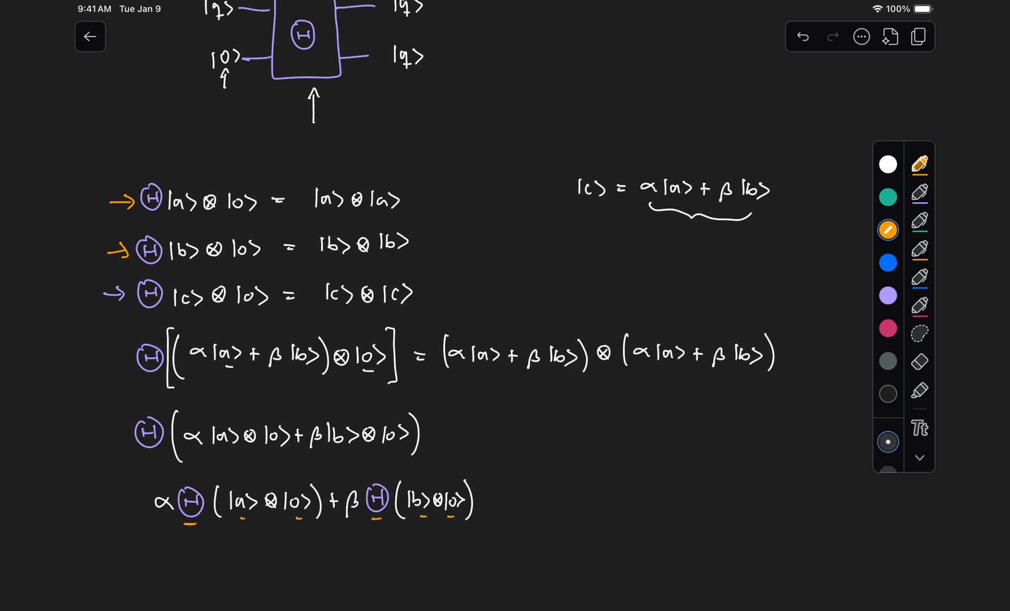
drag(403, 186, 419, 203)
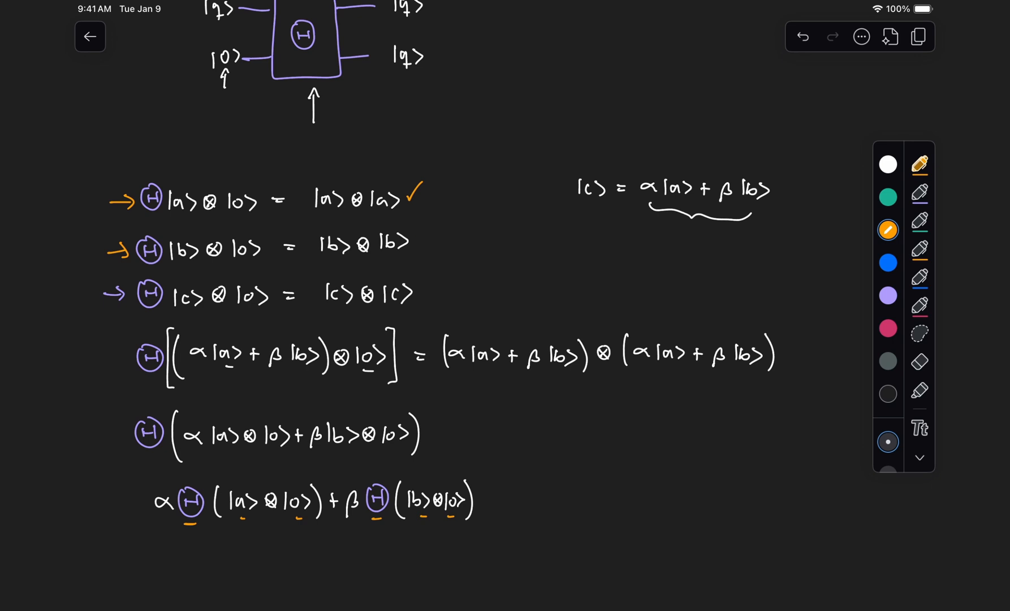
drag(412, 242, 428, 236)
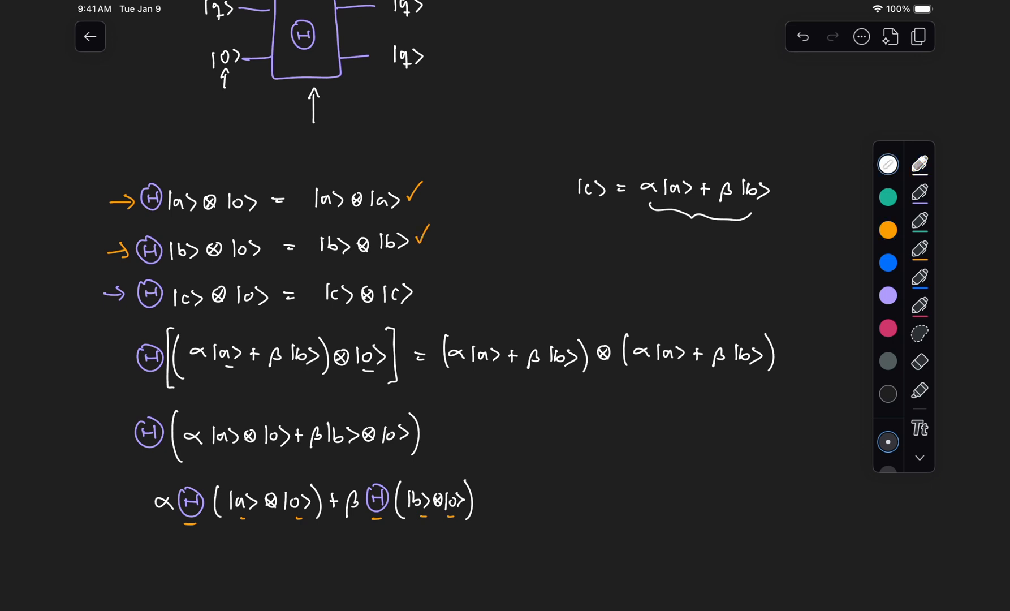
drag(148, 567, 181, 567)
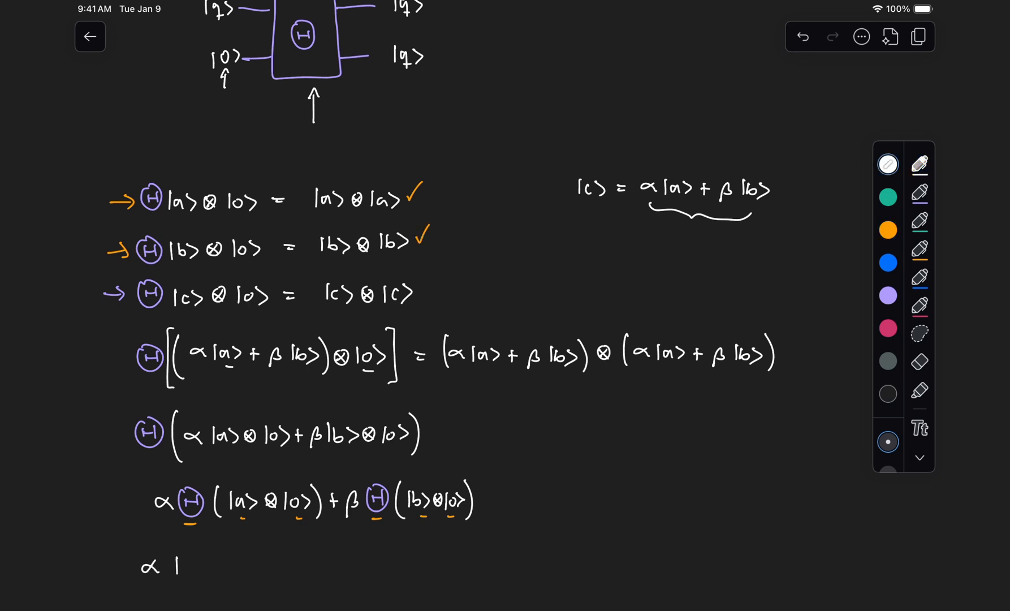
- Expand |c⟩⊗|c⟩ into α²|a⟩|a⟩, αβ|a⟩|b⟩ and β terms
text(|a>⊗|a>+β|b>⊗)
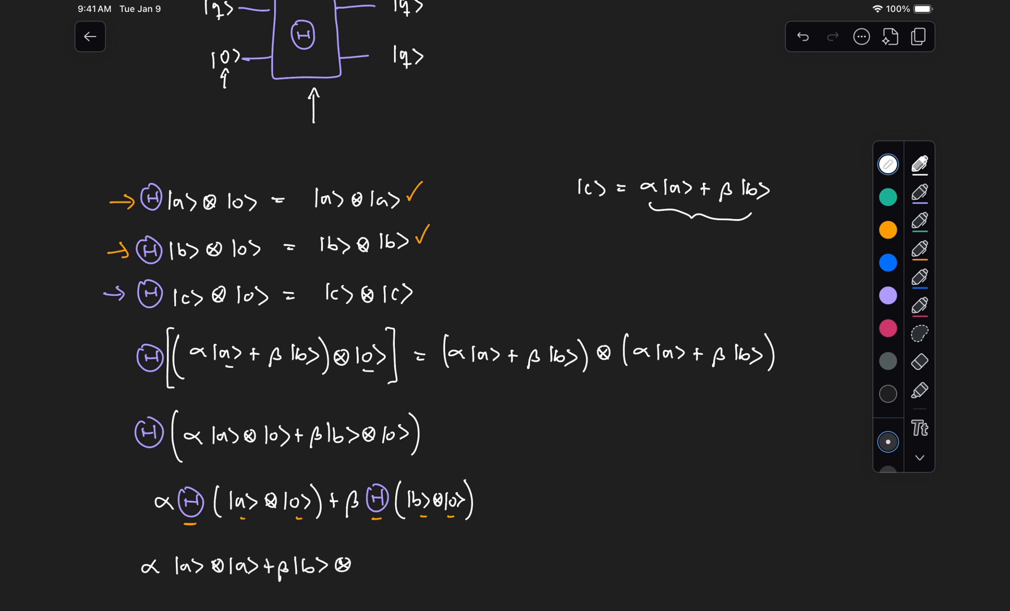
text(|b> =)
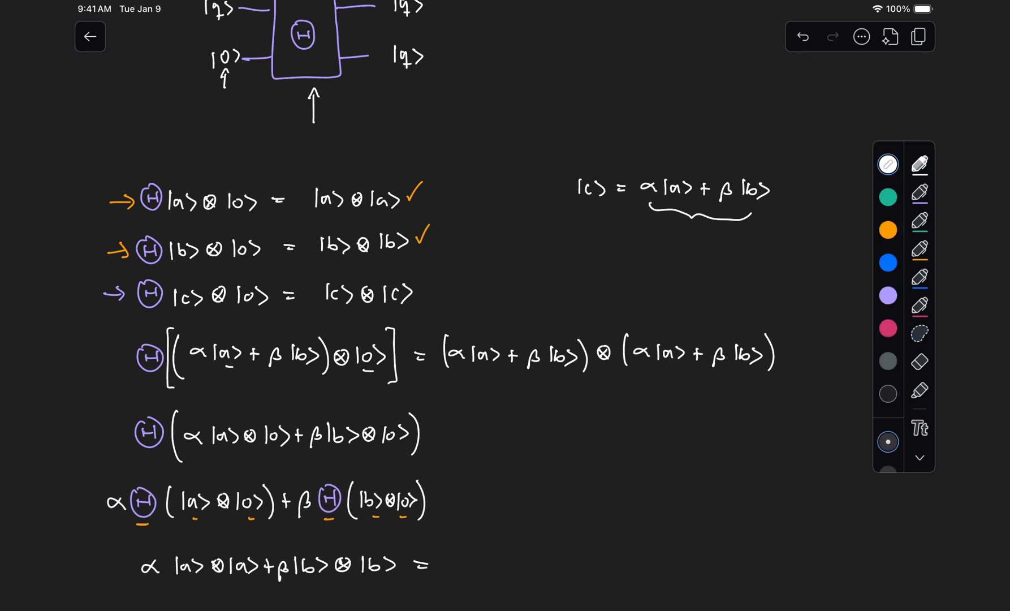
text(α²|a⟩)
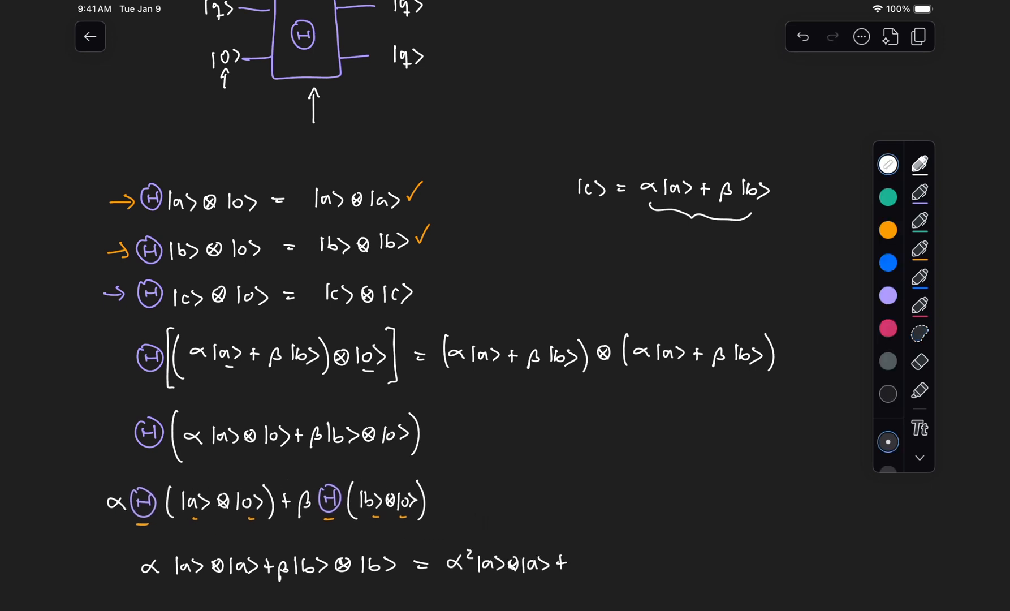
text(αβla)
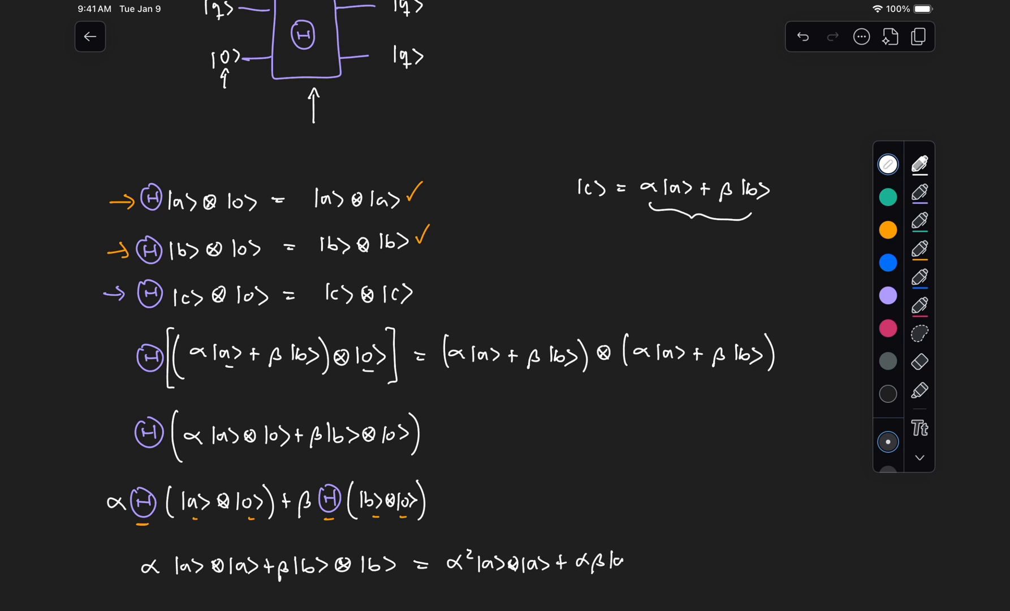
text(|a>⊗|b>+ βα|b>⊗|a>+ β²|b>⊗|b>)
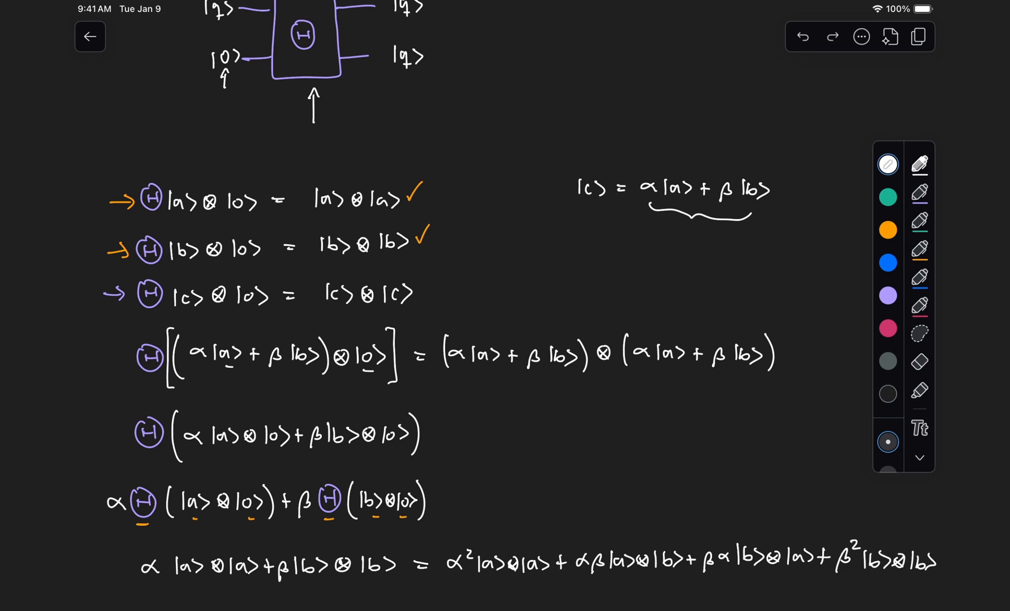
- Mark α|a⟩|a⟩+β|b⟩|b⟩ ≠ the expanded product in orange and underline the cross terms
click(888, 230)
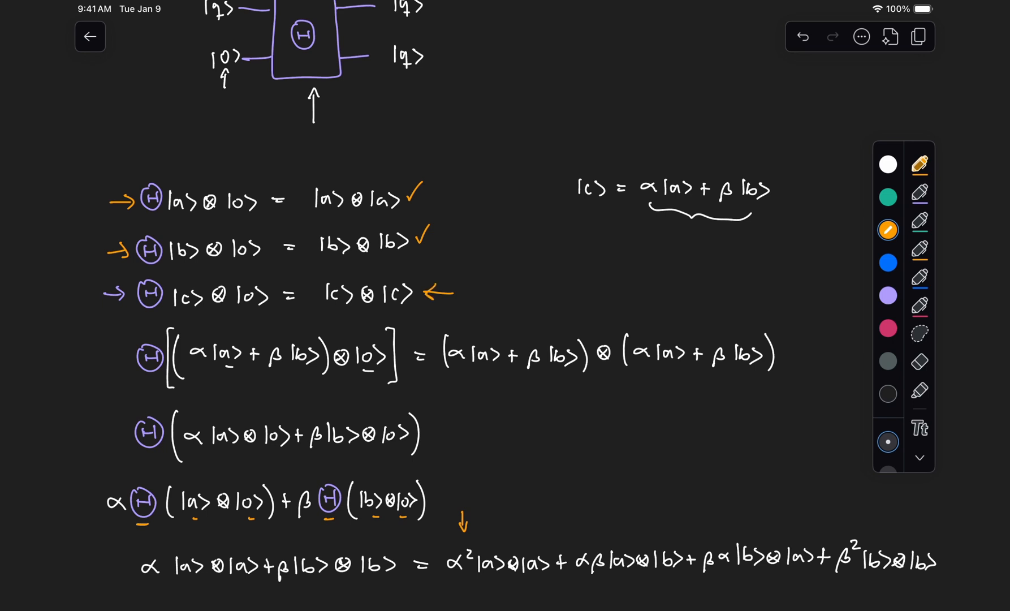
click(887, 164)
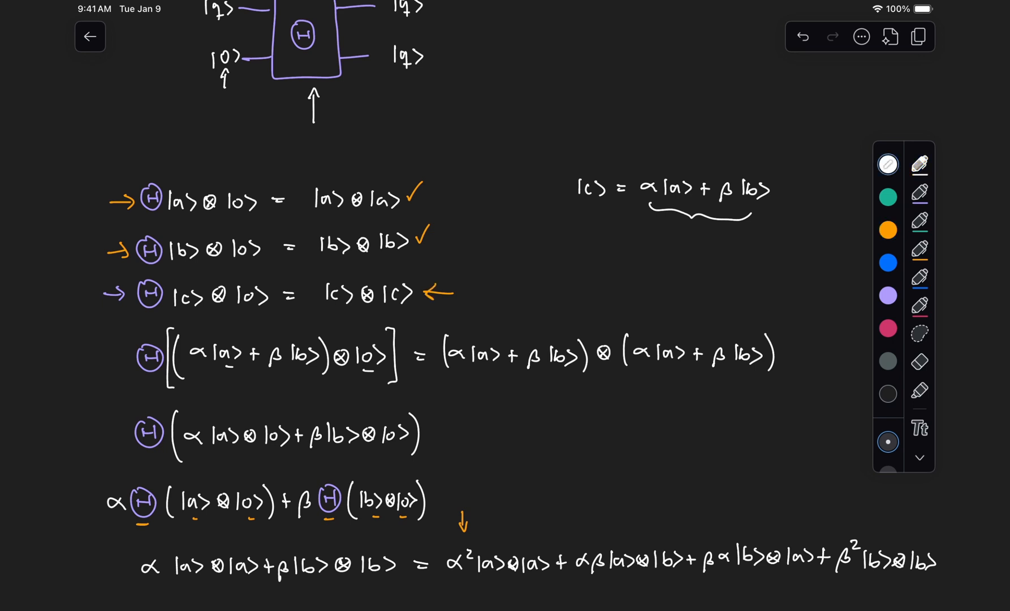
click(425, 567)
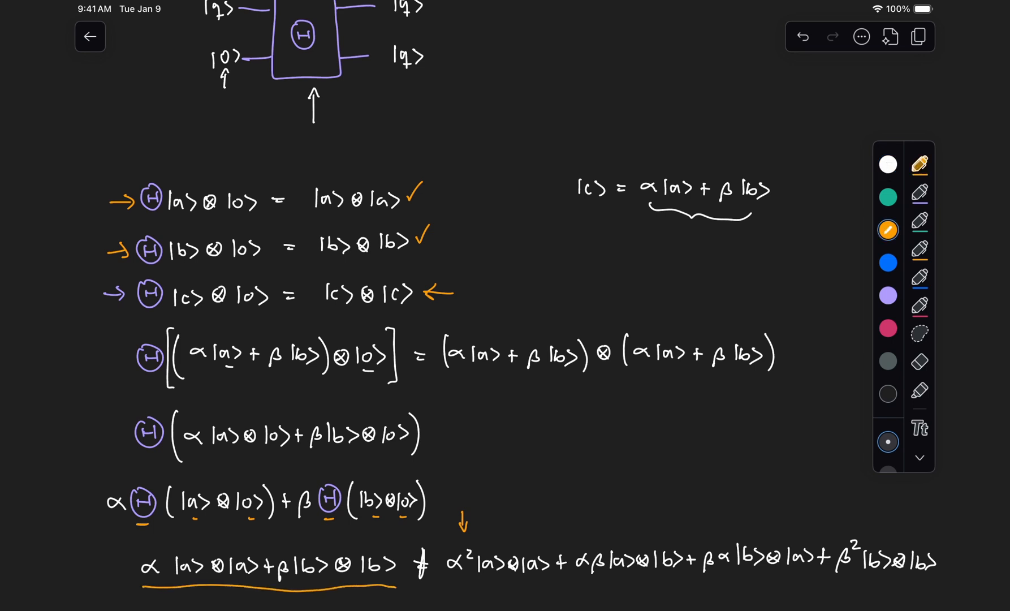
drag(580, 211, 605, 210)
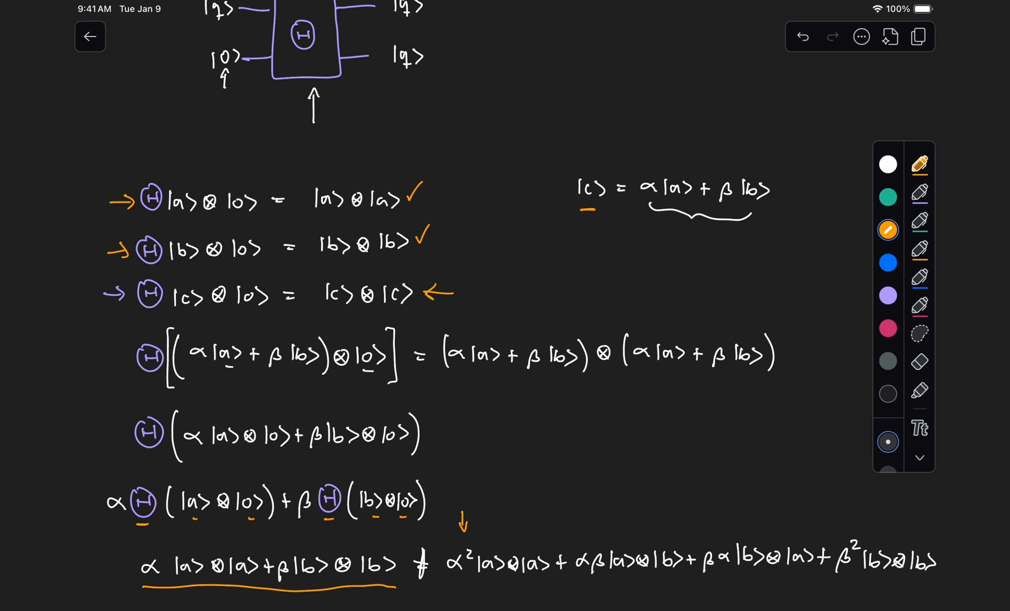
drag(676, 208, 767, 209)
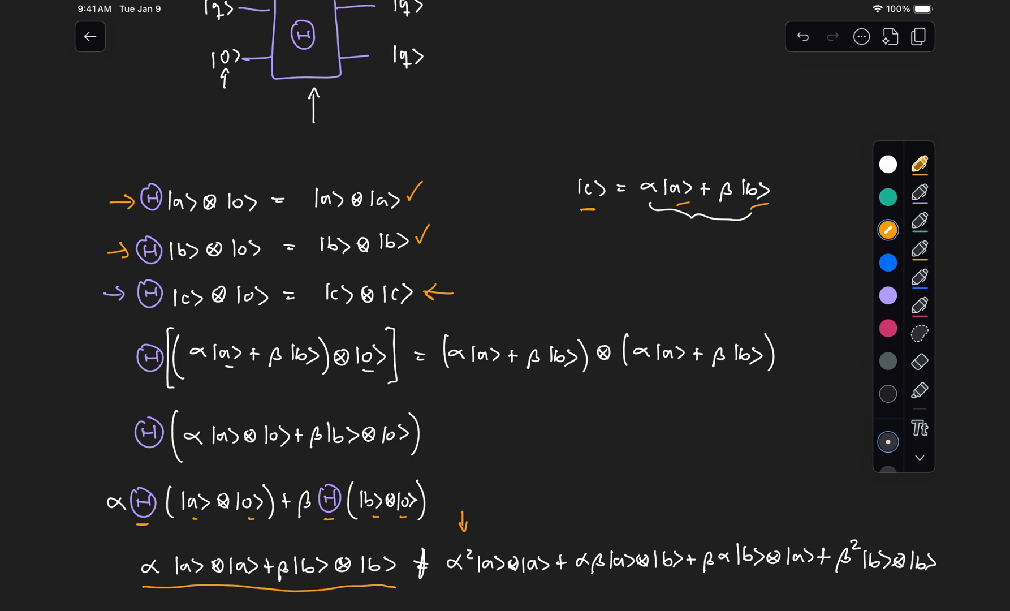
drag(567, 573, 641, 572)
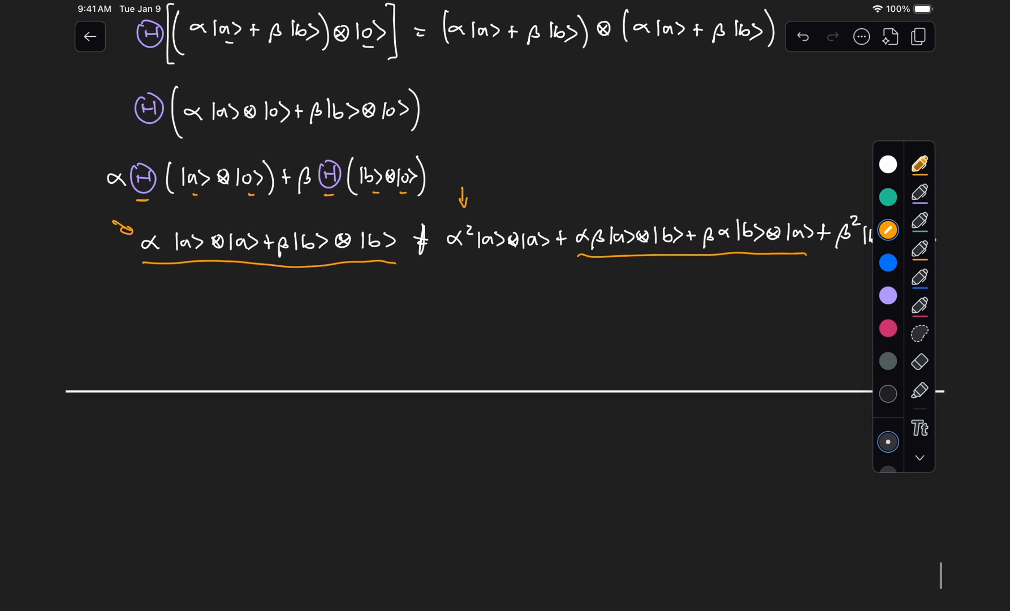
- Scroll to the section with CX|00⟩, CX|10⟩ and the copier equations
scroll(down, 3)
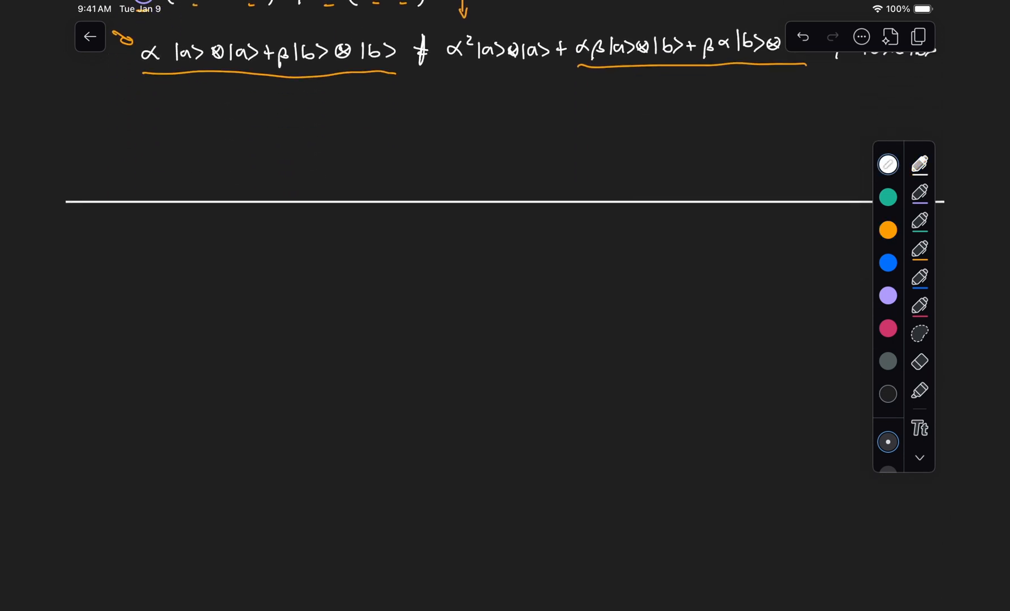
text(Cx)
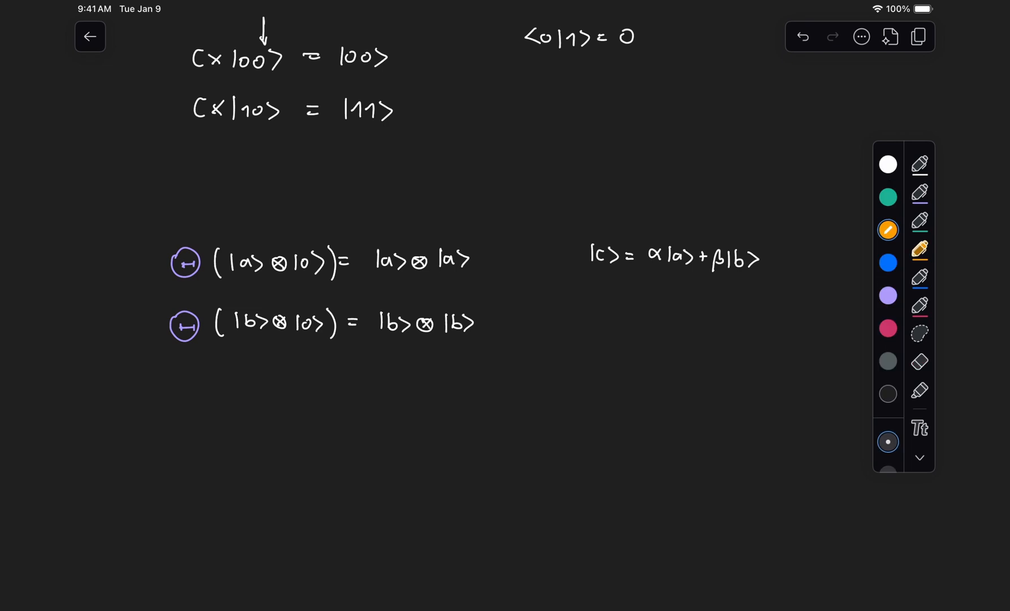
- Dot the |a⟩ and |b⟩ copy results and tick the α=1, β=0 and α=0, β=1 cases
click(482, 261)
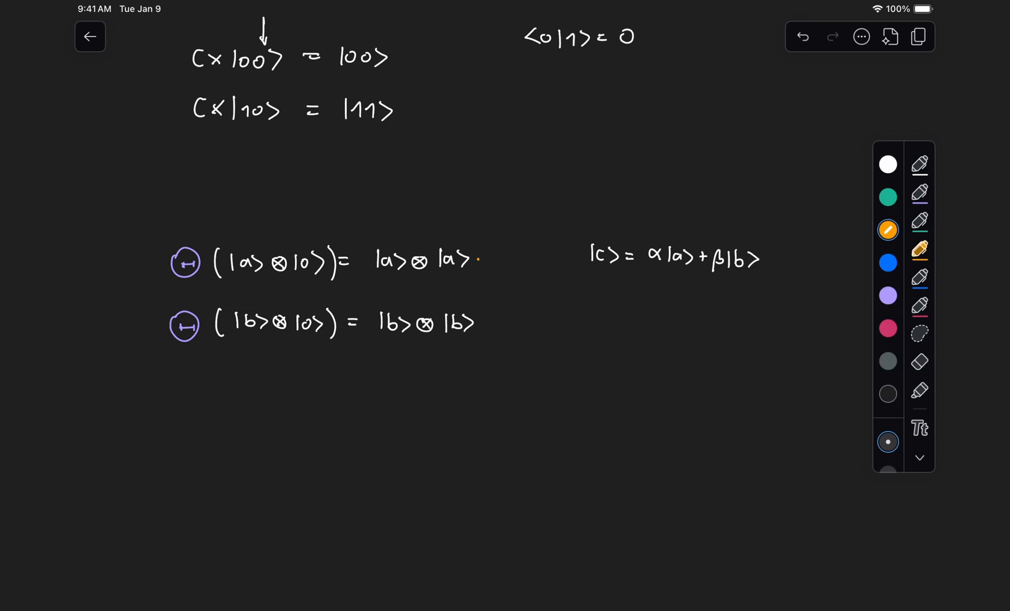
click(485, 337)
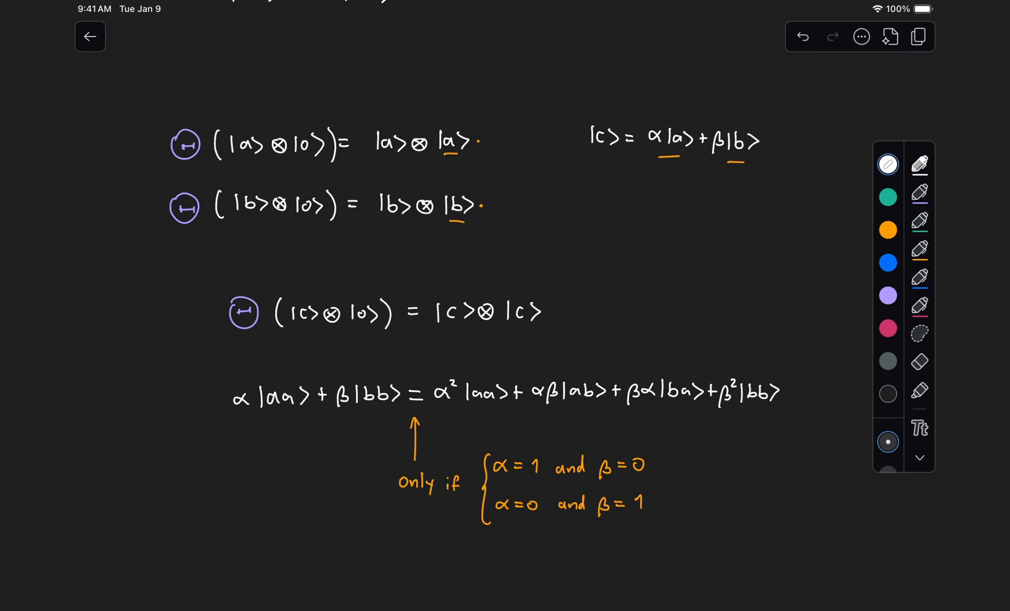
drag(661, 464, 680, 456)
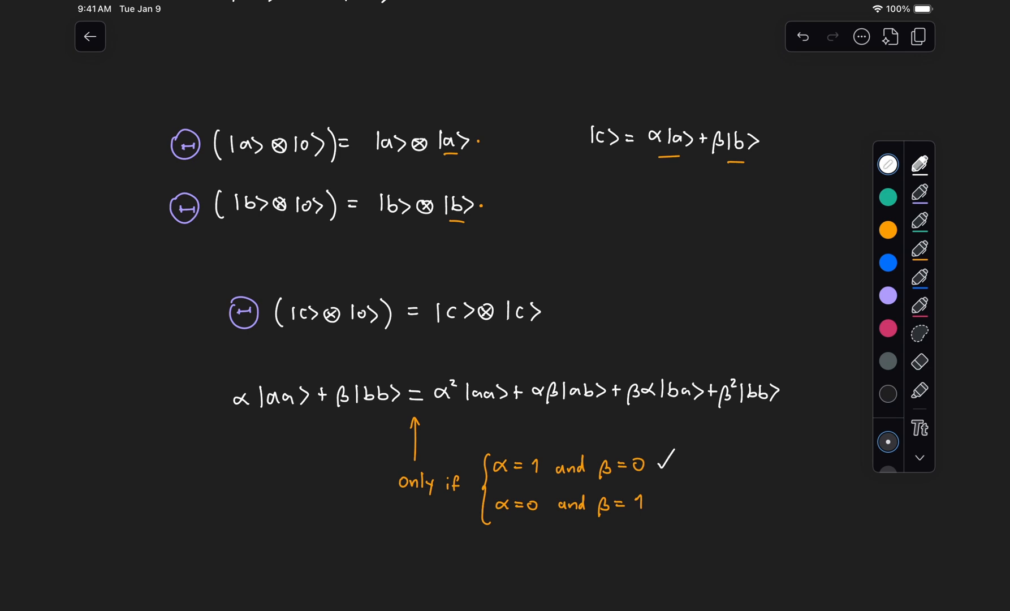
drag(657, 496, 680, 486)
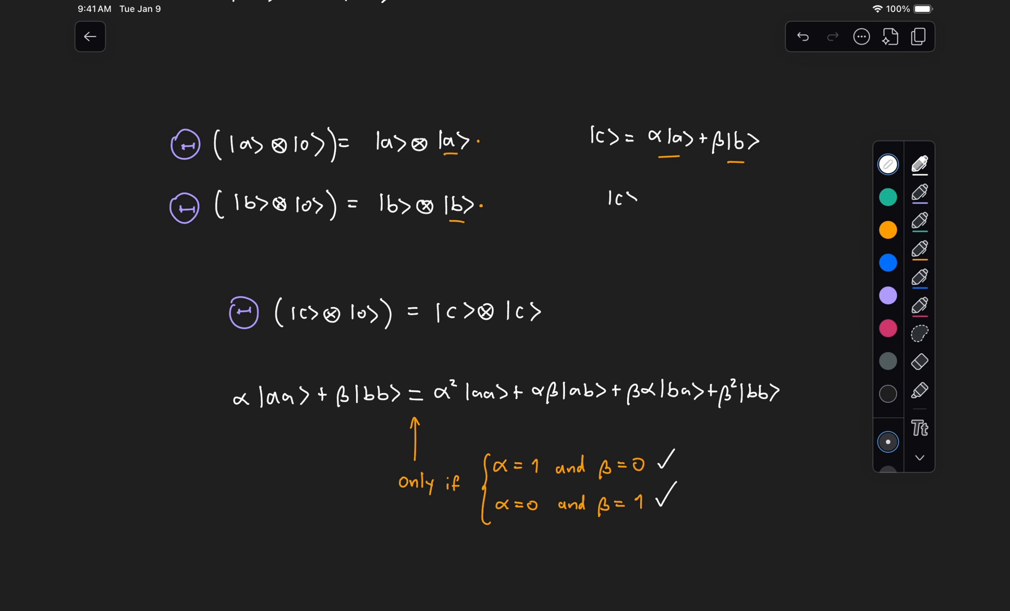
- Write |c⟩ = 1|b⟩ beneath the definition of |c⟩
text(= 1)
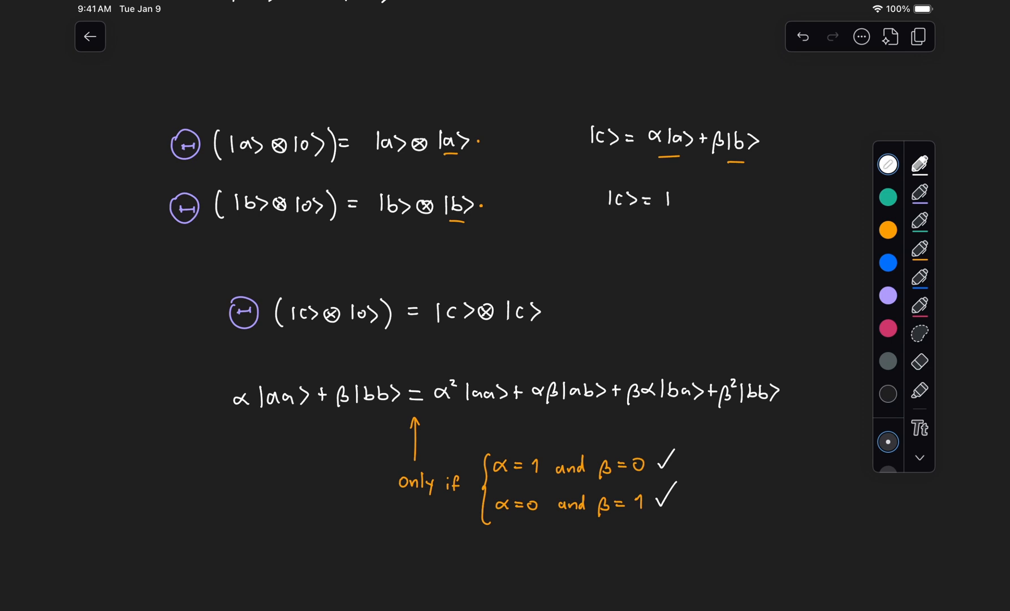
text(|b>)
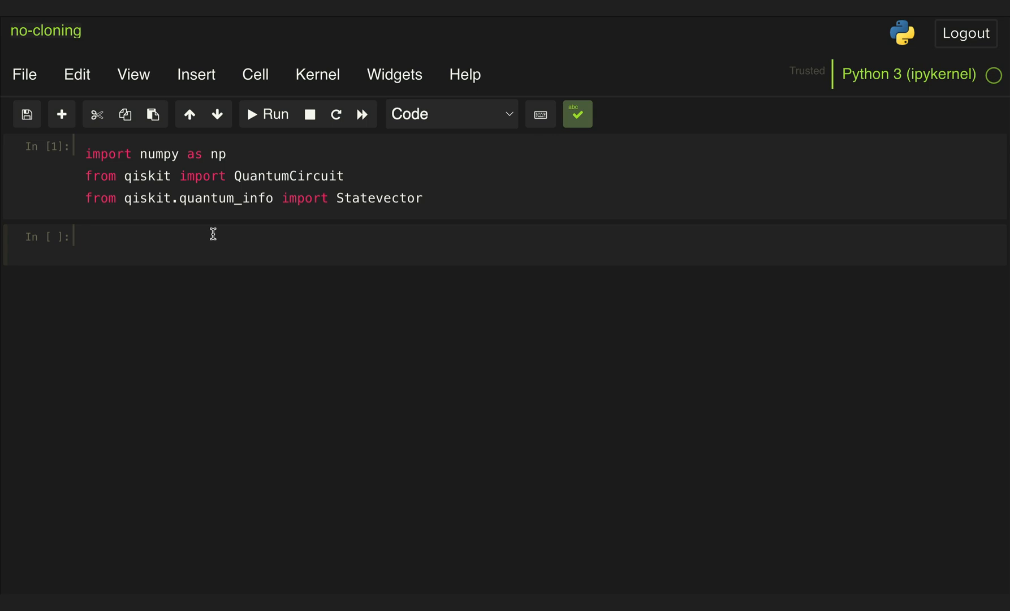
- Write a cell creating QuantumCircuit(1) with qc.ry(θ) and θ = np.pi/3
text(qc =)
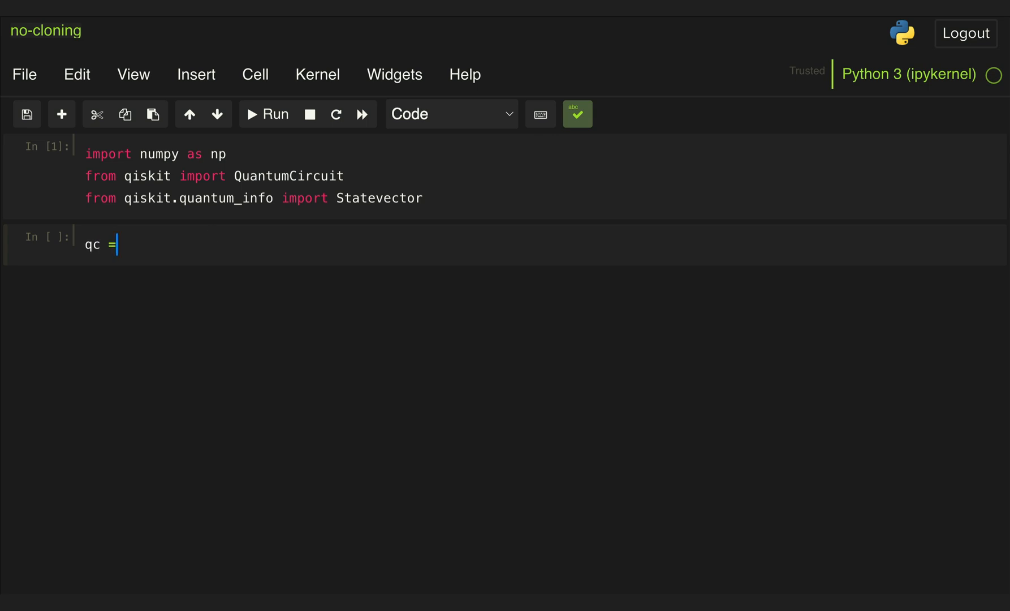
text(QuantumCircuit(1))
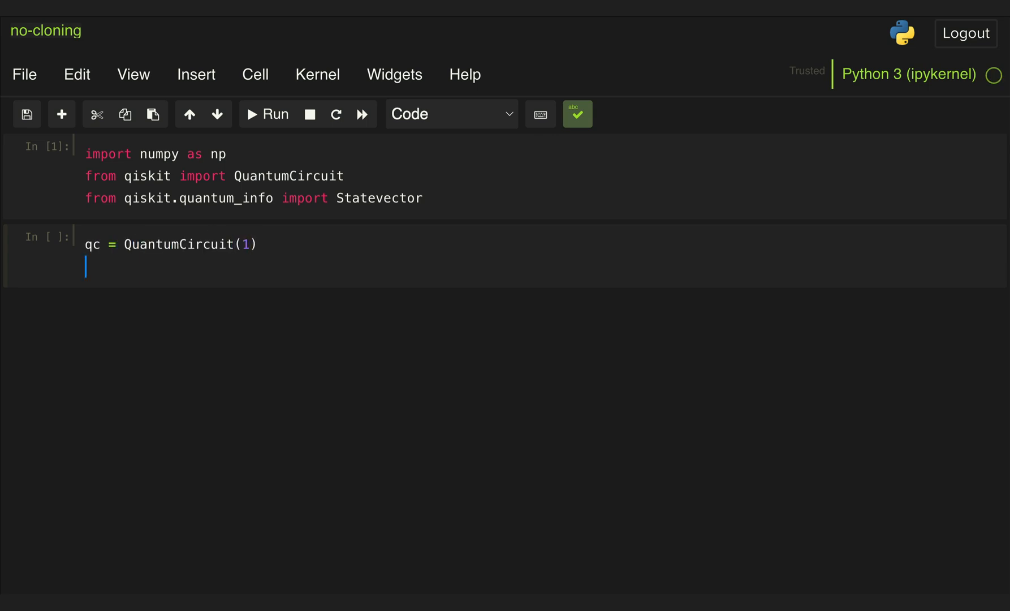
text(qc.r)
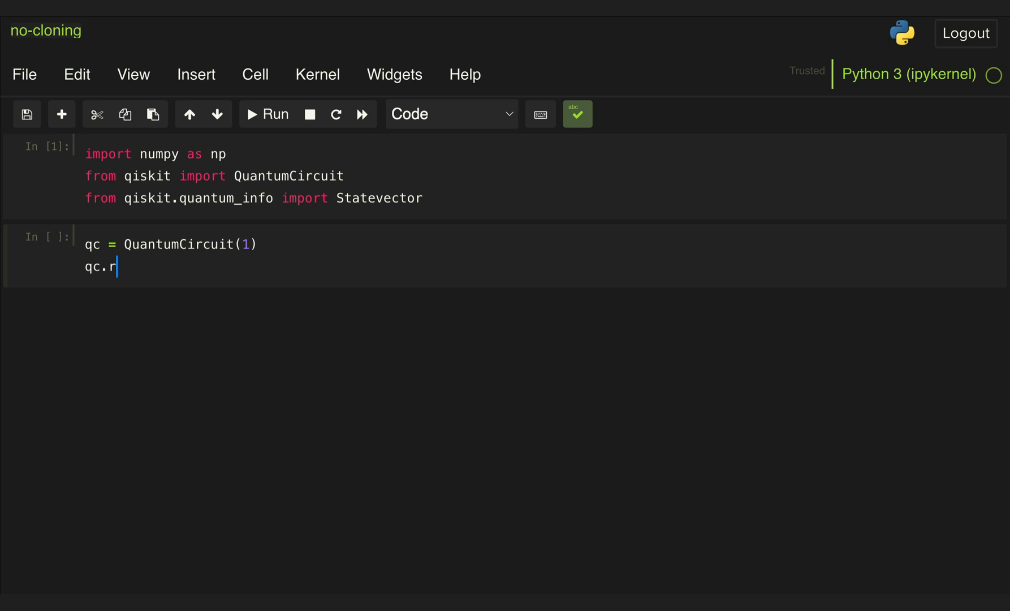
text(y(θ))
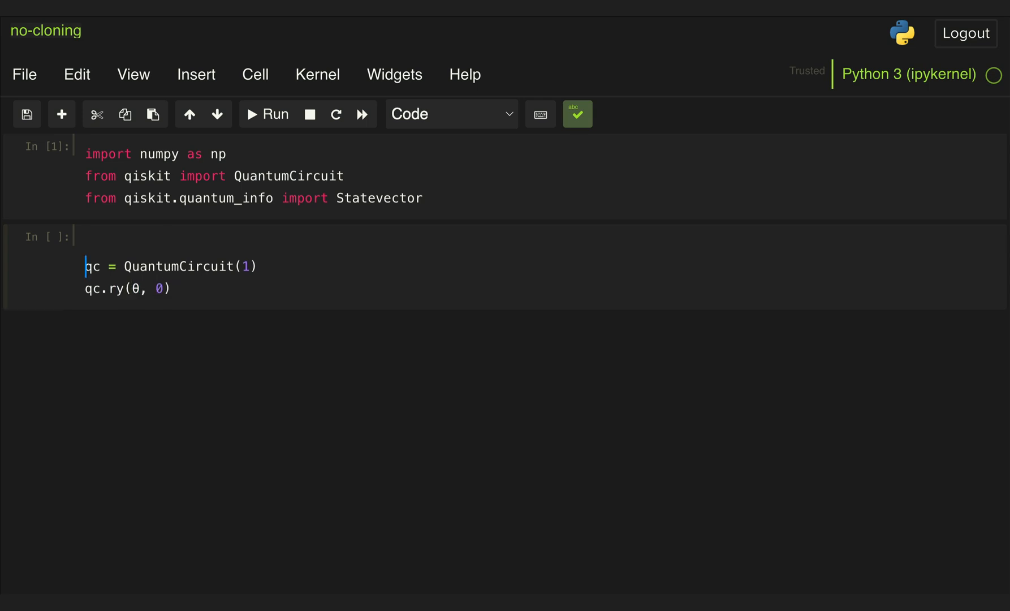
text(θ =)
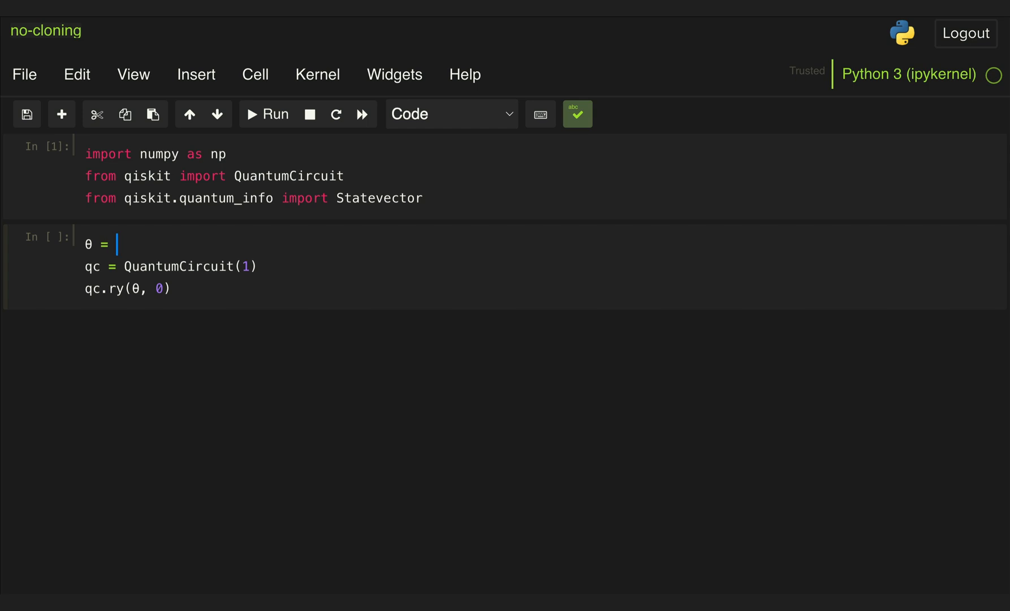
text(np.)
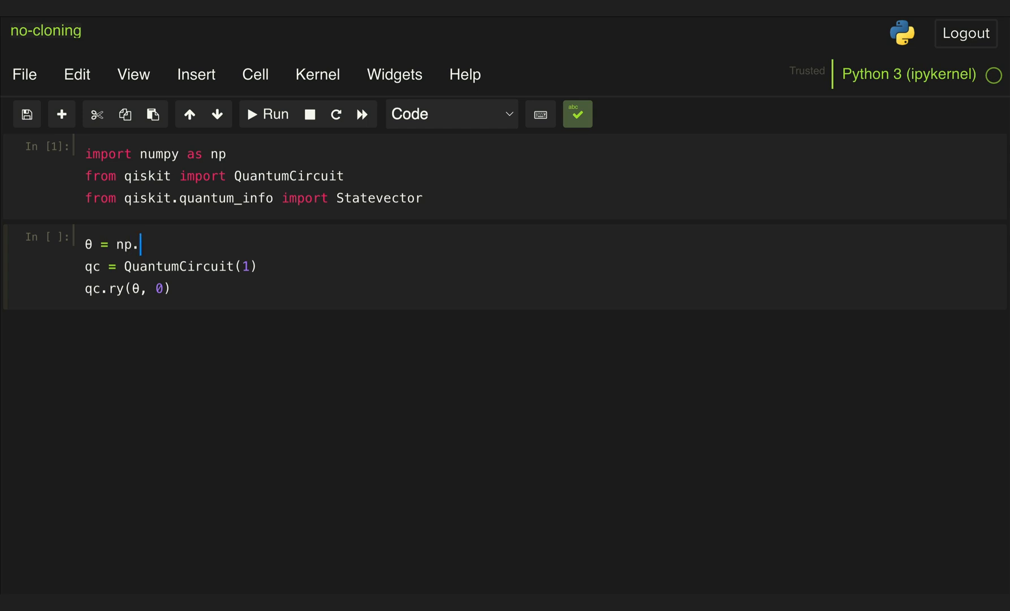
text(pi/3)
text(S)
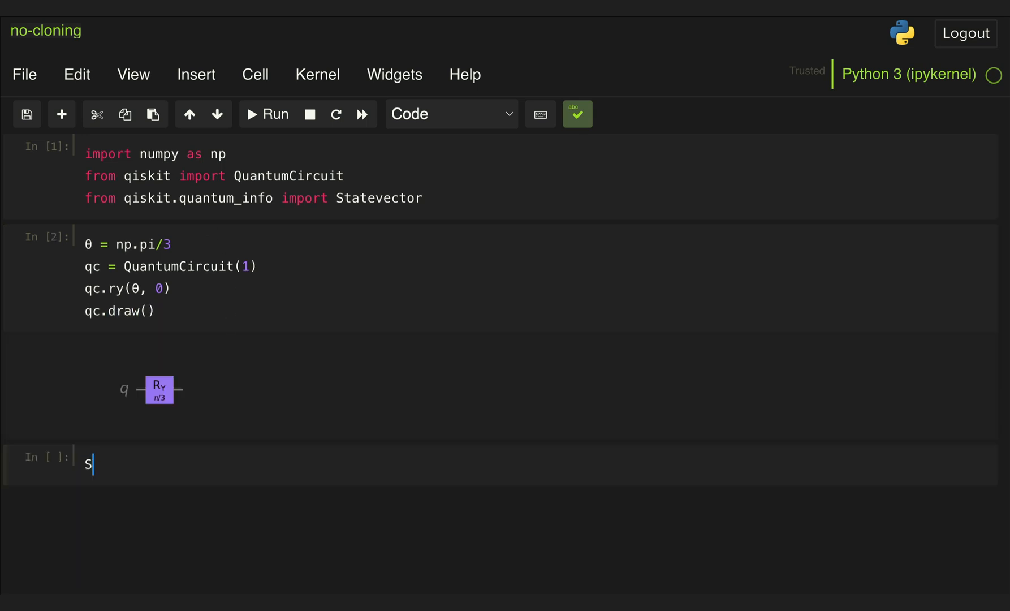
- Run Statevector(qc) to show the state √3/2|0⟩ + 1/2|1⟩
text(tatevector(qc))
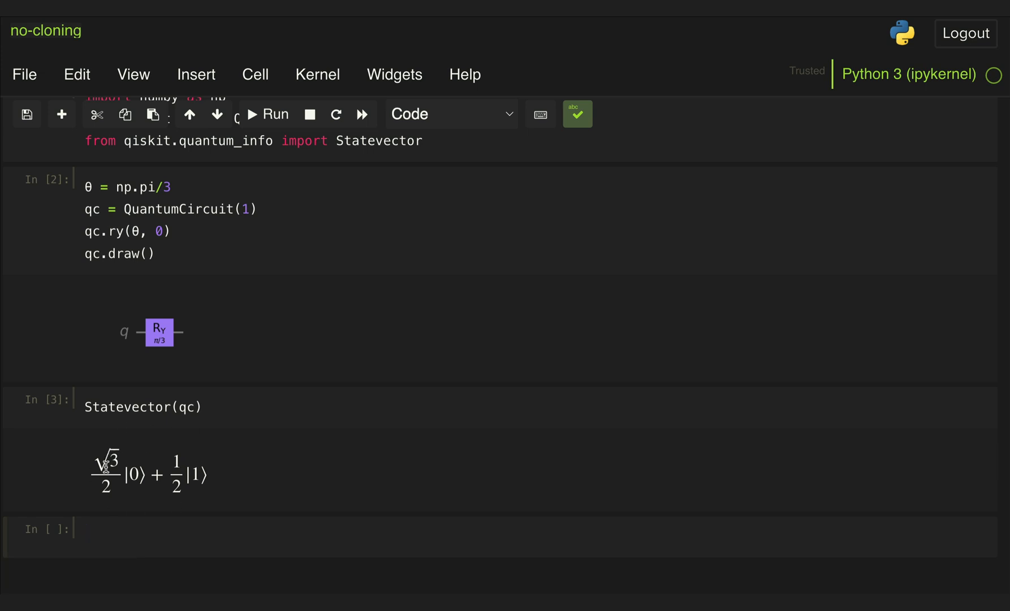
mouse_move(92, 484)
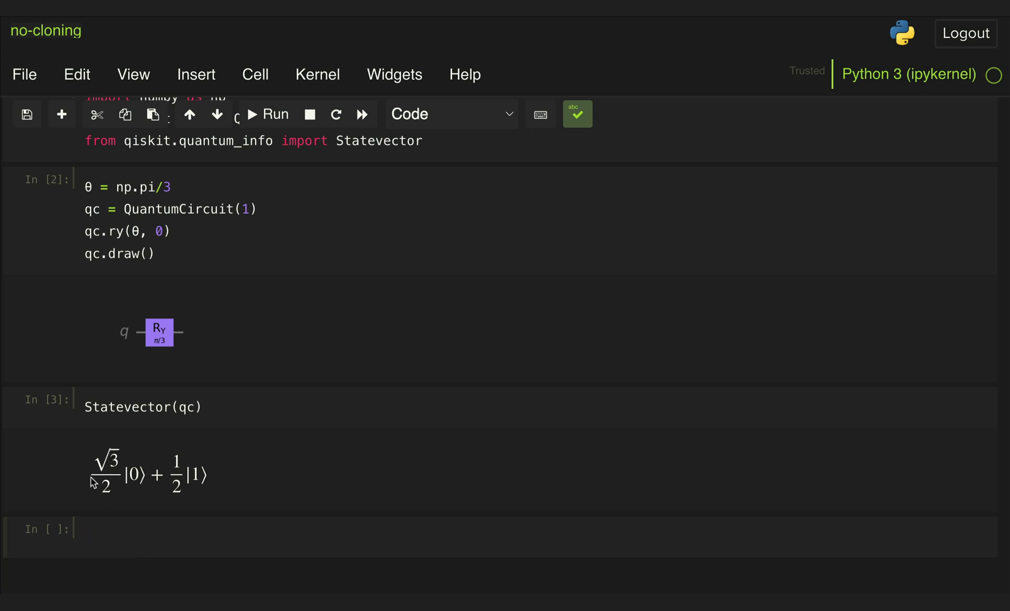
mouse_move(128, 480)
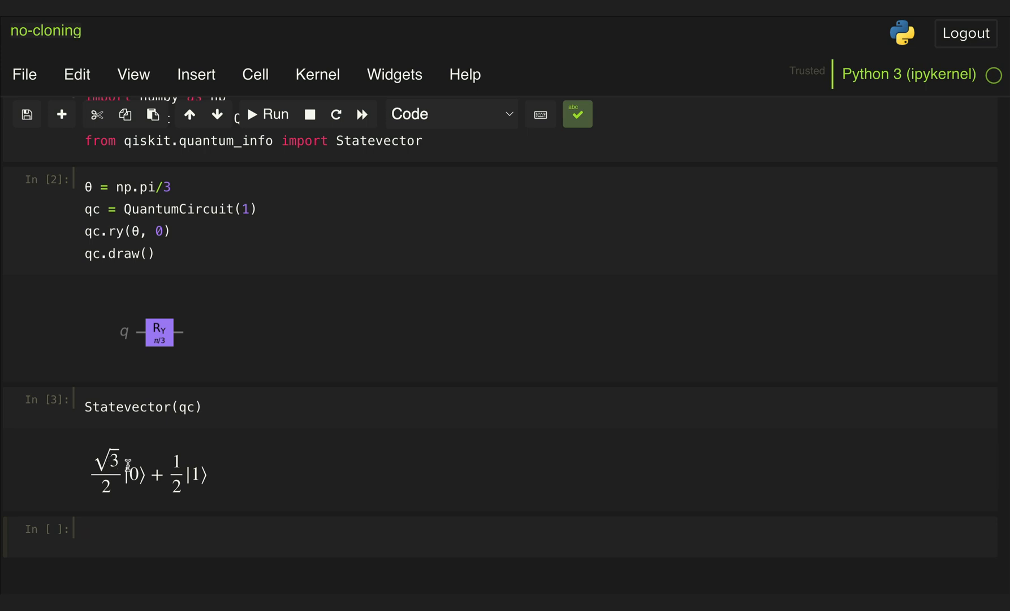
mouse_move(176, 479)
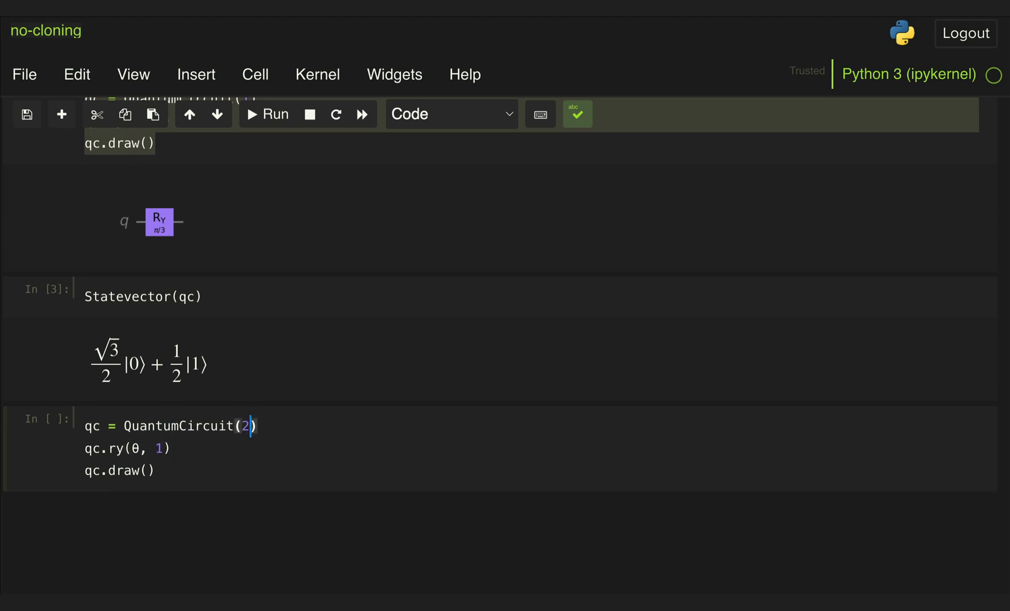
- Add a CX(1,0) to qc_c and display its Statevector √3/2|00⟩ + 1/2|11⟩
text(qc.cx)
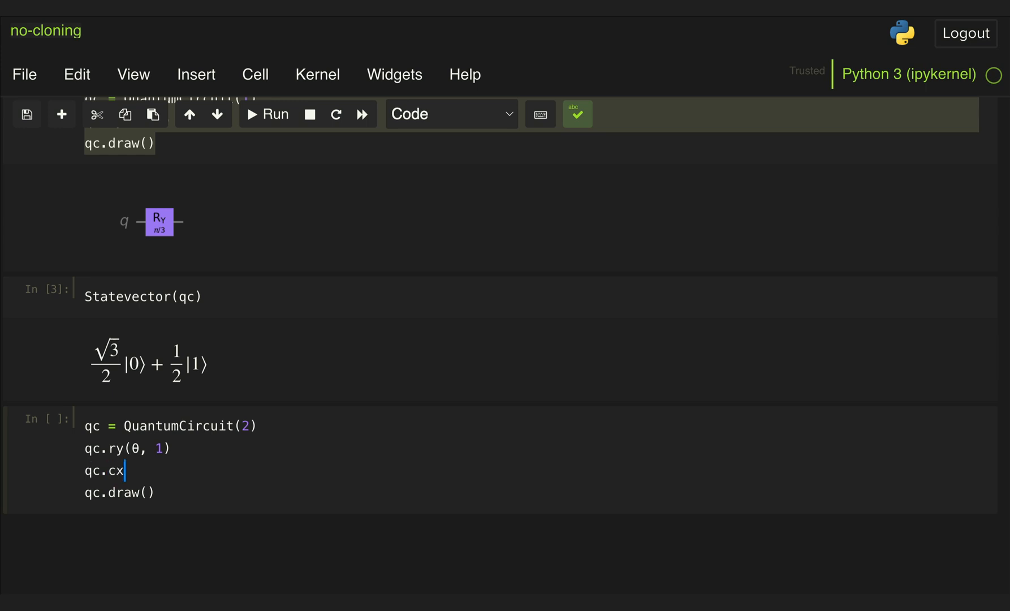
text((1,0))
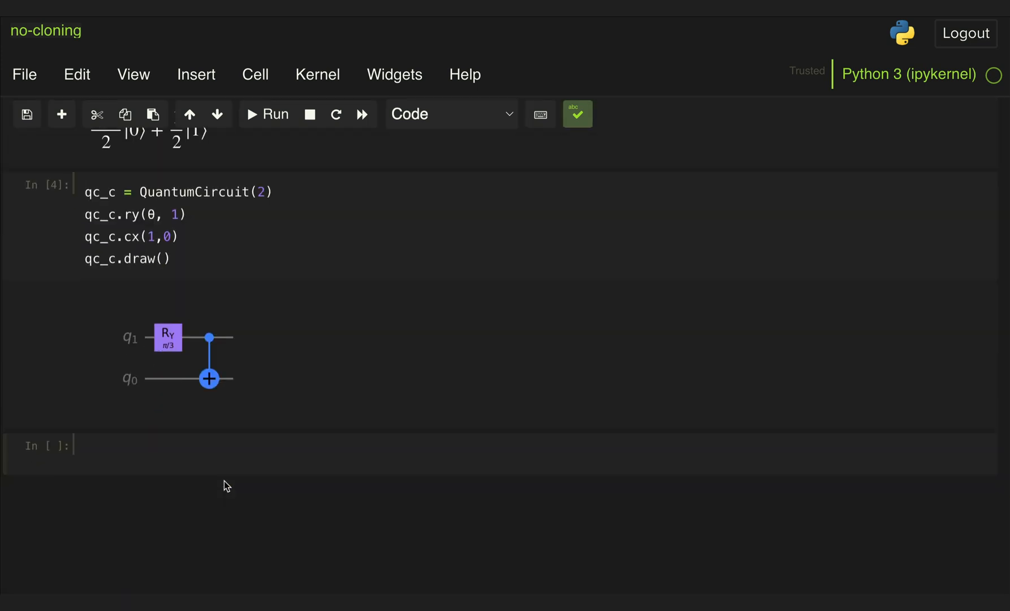
text(Statevector())
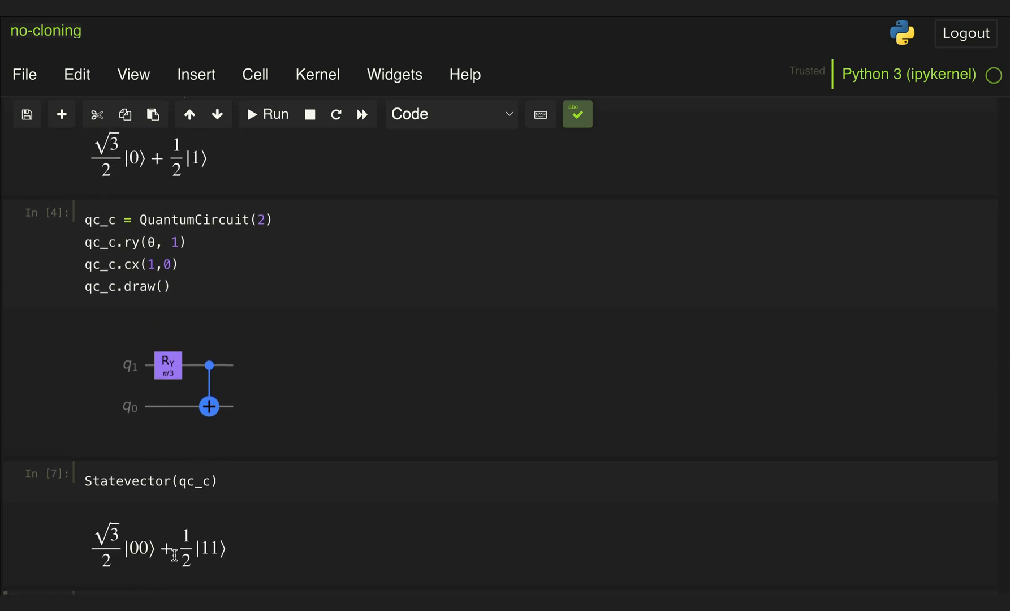
mouse_move(208, 554)
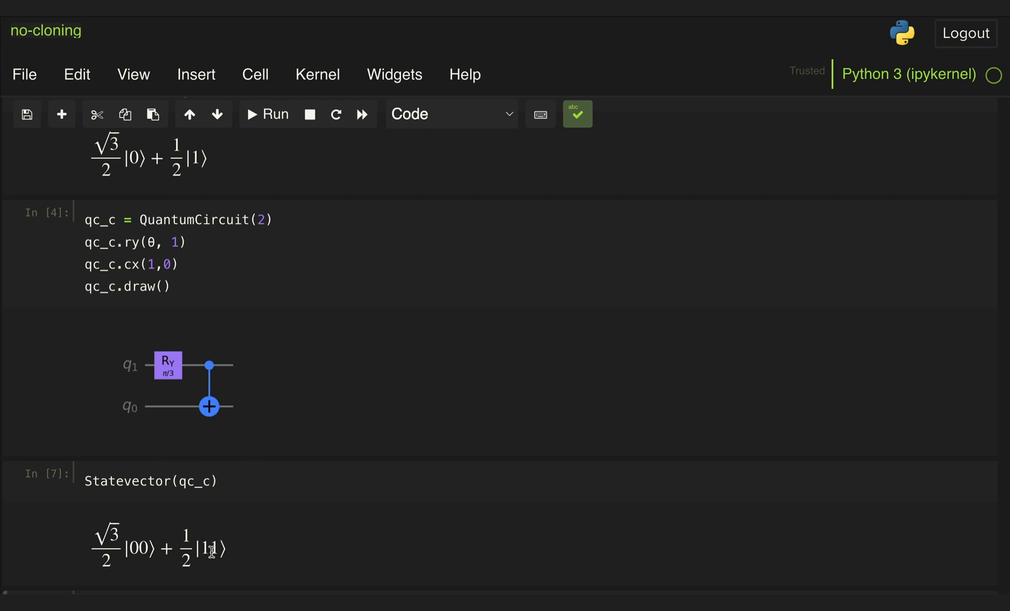
mouse_move(190, 359)
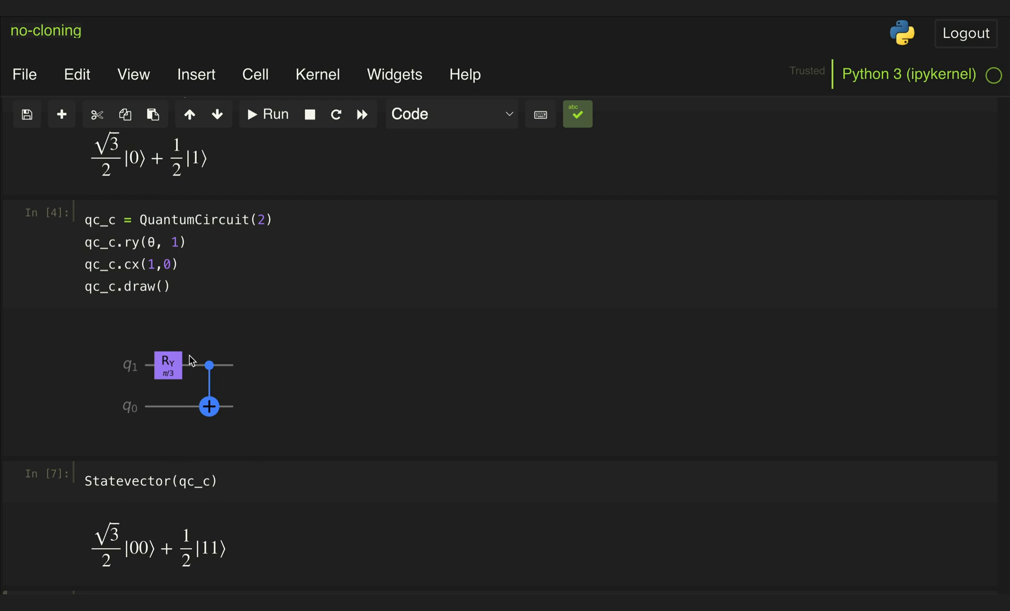
mouse_move(207, 370)
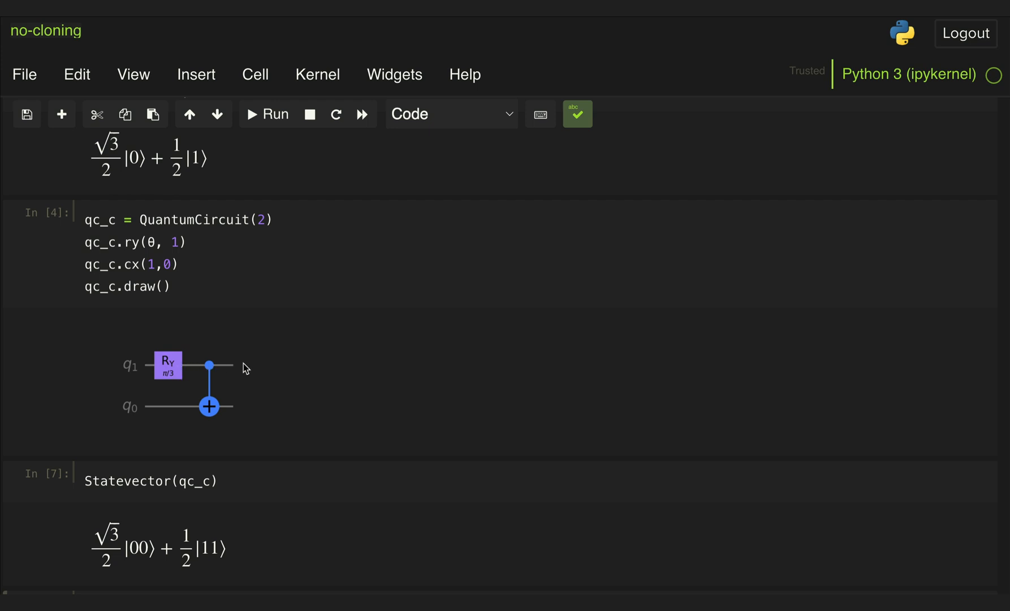
mouse_move(210, 335)
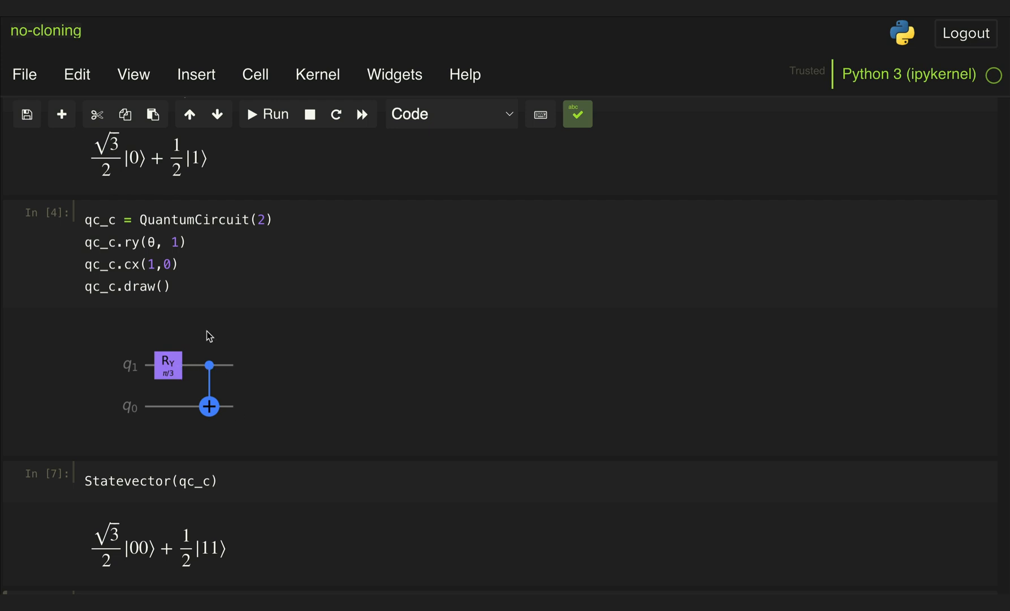
scroll(down, 3)
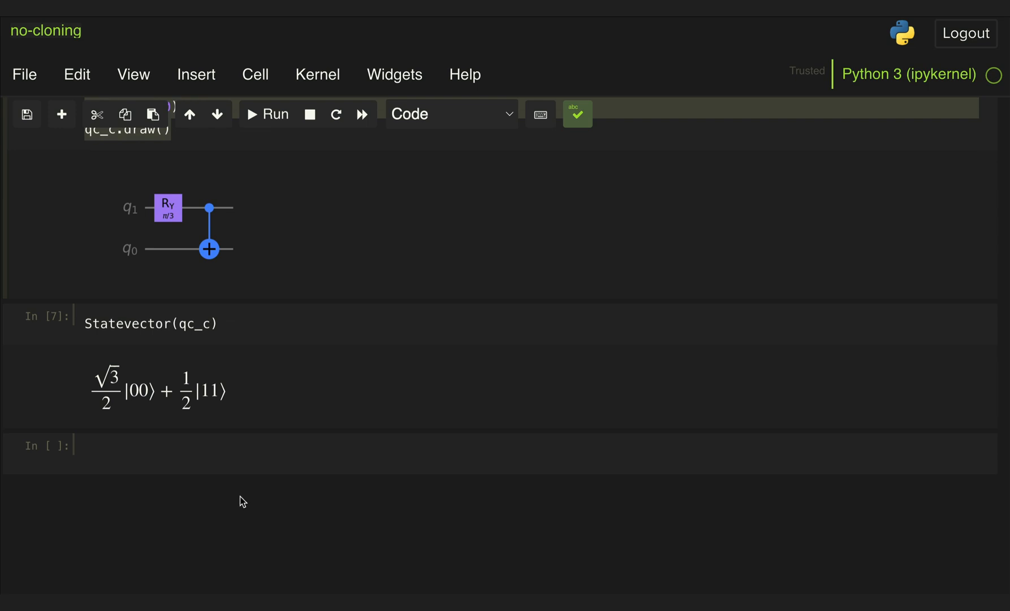
text(qc_c = QuantumCircuit(2))
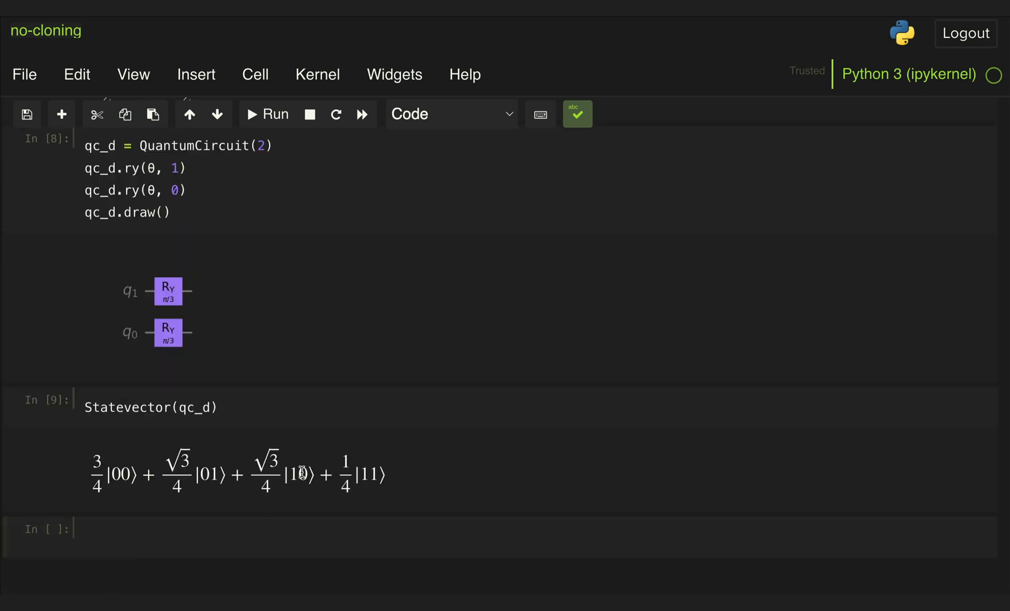
scroll(up, 3)
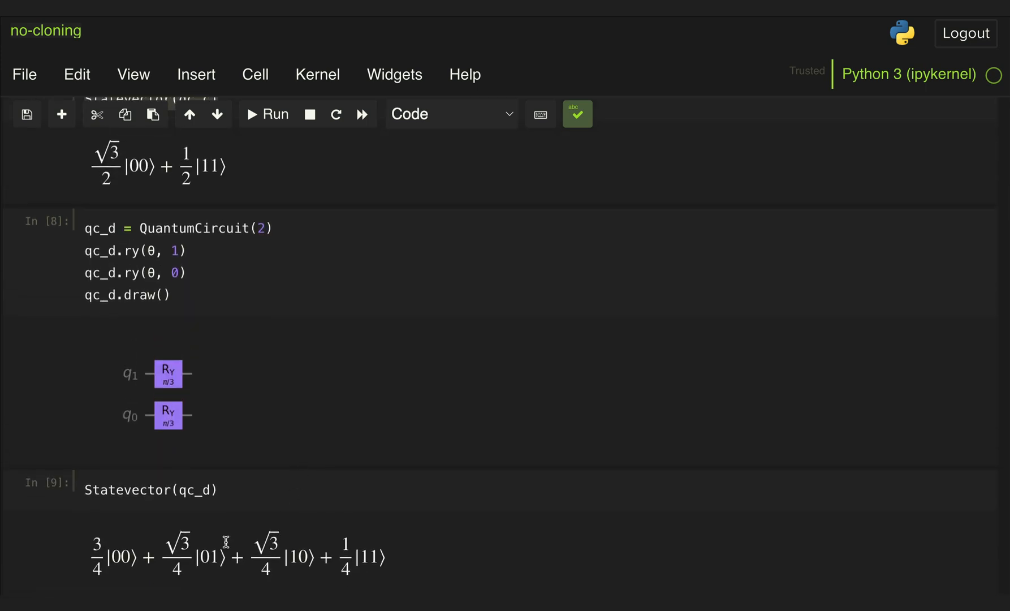
mouse_move(197, 169)
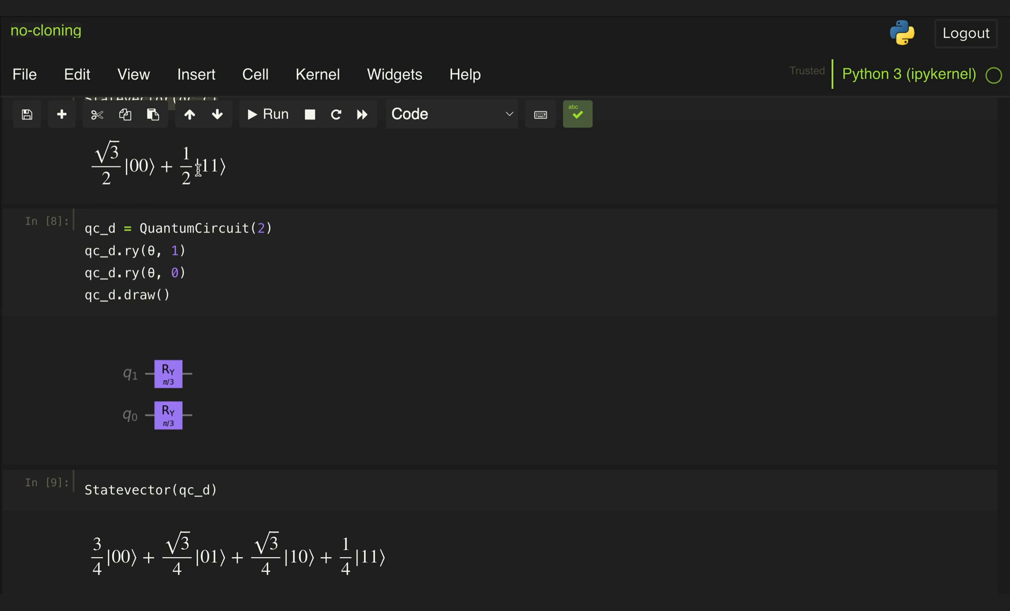
mouse_move(179, 567)
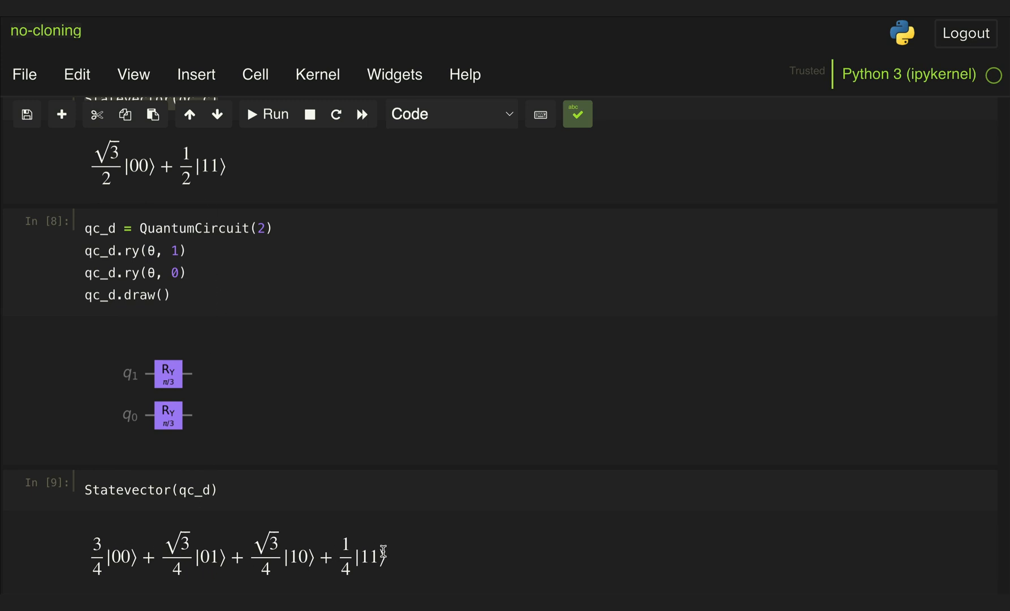
mouse_move(219, 378)
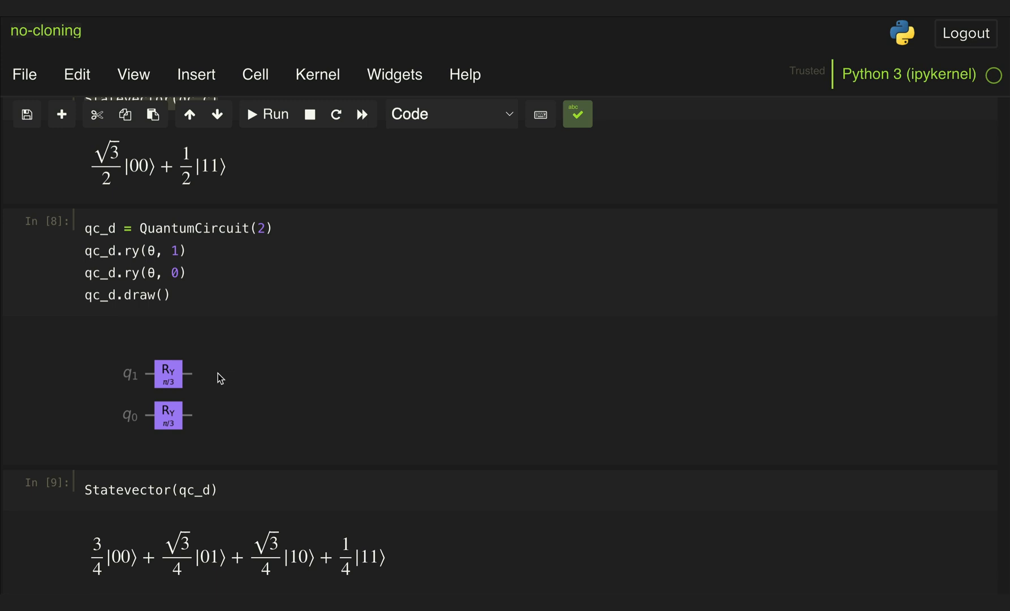
mouse_move(220, 427)
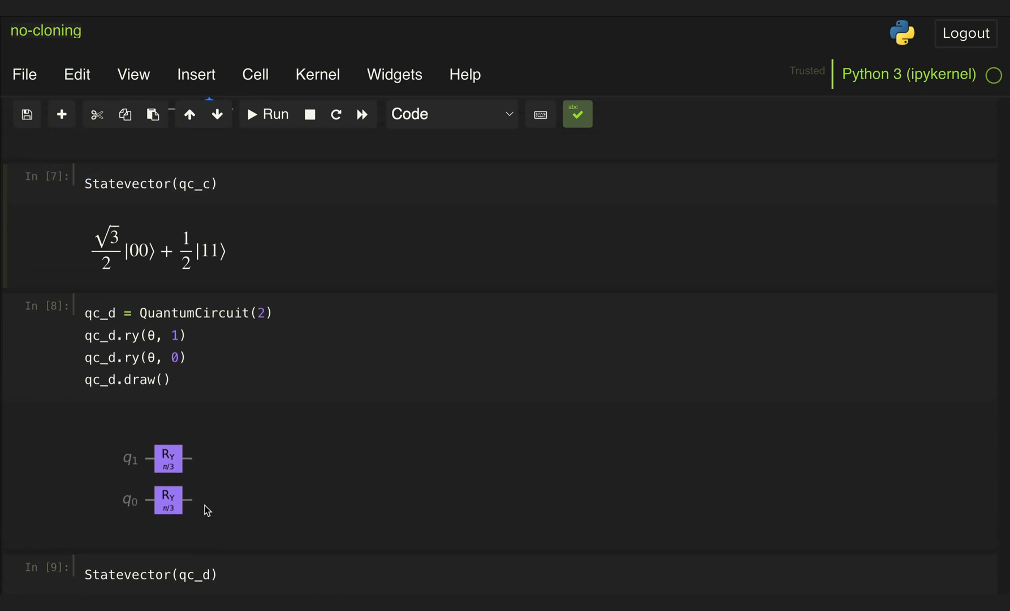
mouse_move(196, 508)
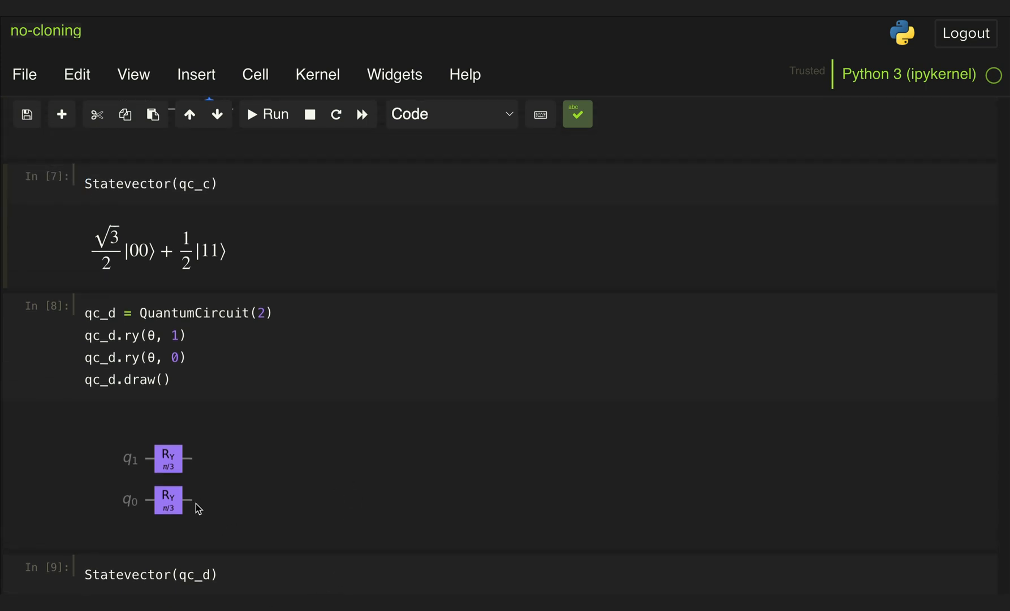
scroll(up, 3)
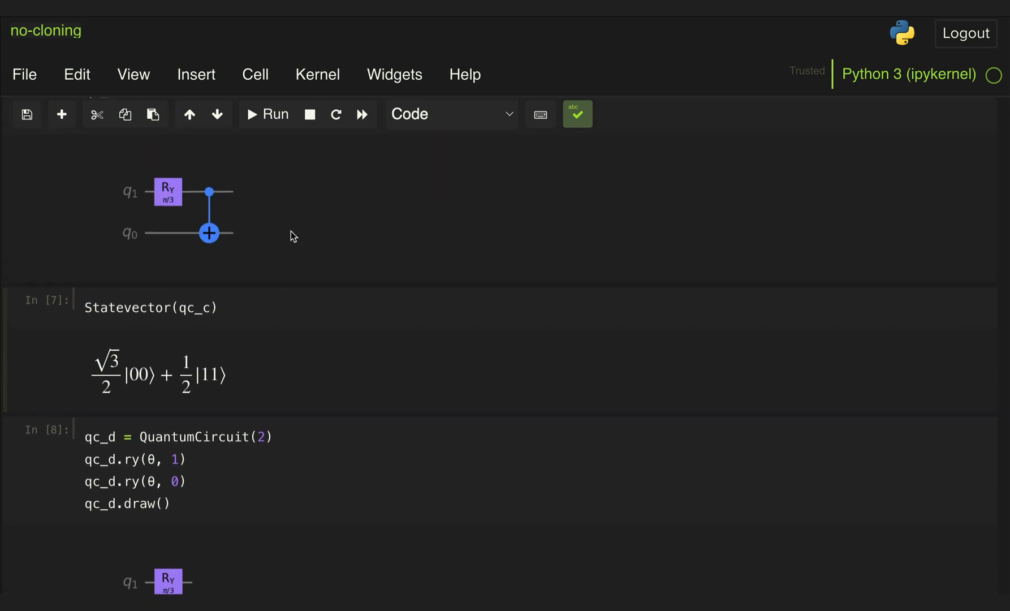
mouse_move(234, 206)
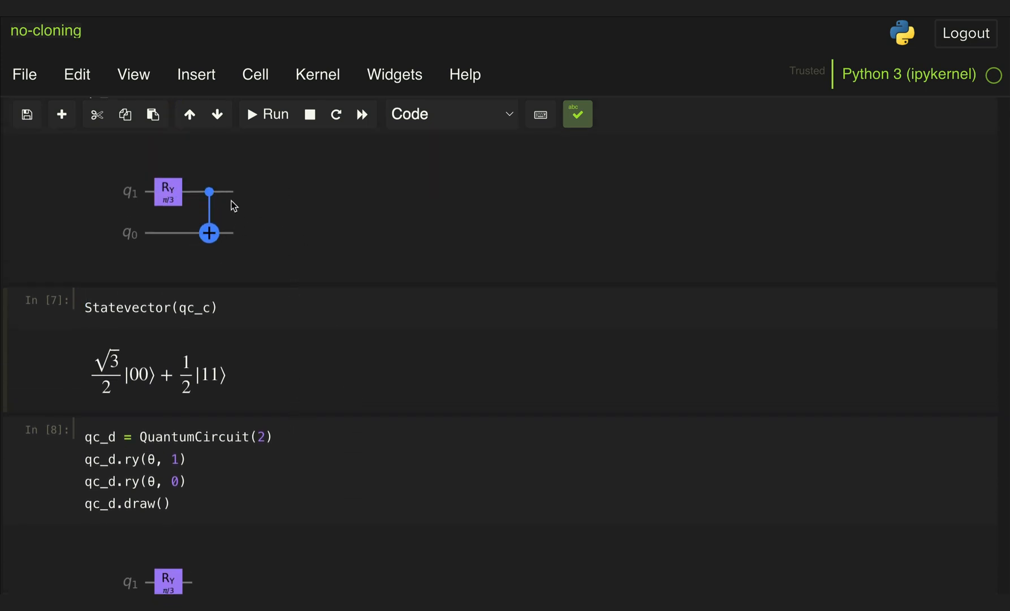
mouse_move(225, 233)
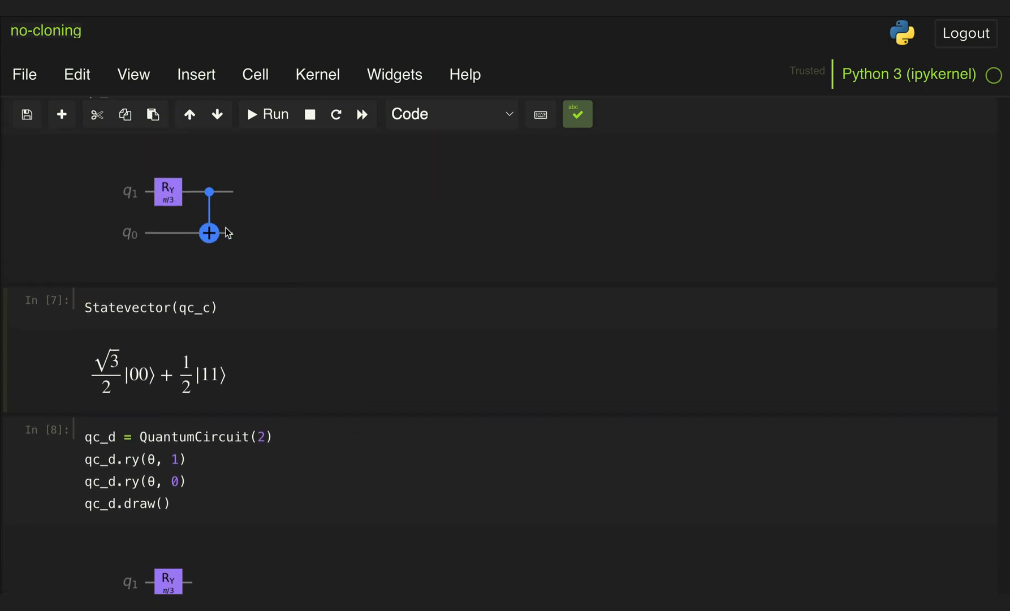
mouse_move(278, 419)
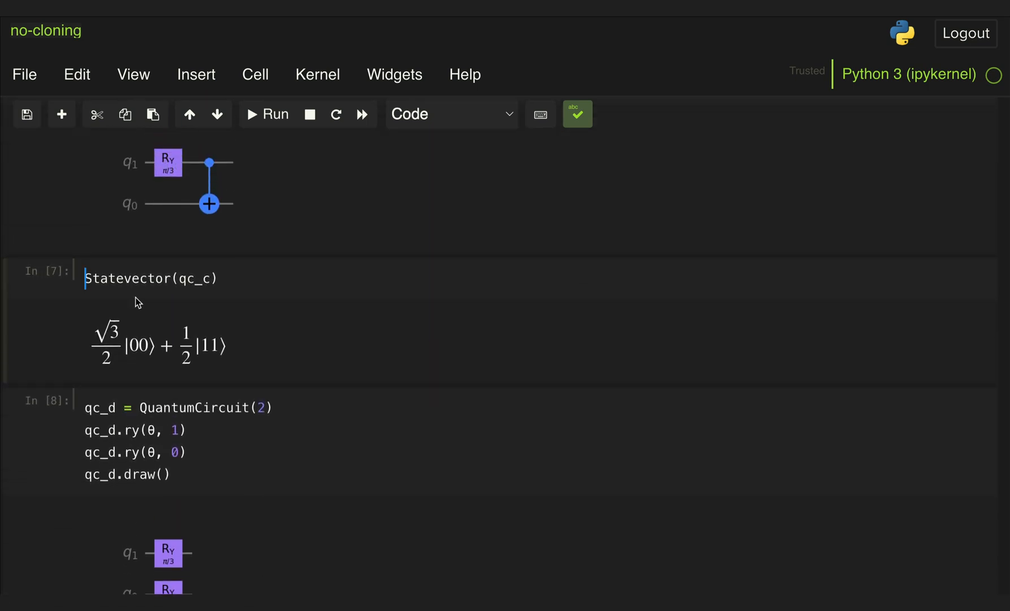
- Store the statevectors as c and d, then import plot_histogram from qiskit.visualization
text(c =)
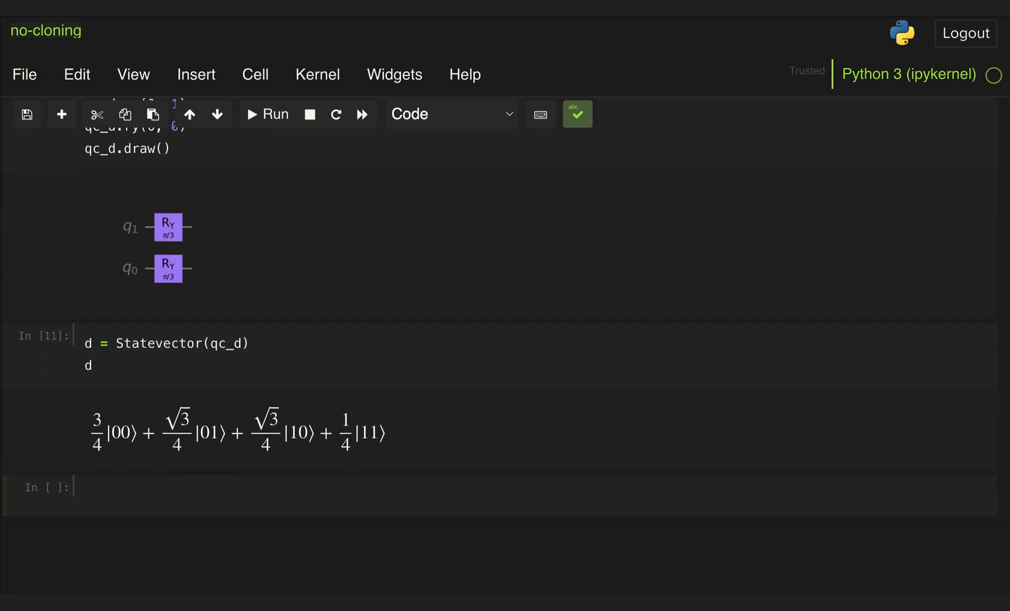
text(from qi)
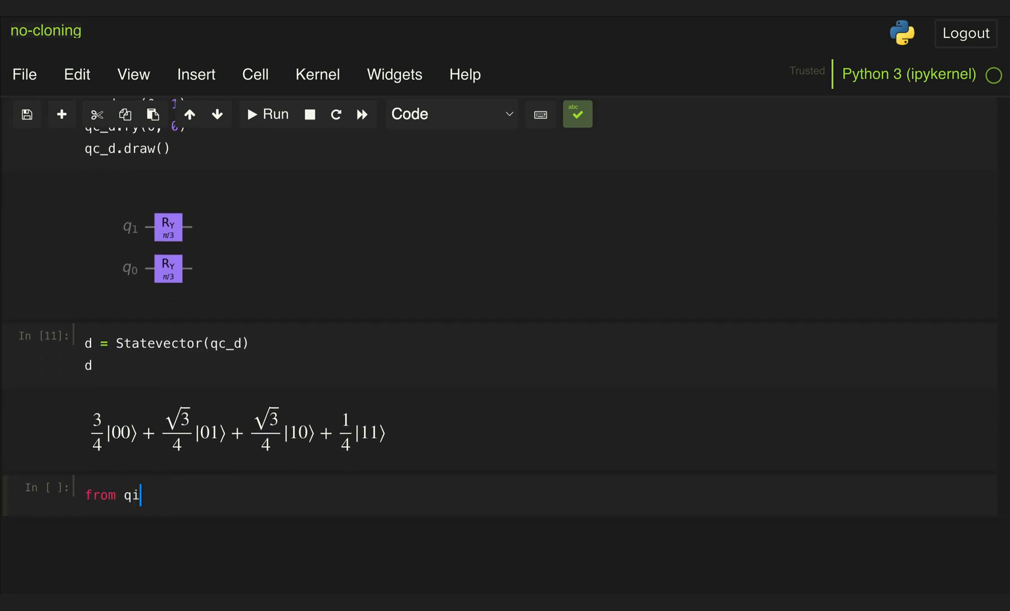
text(skit.visualization import p)
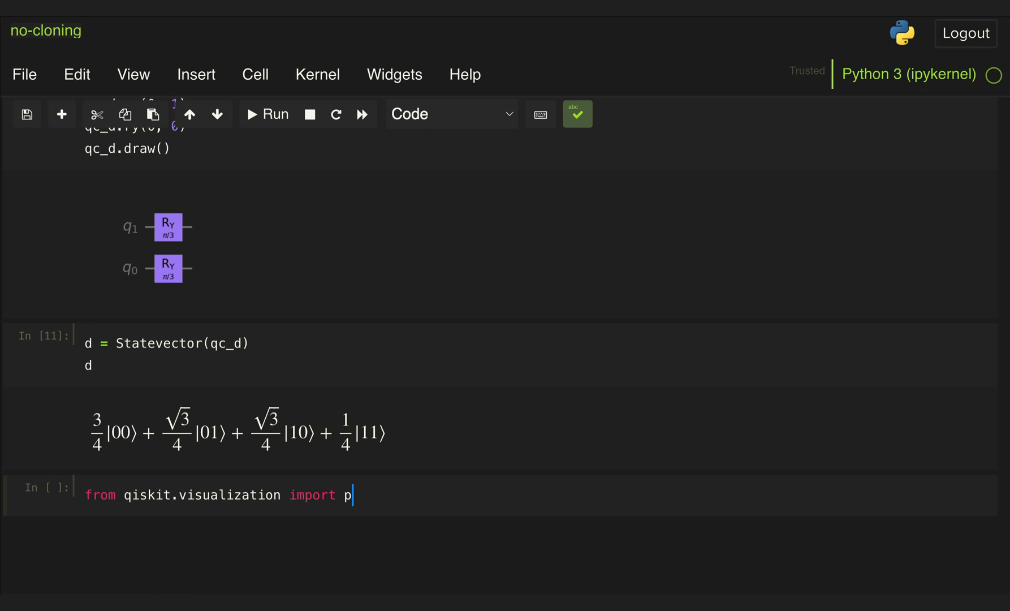
text(lot_histogram)
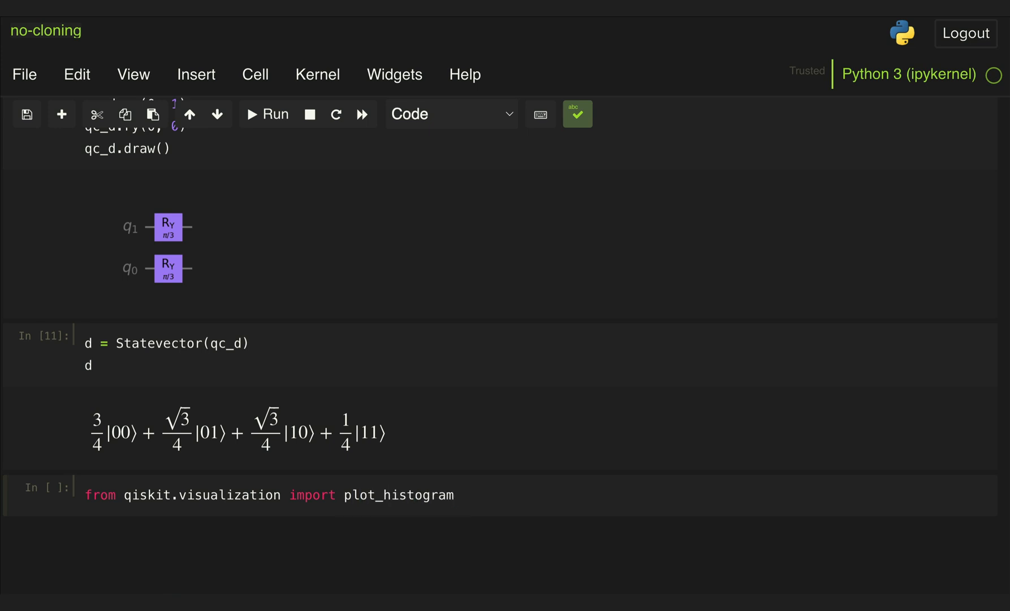
click(266, 114)
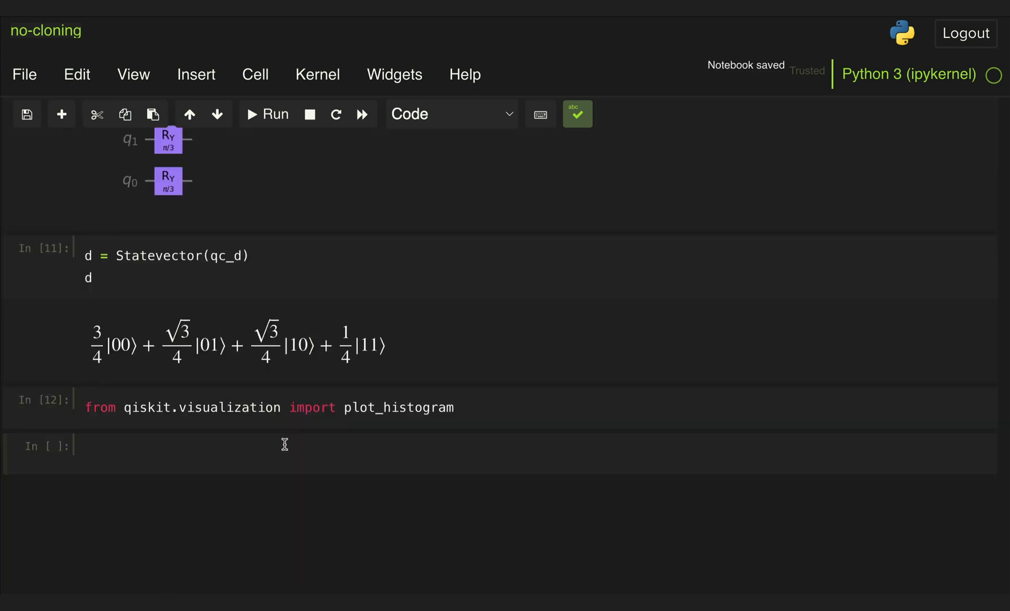
- Sample 1000 qubit-0 counts from c and d and plot both in one histogram
text(c.)
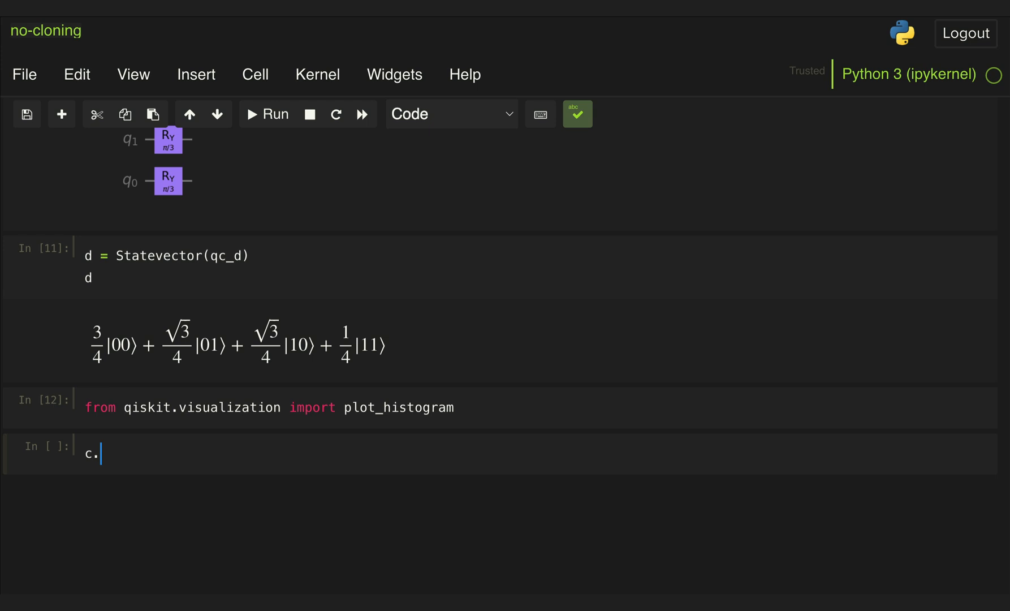
text(sample_counts())
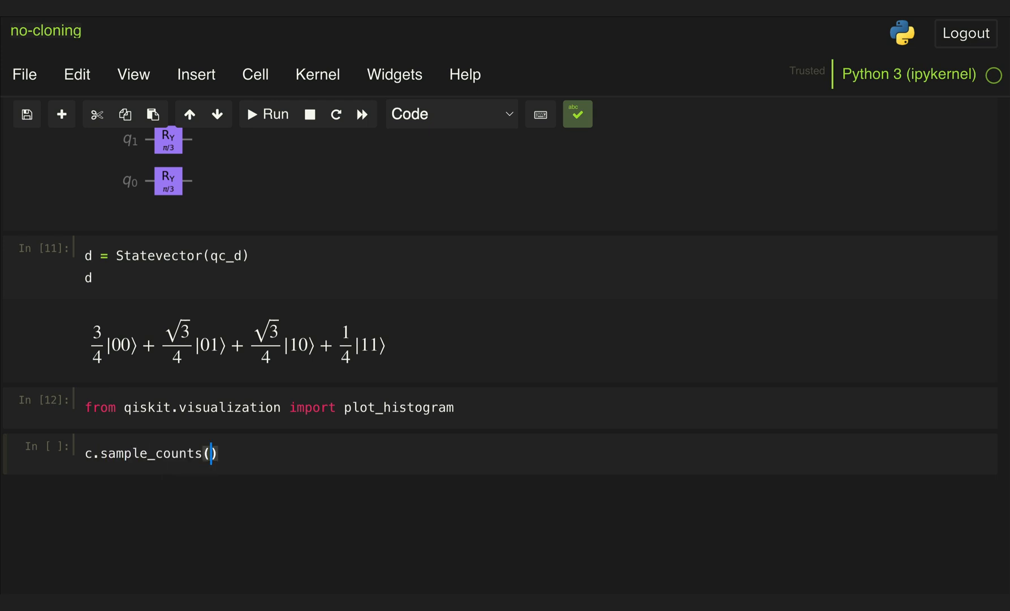
text(1000,)
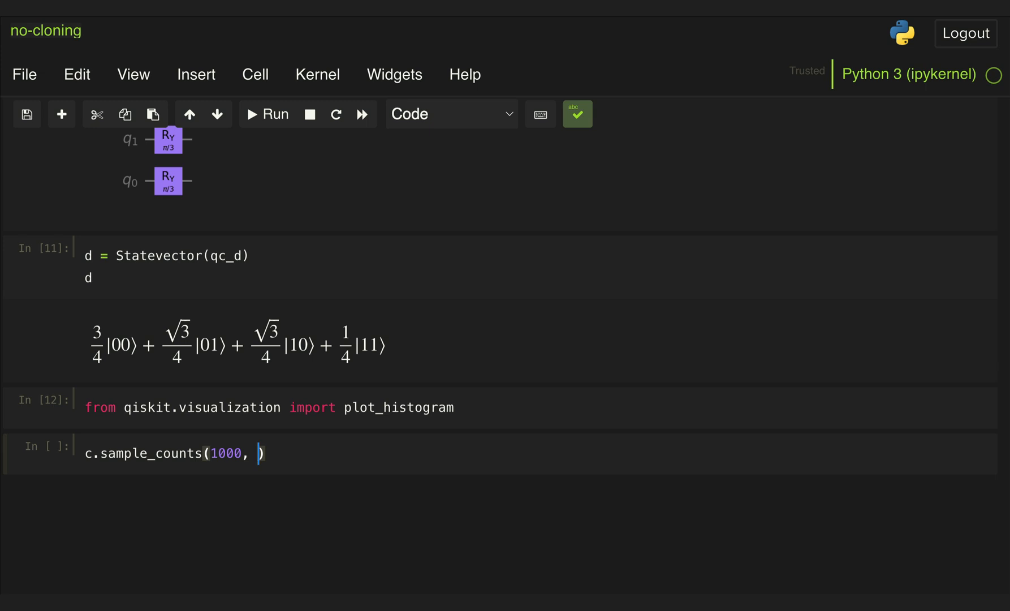
text([0])
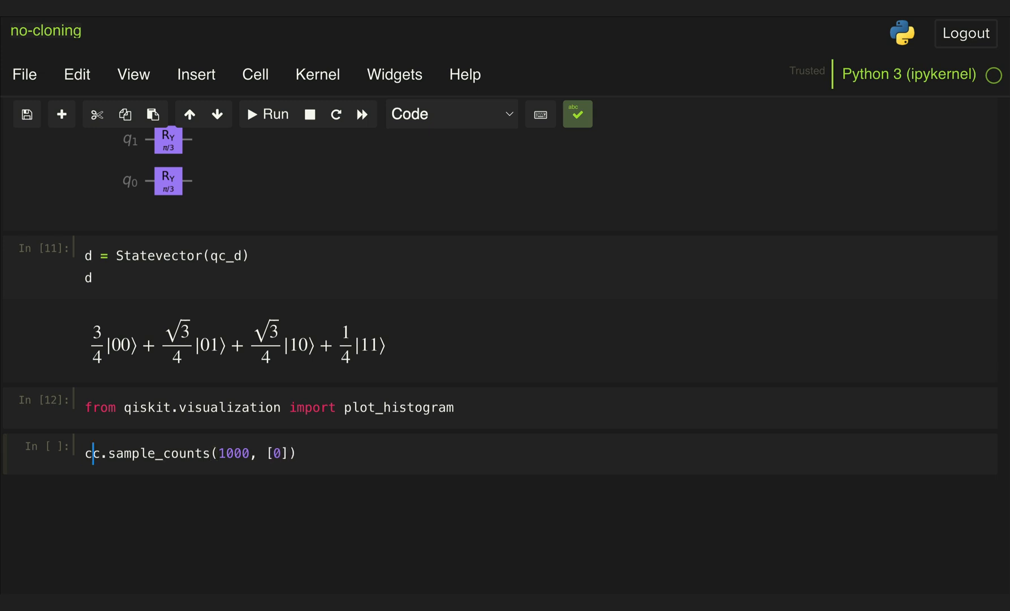
text(c_counts =)
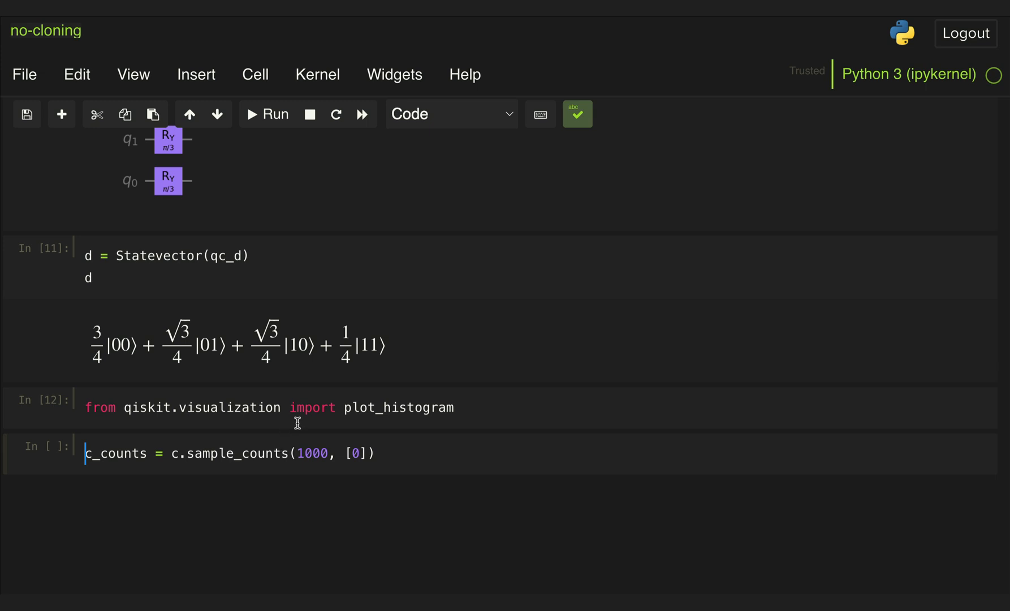
mouse_move(364, 454)
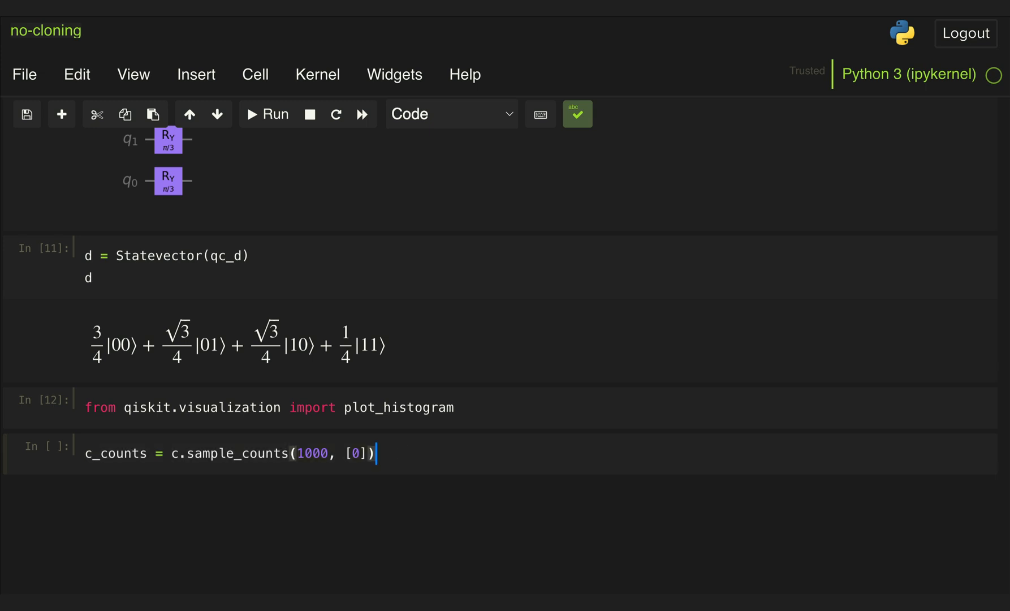
text(d_counts = d.sample_counts(1000, [0]))
text(plot_histogram)
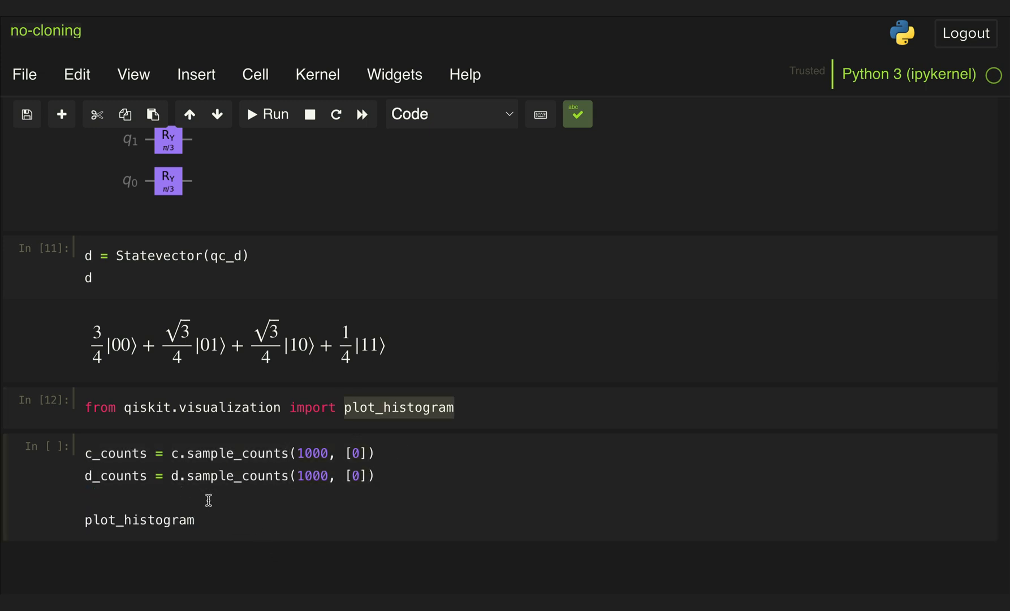
click(264, 114)
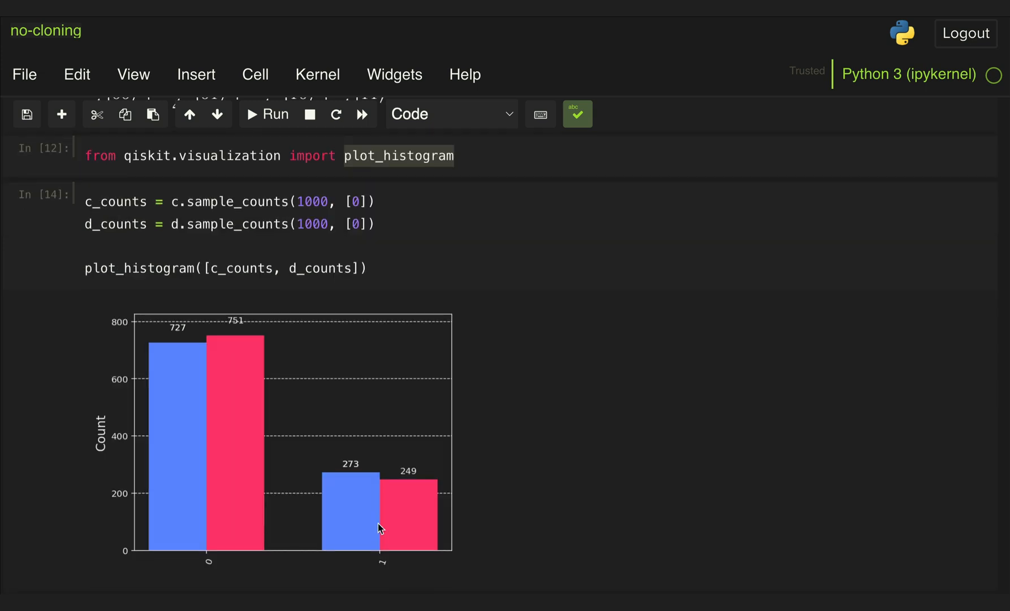
mouse_move(423, 541)
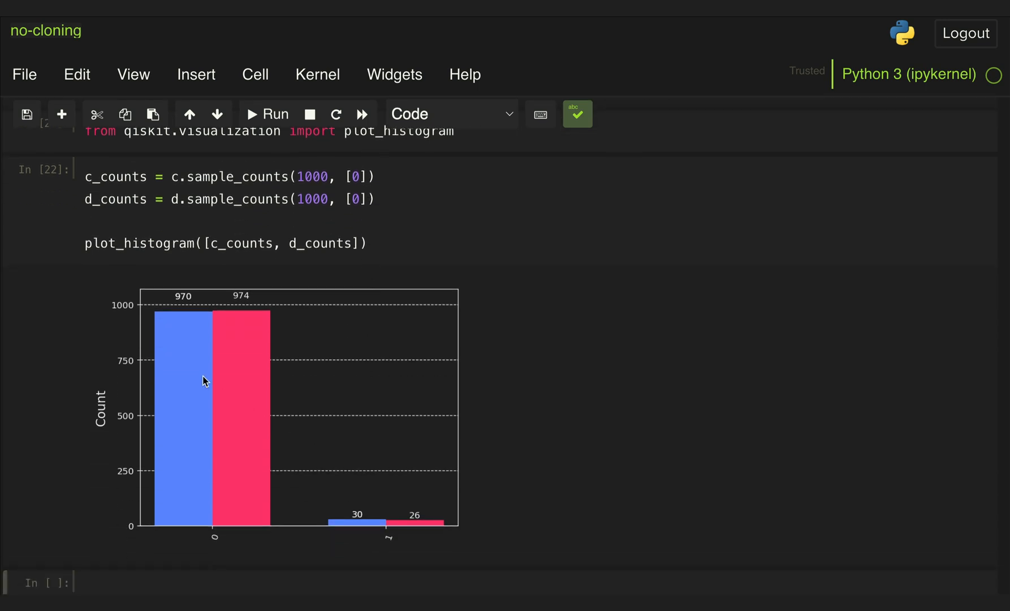
mouse_move(364, 438)
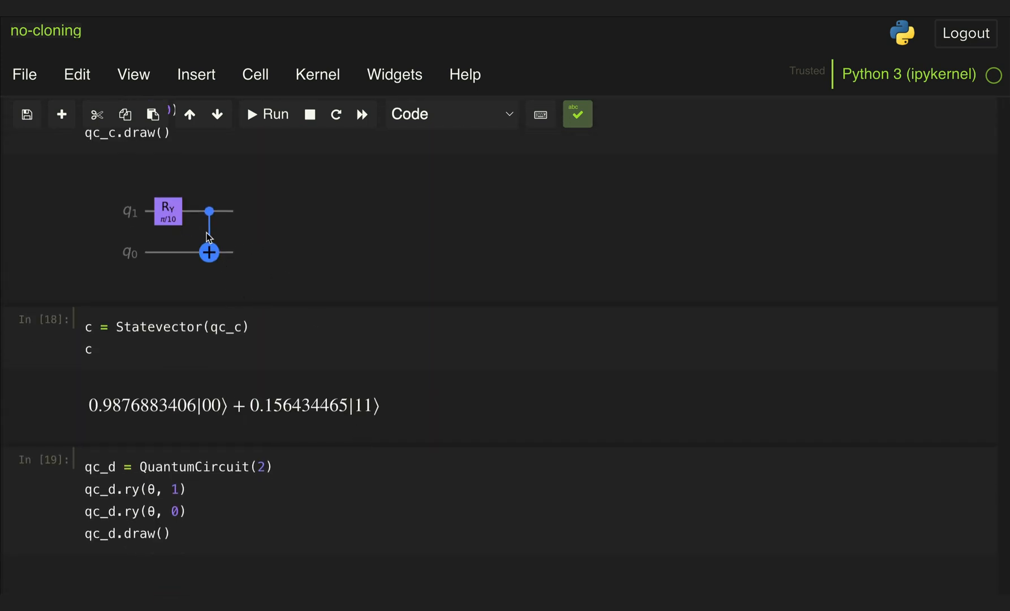
mouse_move(126, 217)
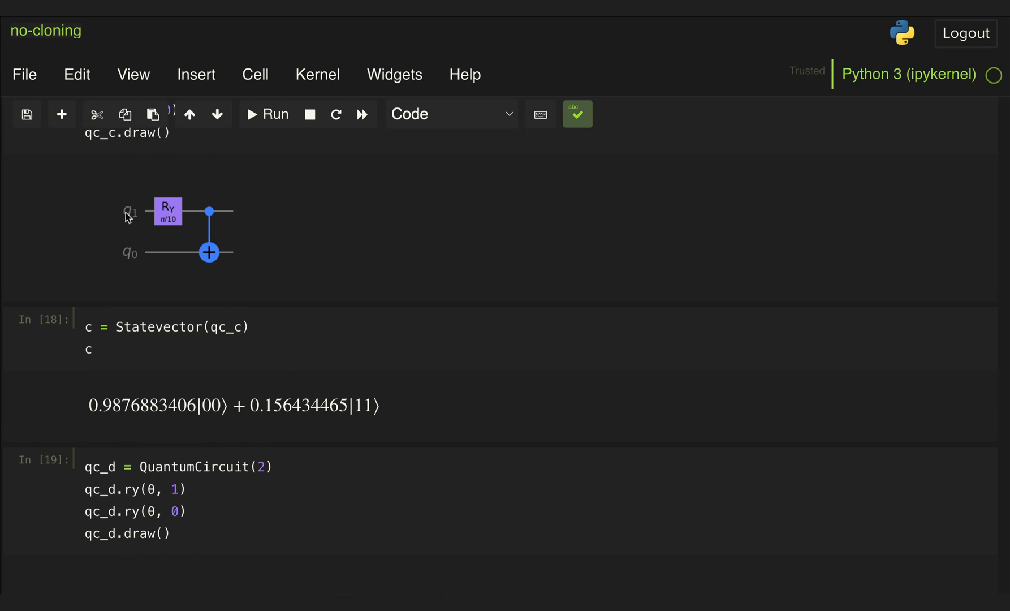
mouse_move(233, 225)
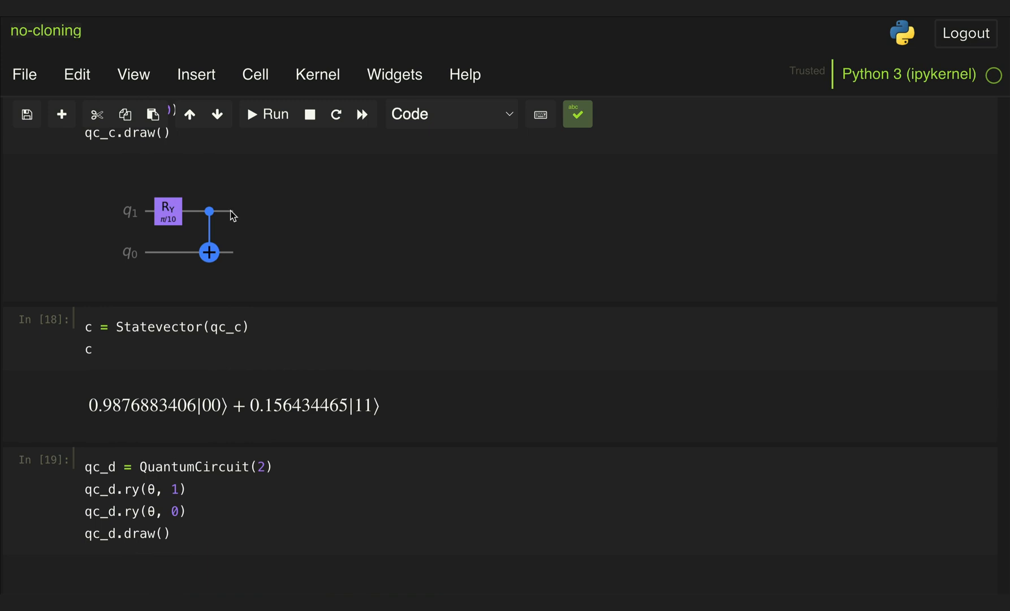
mouse_move(225, 271)
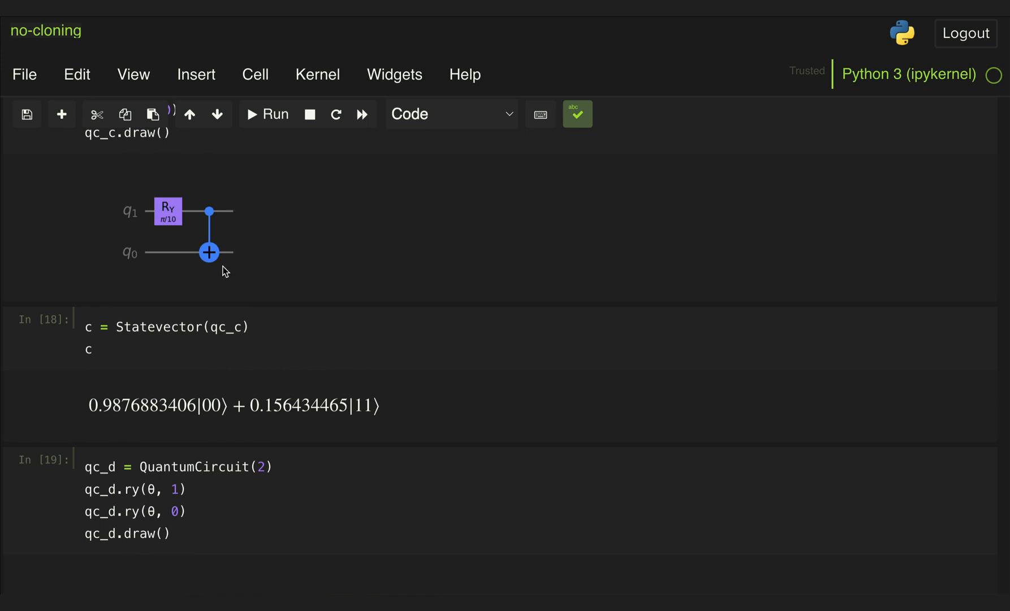
mouse_move(215, 279)
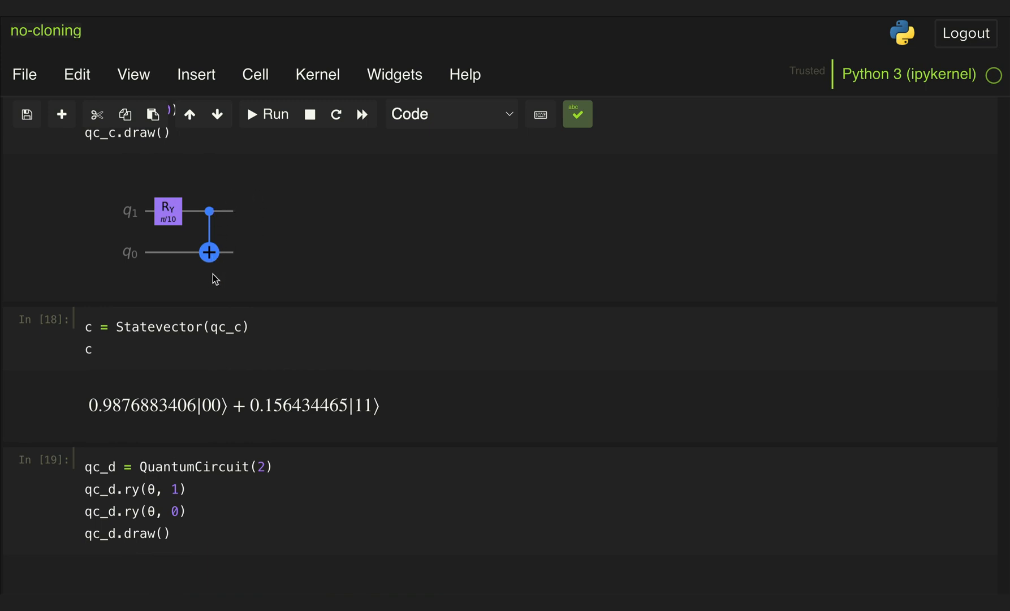
mouse_move(171, 198)
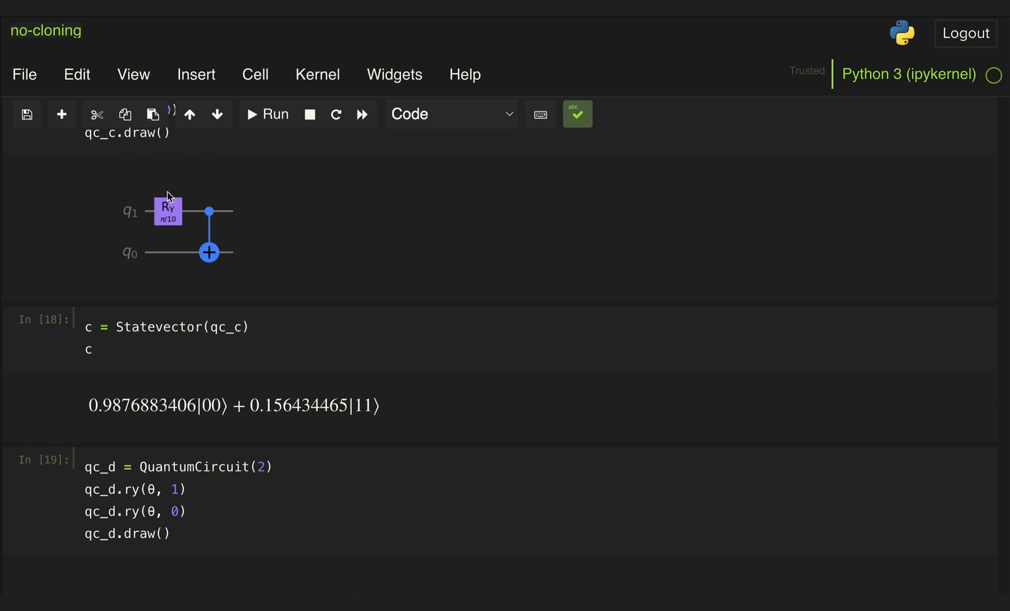
mouse_move(232, 249)
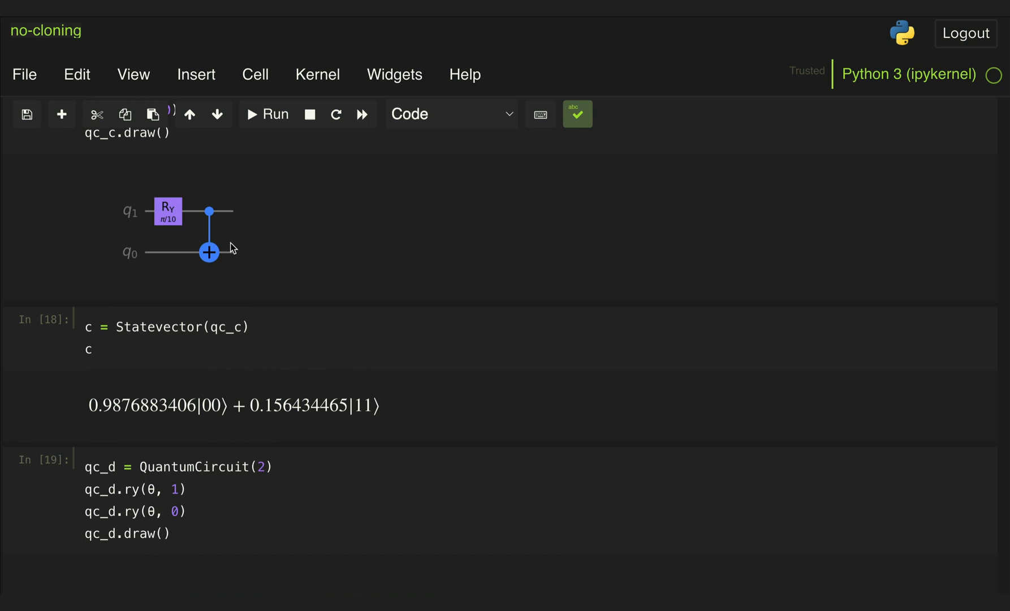
mouse_move(178, 203)
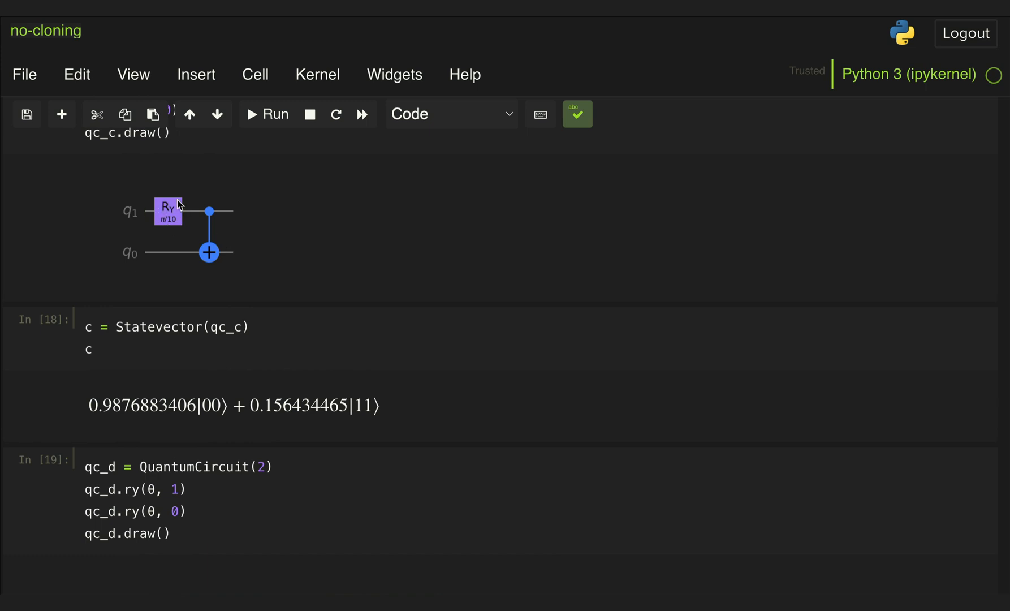
mouse_move(251, 258)
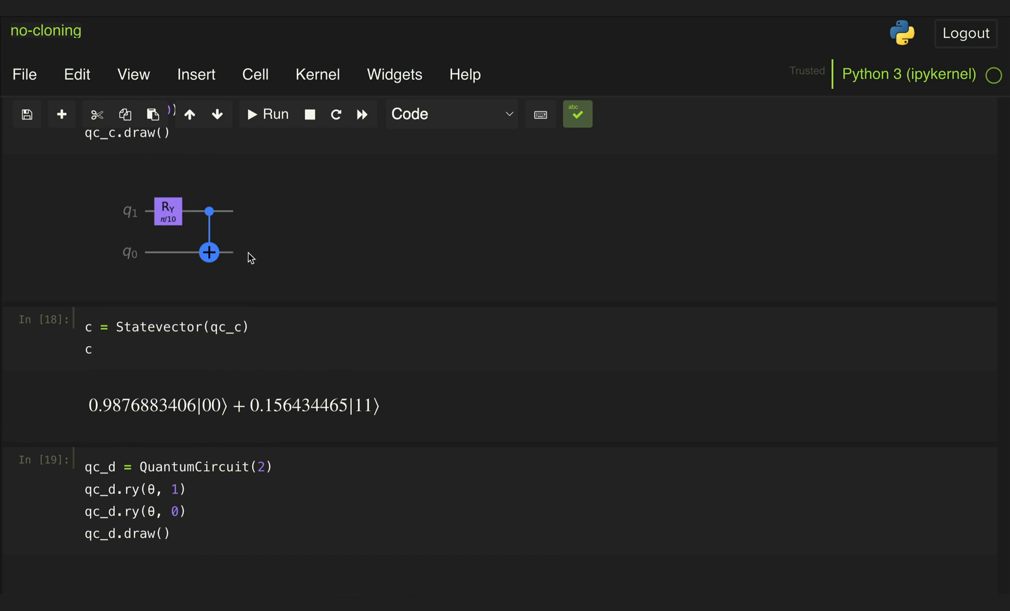
mouse_move(265, 270)
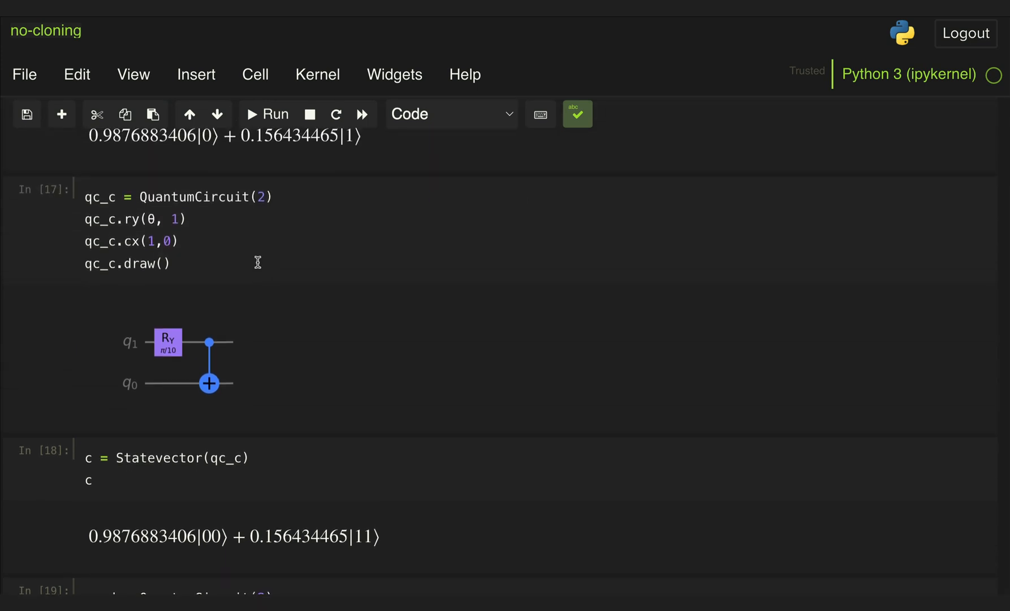
- Append qc_c.ry(θ, 0).inverse() after the CX and rerun the qc_c cell
text(qc_c.ry(θ, 0))
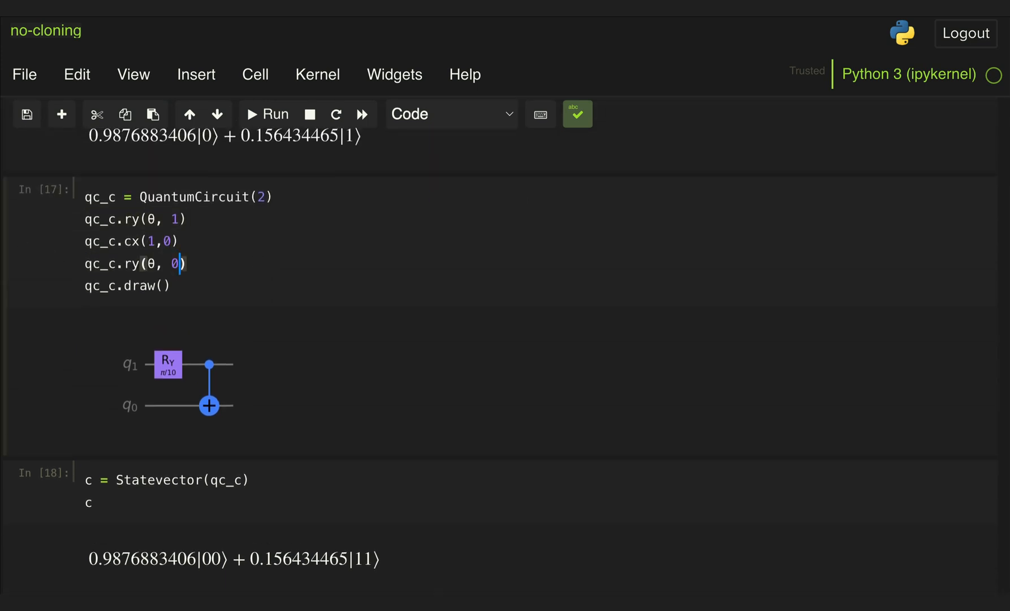
text(.)
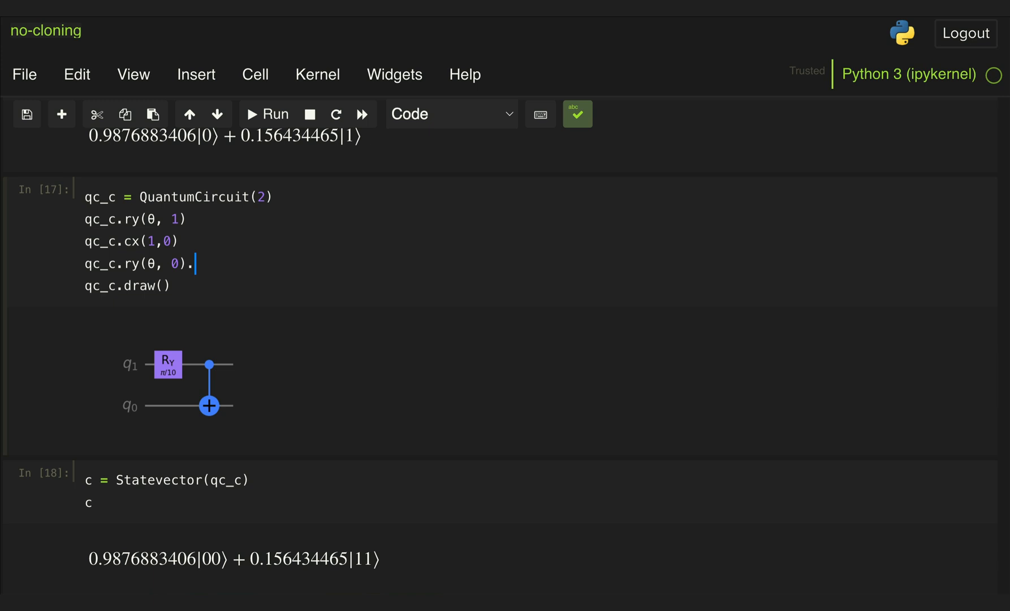
mouse_move(253, 400)
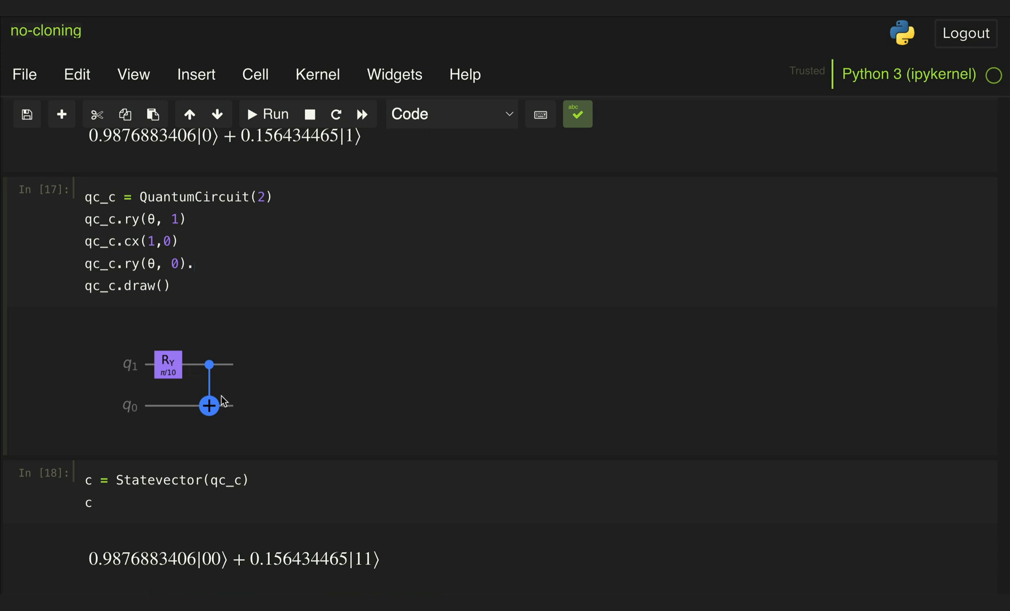
mouse_move(209, 302)
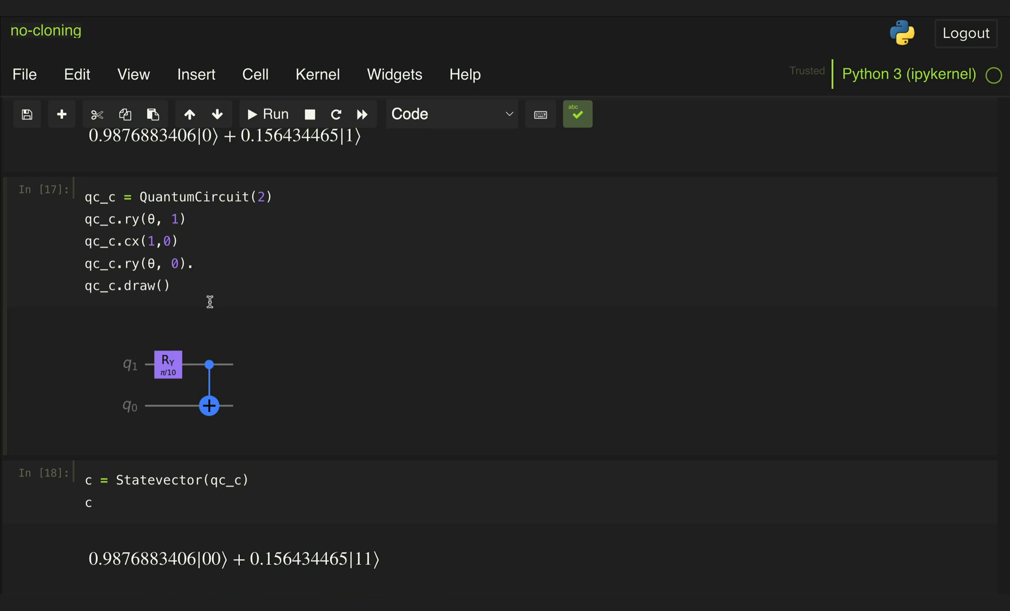
text(inverse()
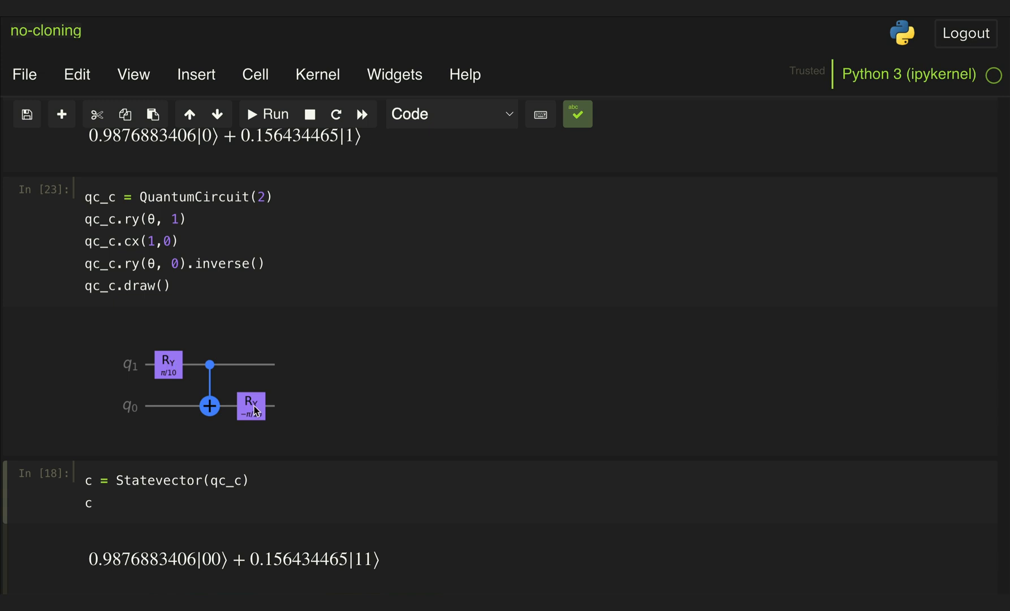
mouse_move(243, 422)
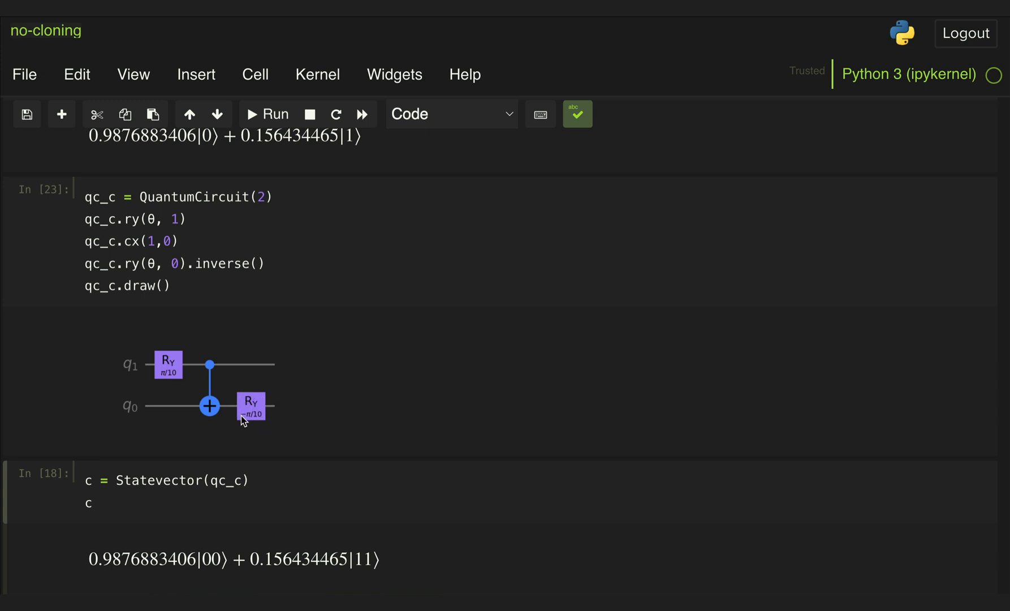
mouse_move(297, 406)
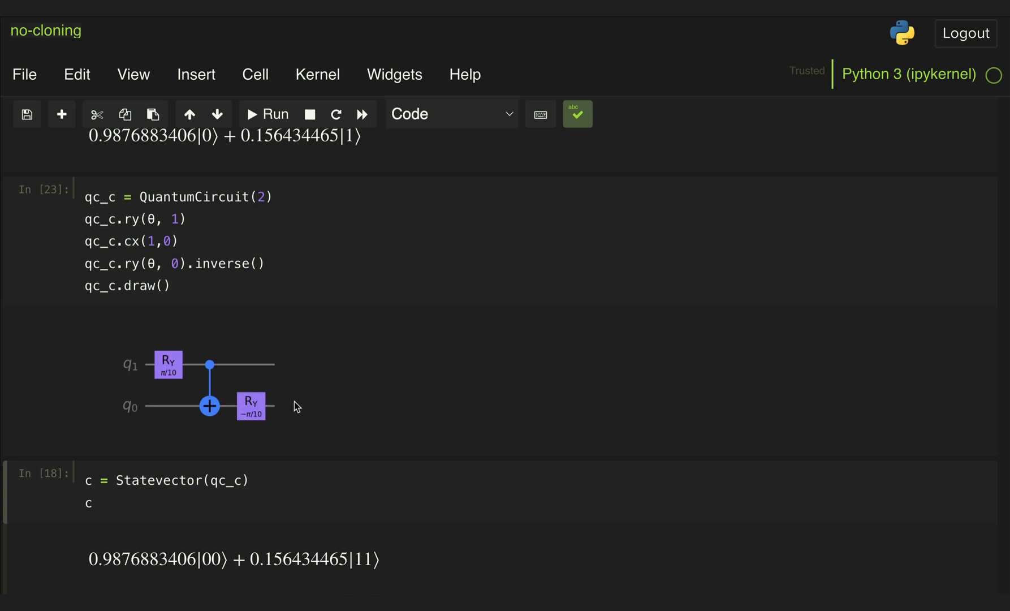
mouse_move(273, 304)
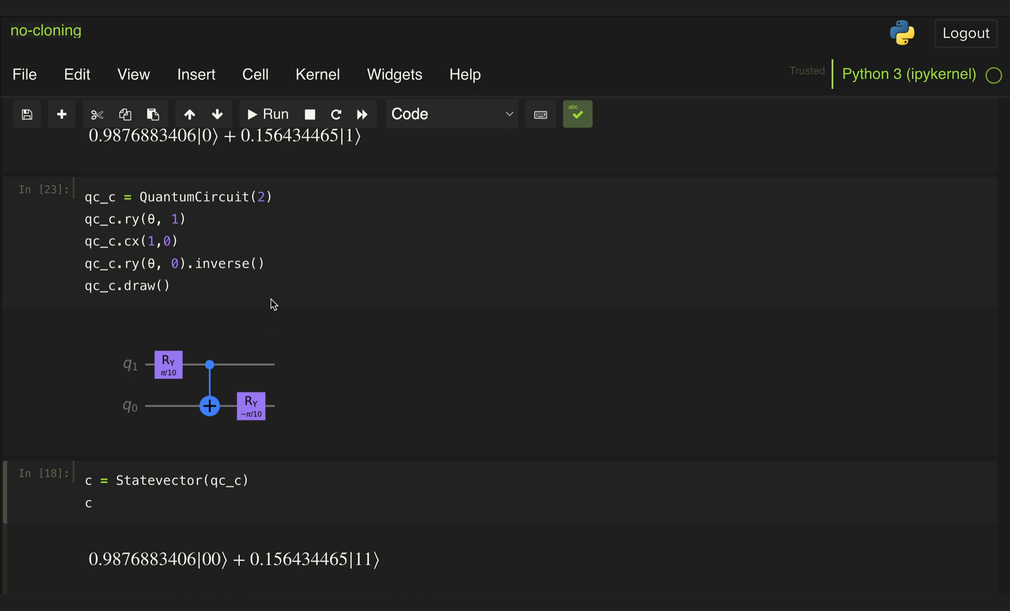
scroll(down, 3)
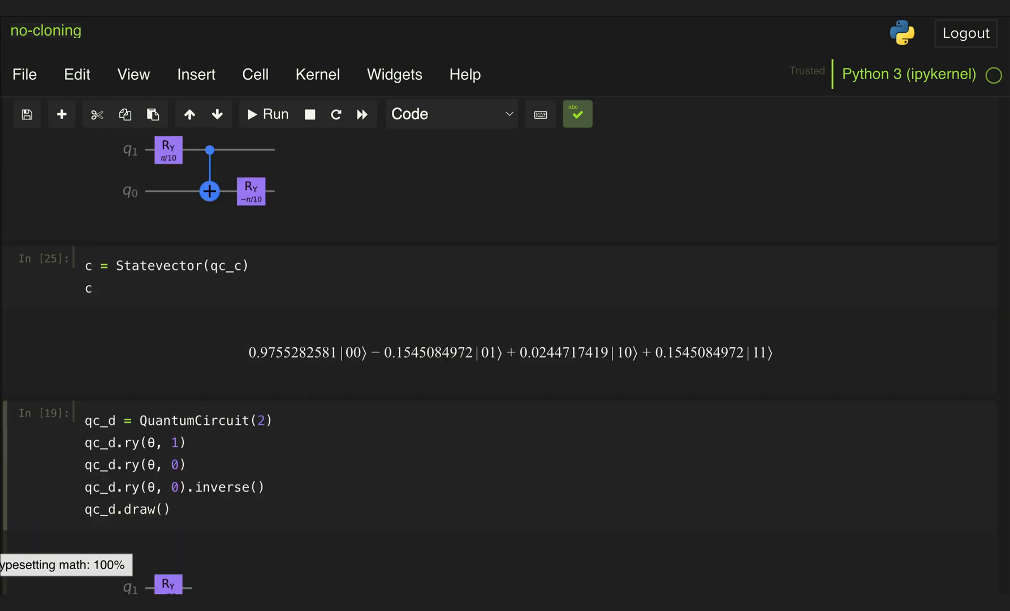
- Scroll to the rerun results: d statevector and histogram with c 956/44 versus d 1000
scroll(down, 3)
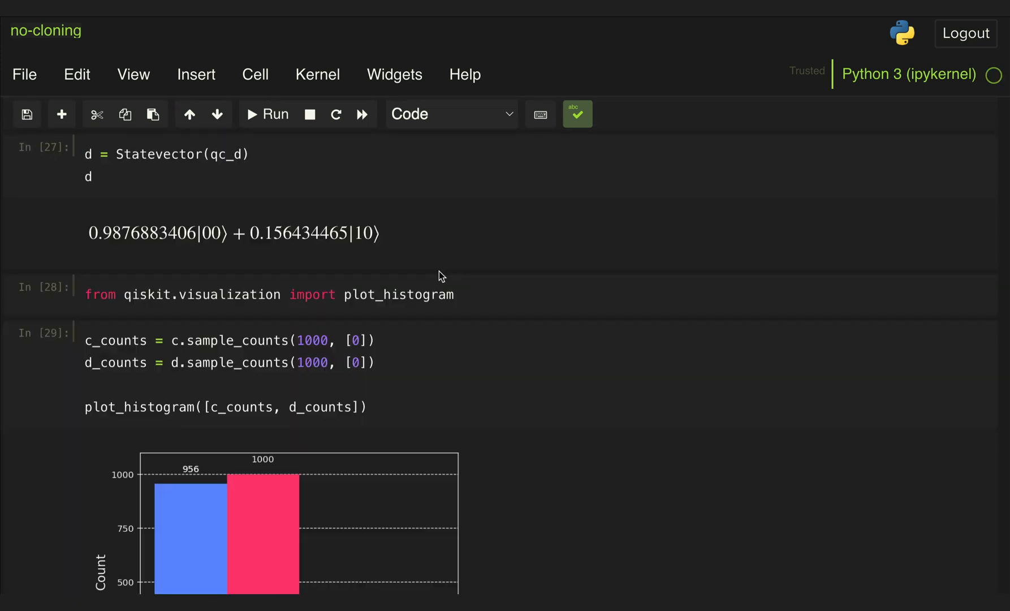
scroll(down, 3)
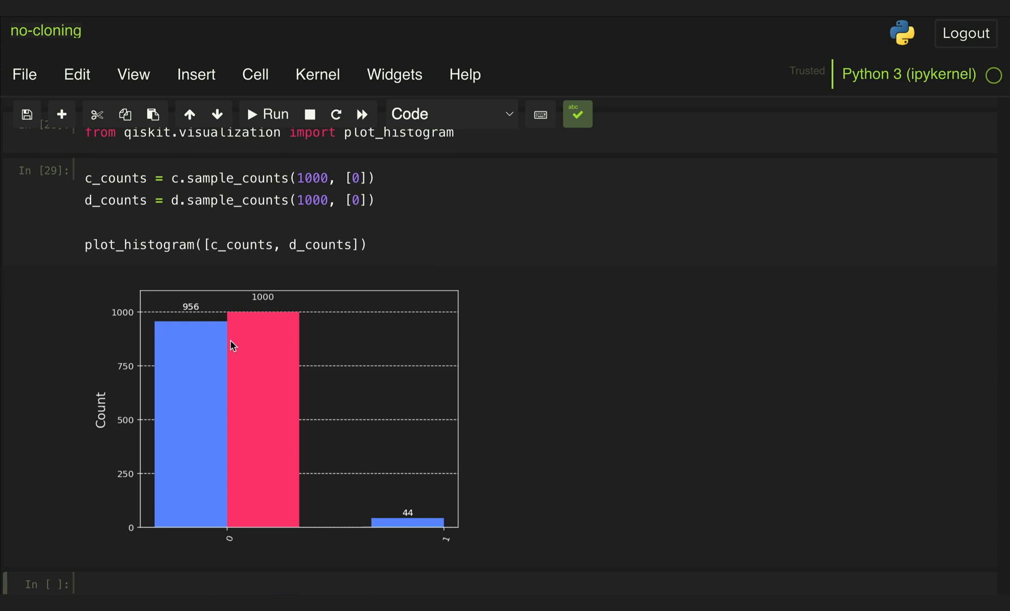
mouse_move(274, 297)
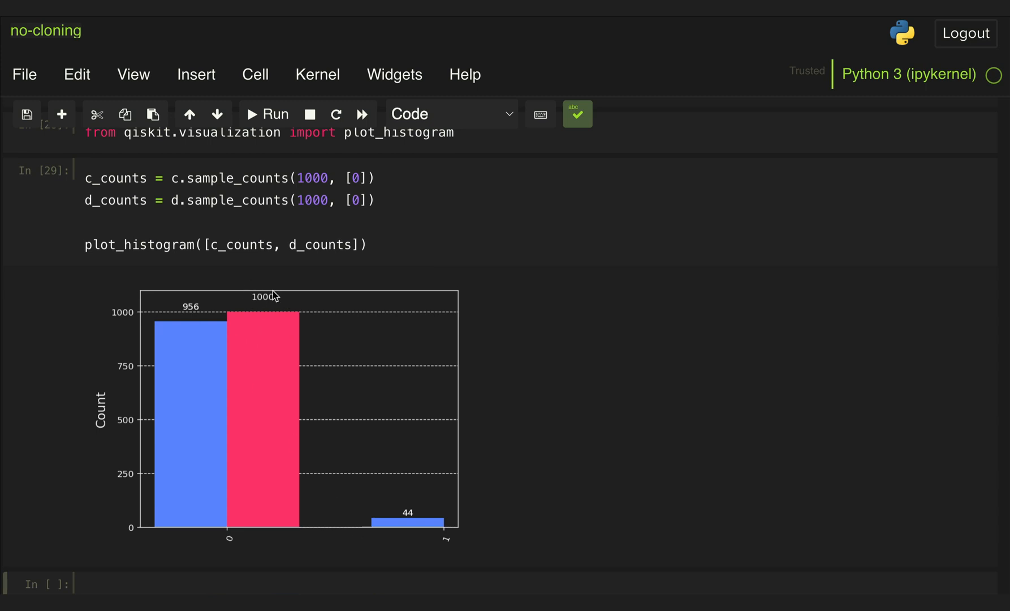
mouse_move(255, 288)
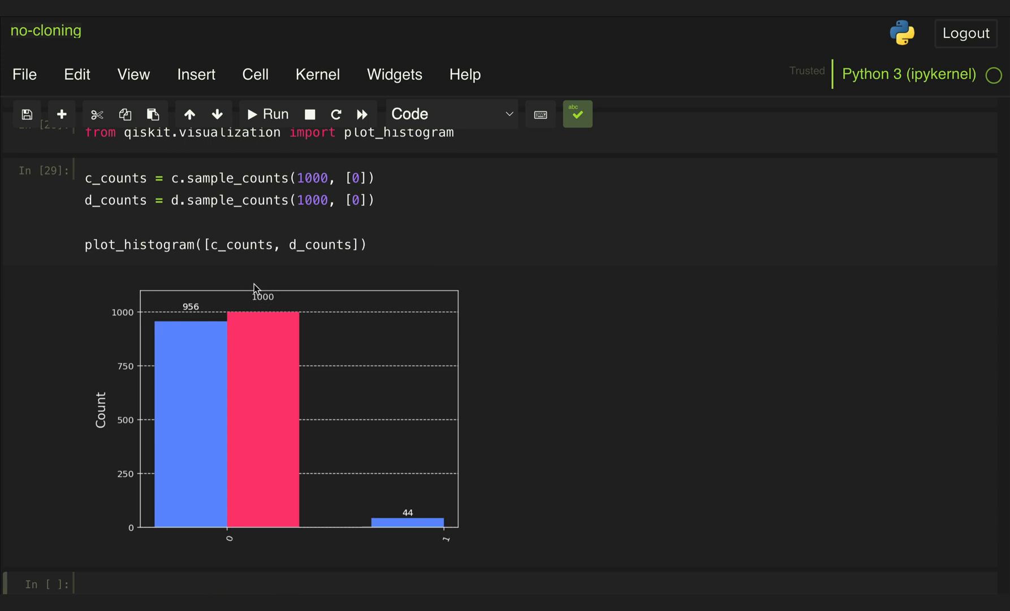
mouse_move(278, 307)
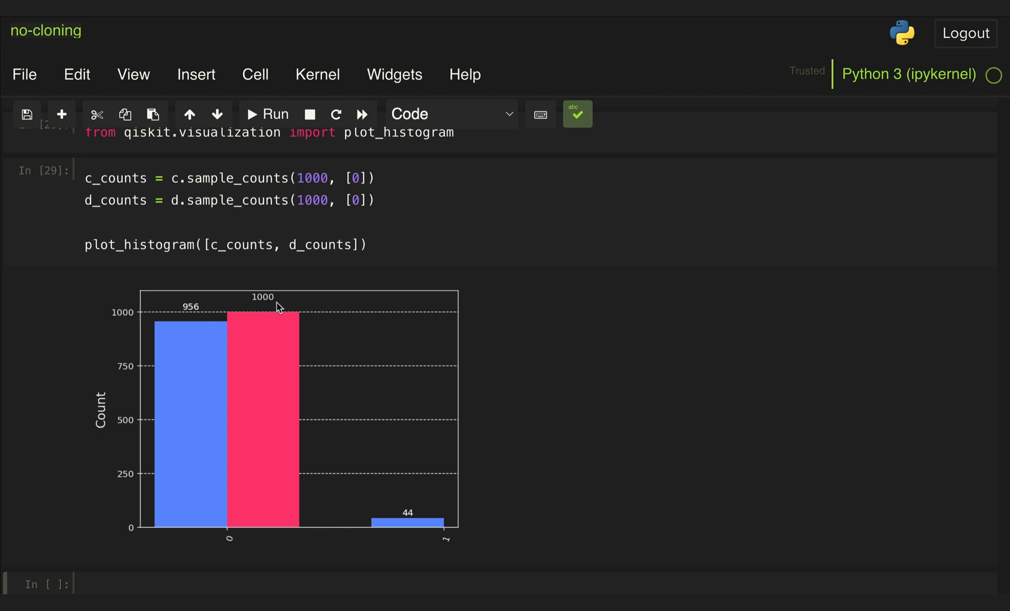
mouse_move(271, 355)
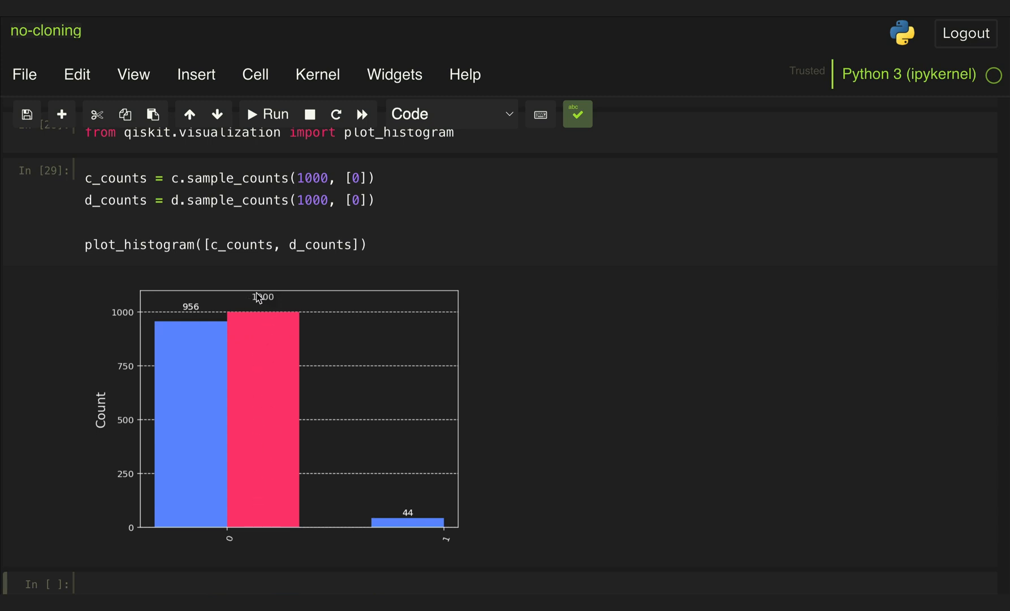
mouse_move(186, 314)
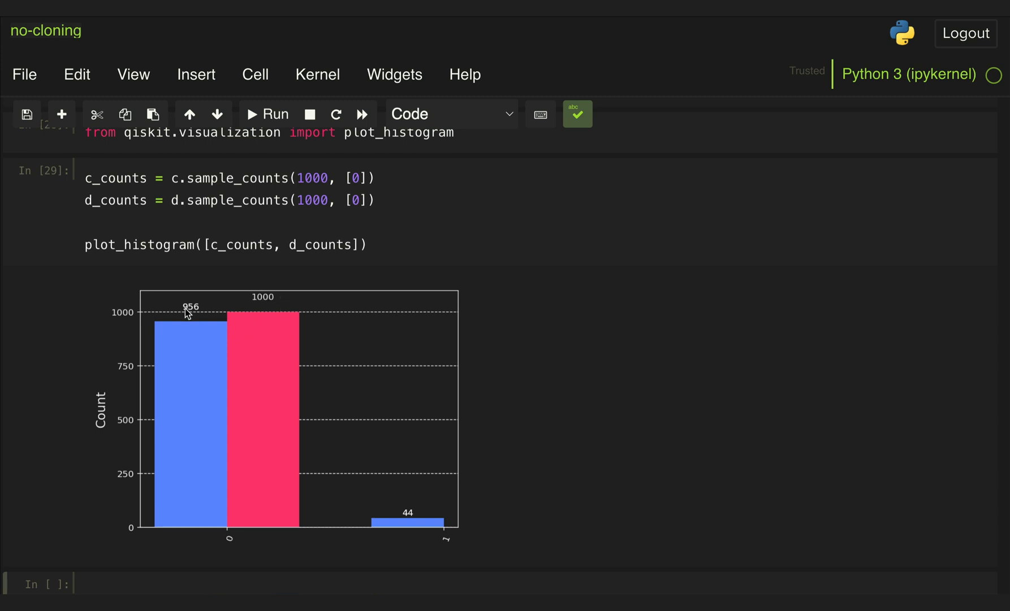
mouse_move(398, 544)
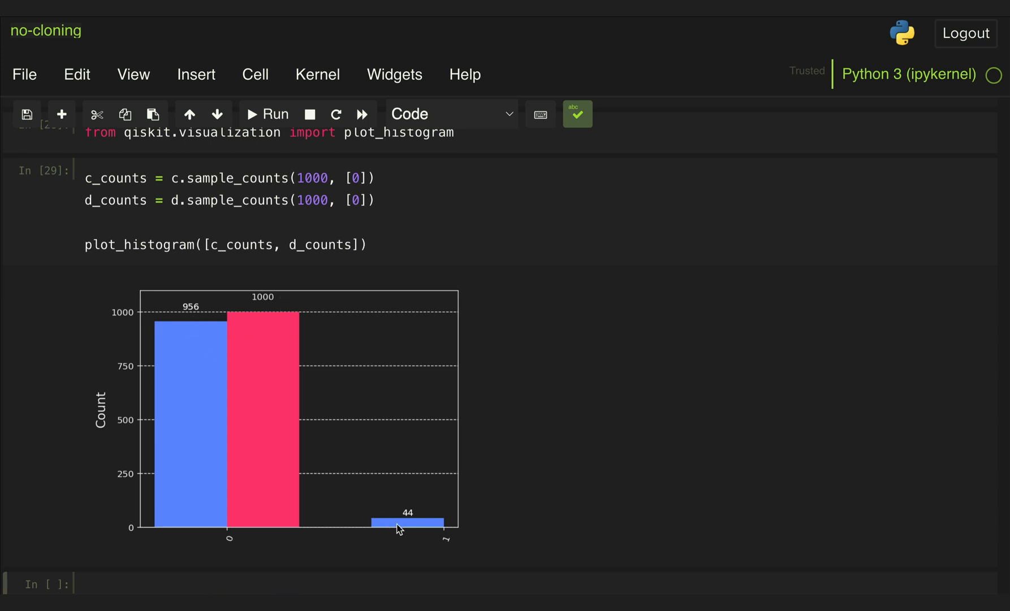
mouse_move(428, 461)
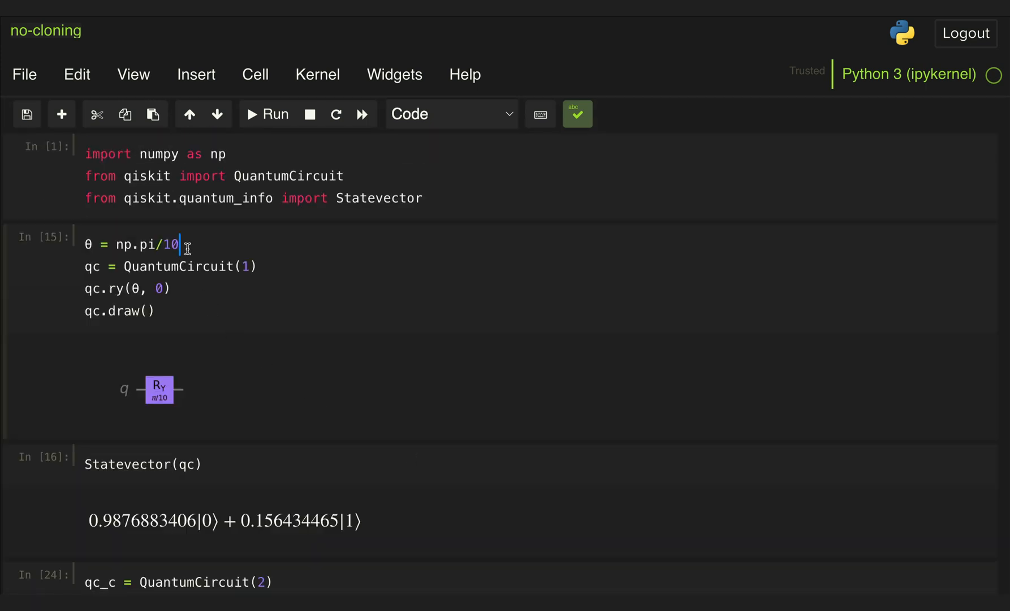
- Scroll to the updated histogram showing c at 623/377 versus d at 1000
scroll(down, 3)
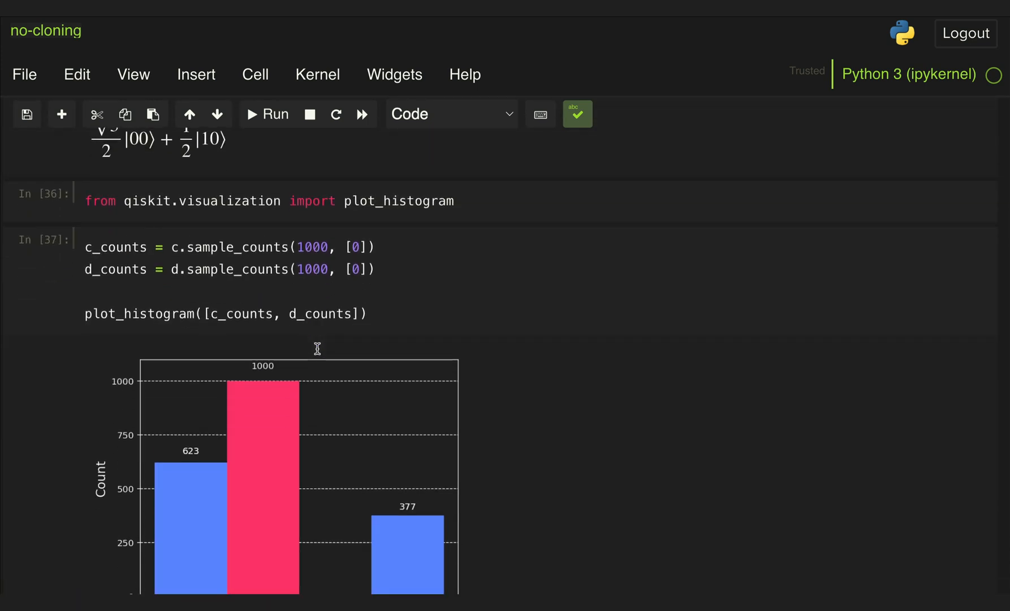
scroll(down, 3)
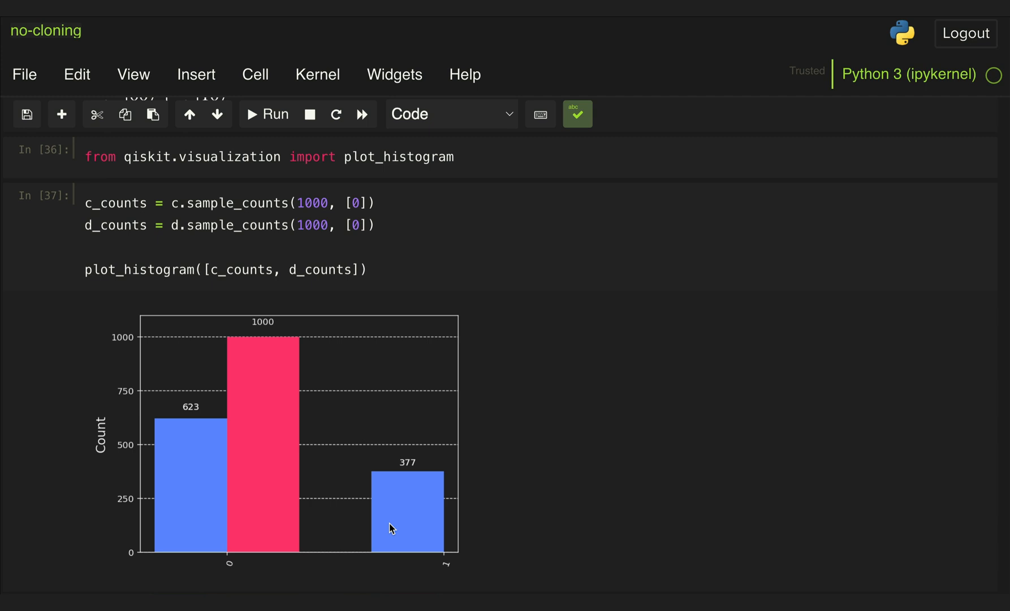
mouse_move(401, 534)
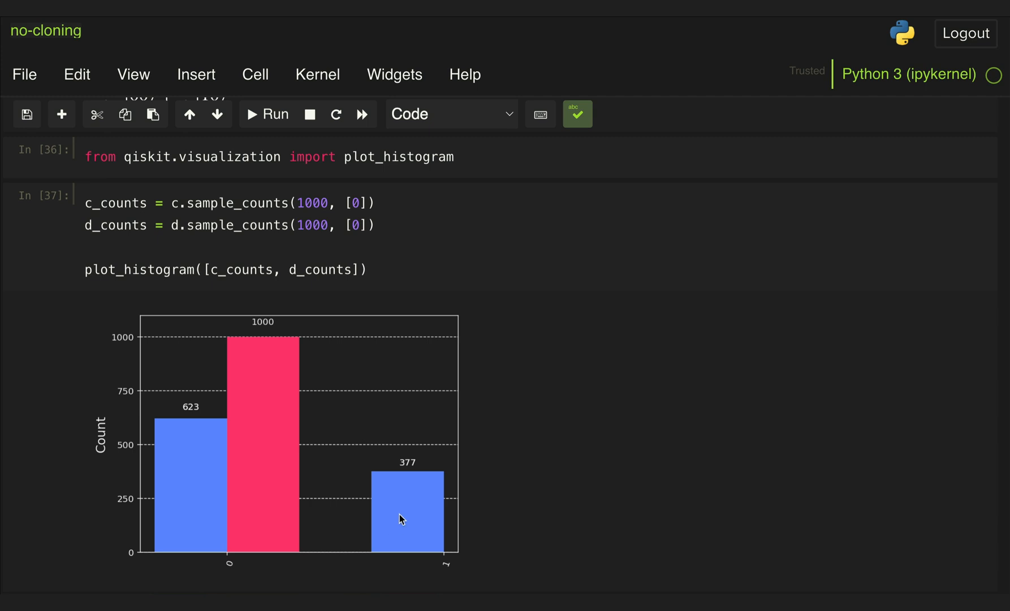